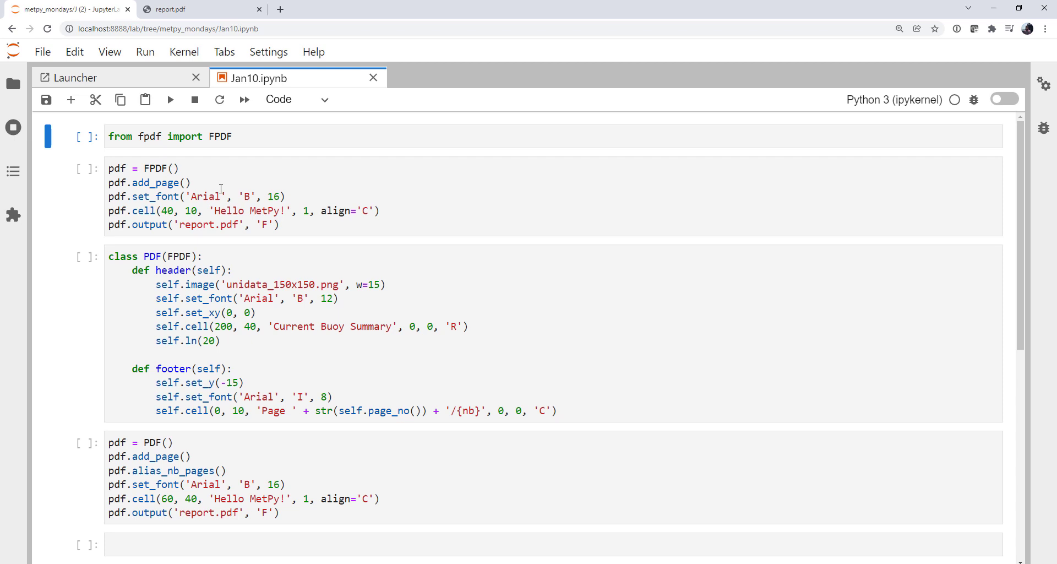
Run the fpdf import, cut the Hello MetPy cell, and run the PDF header/footer class cell
left_click(220, 196)
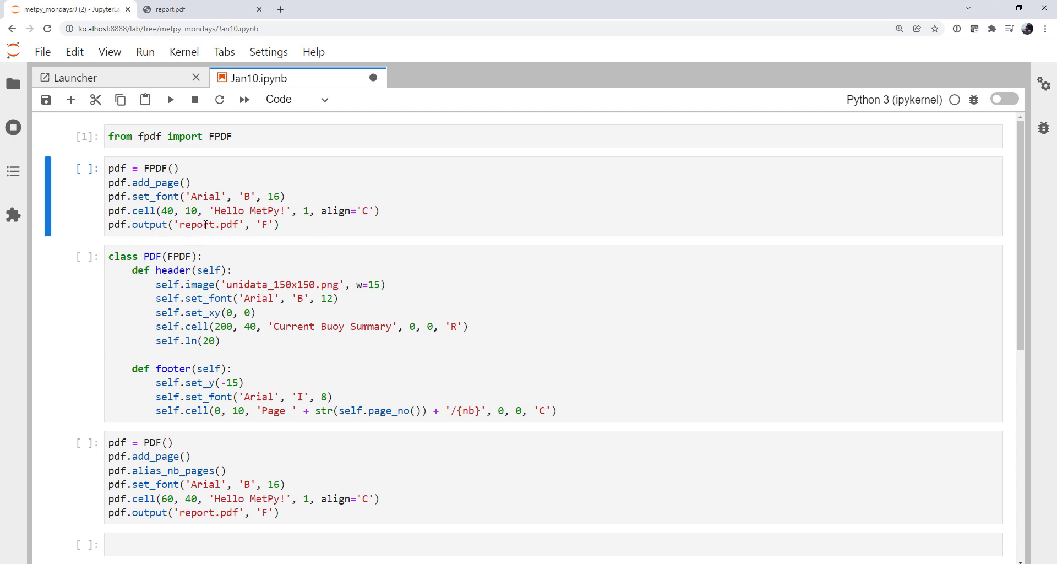
mouse_move(129, 124)
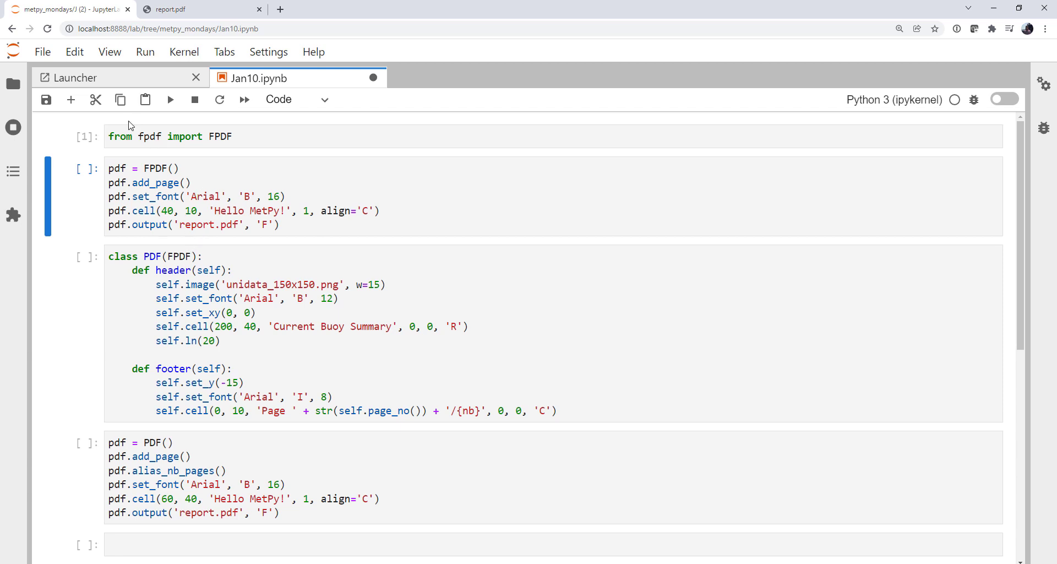
left_click(95, 100)
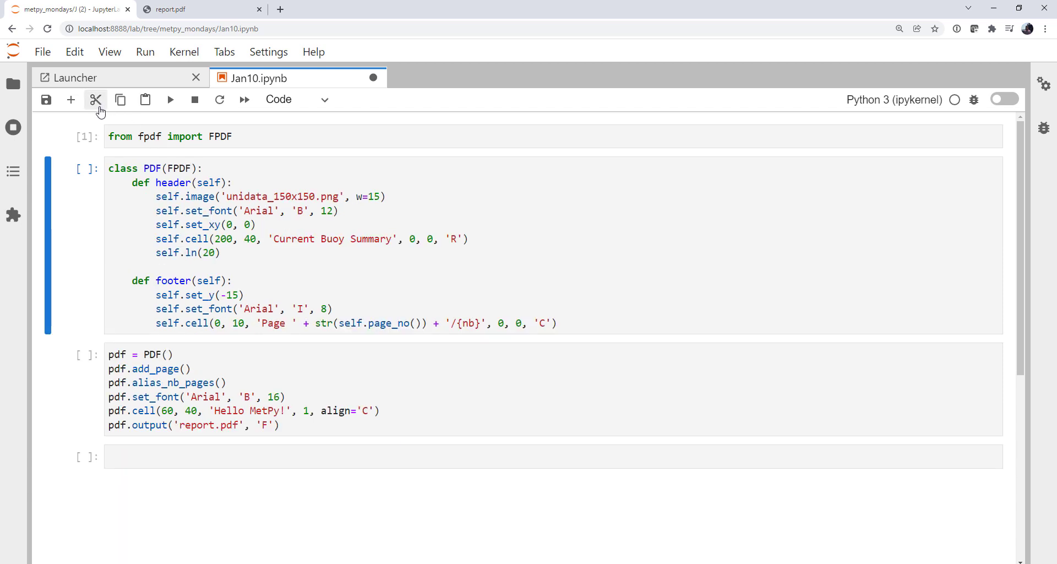
left_click(196, 195)
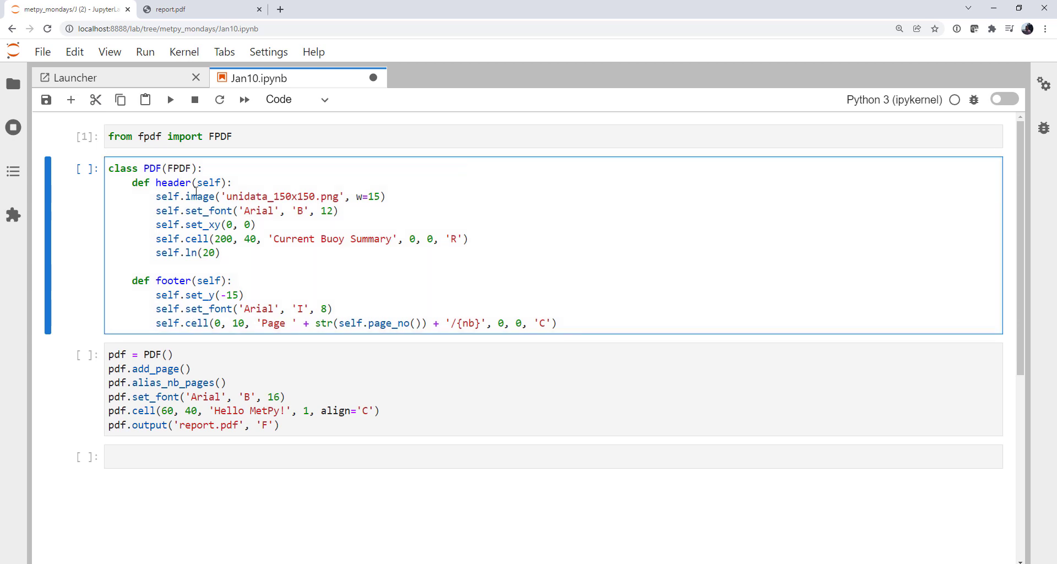
key("Shift+Enter")
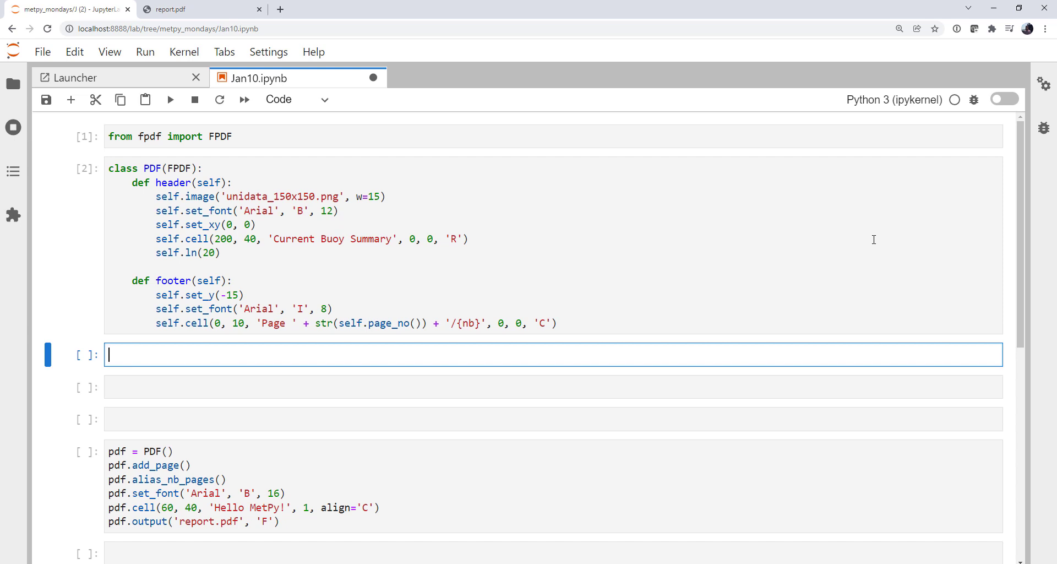
Write imports of NDBC from siphon.simplewebservice.ndbc and datetime from datetime
type("fr")
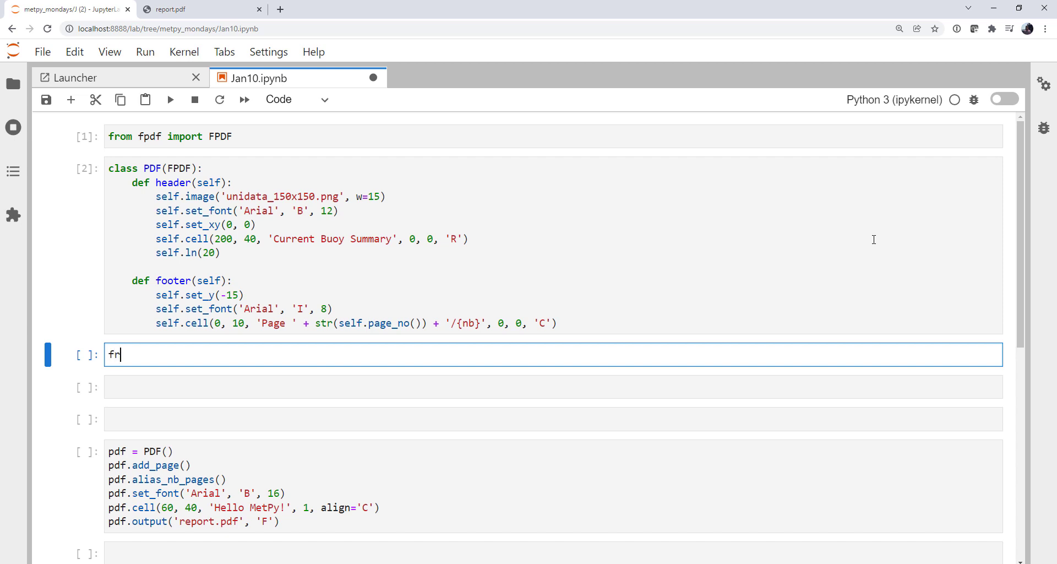
type("om siphon.simplewebservice")
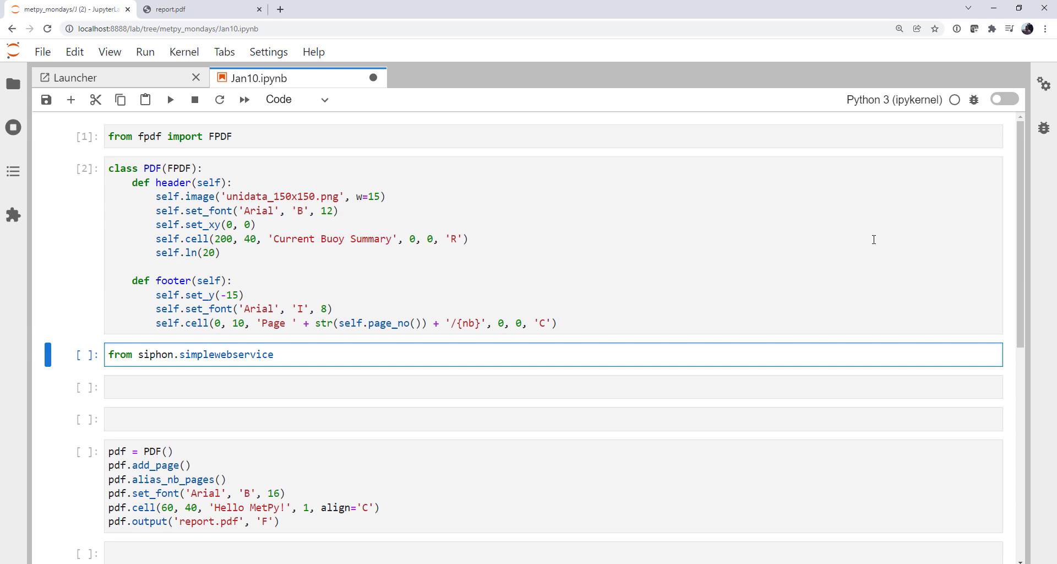
type(".ndbc")
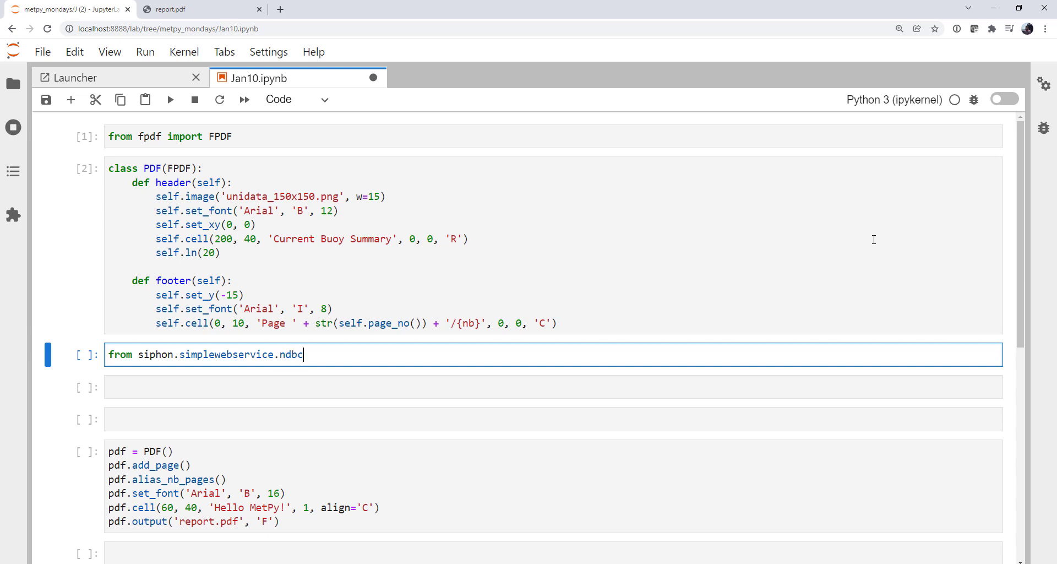
type("import N")
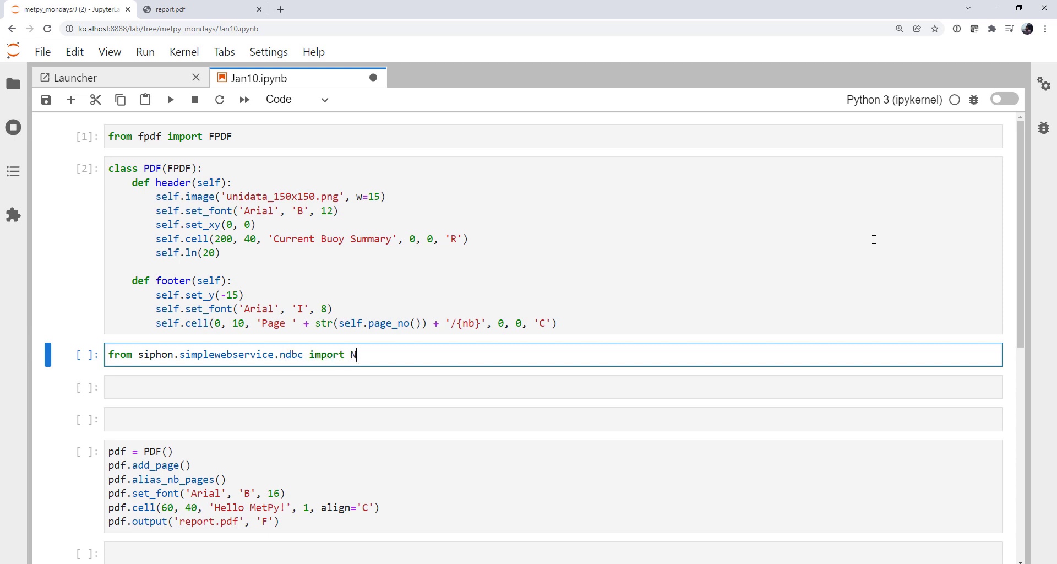
type("DBC")
type("from")
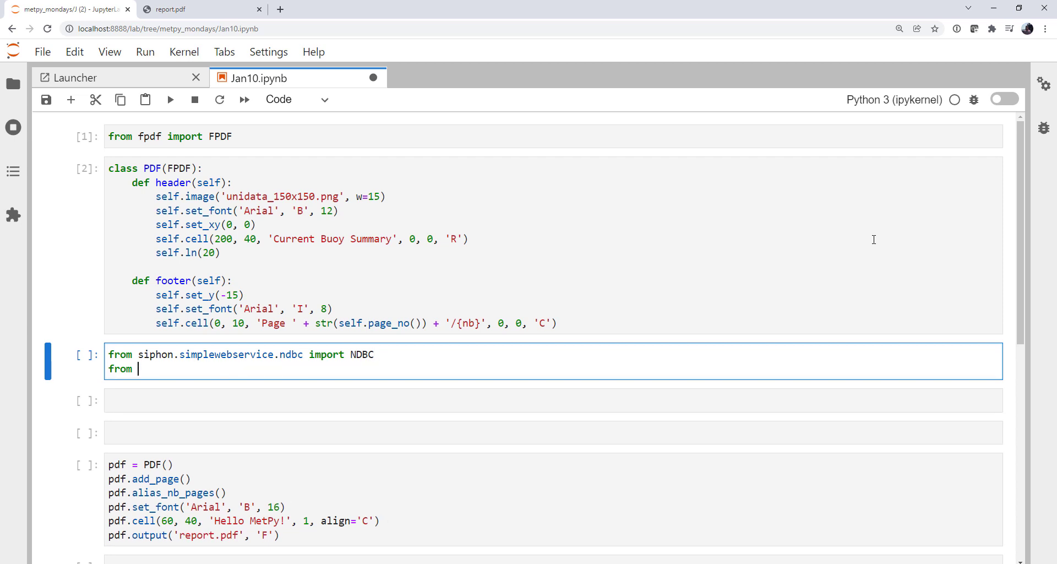
type("datetime import datetime")
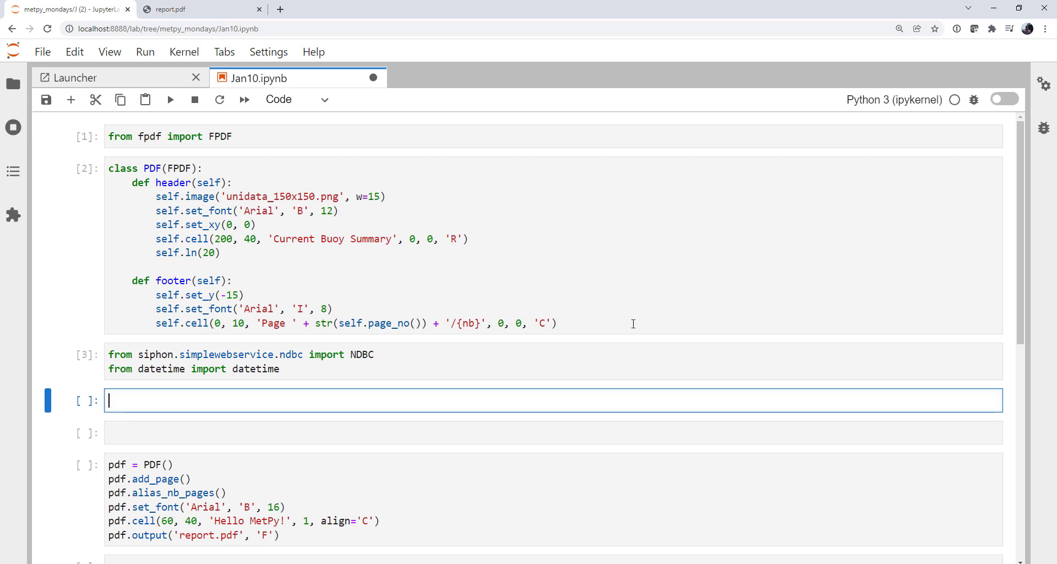
mouse_move(654, 209)
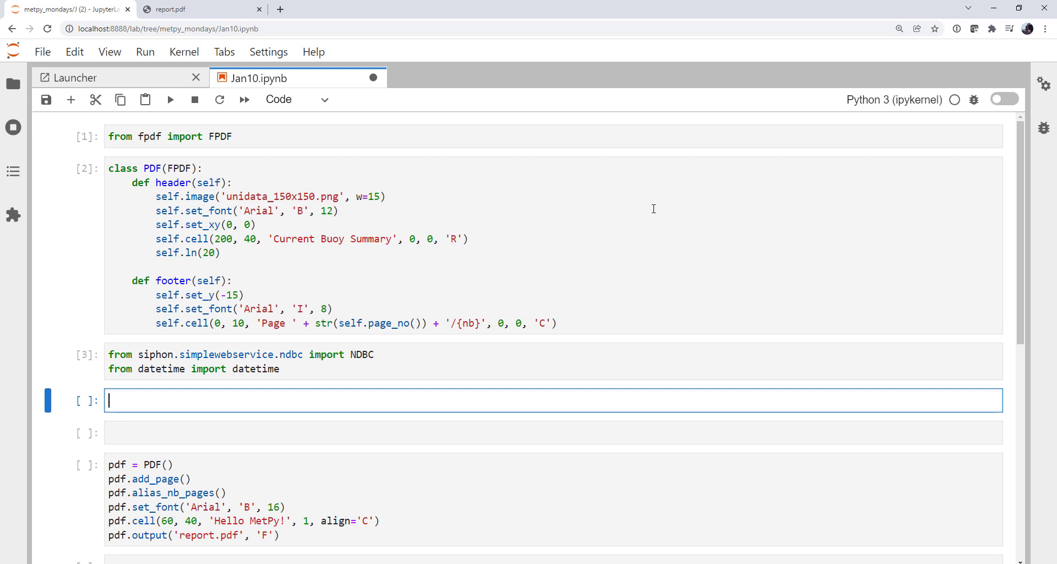
Assign NDBC.latest_observations() to df and list df.columns, scrolling to read the output
type("df =")
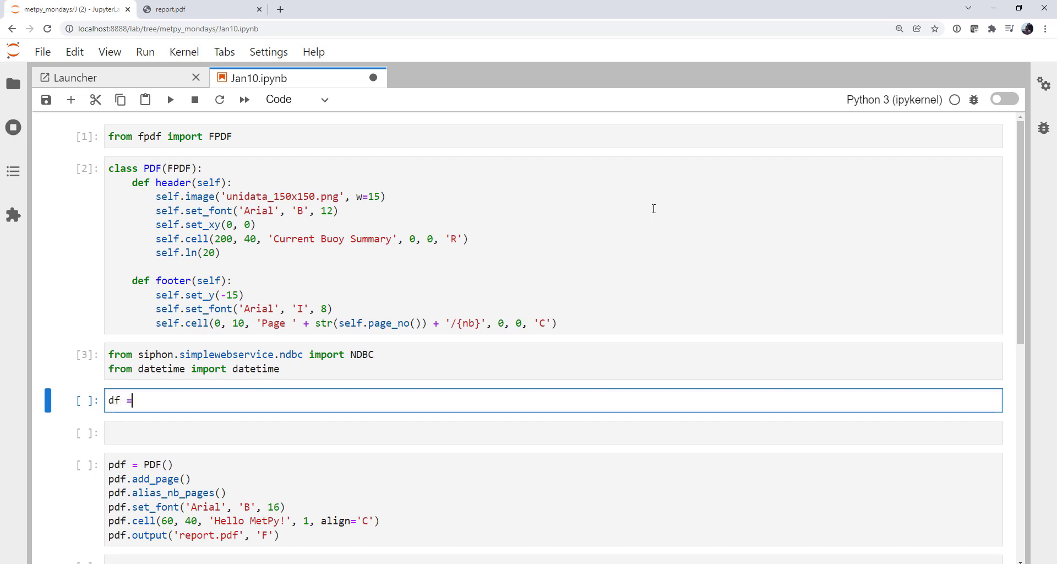
type("NDBC")
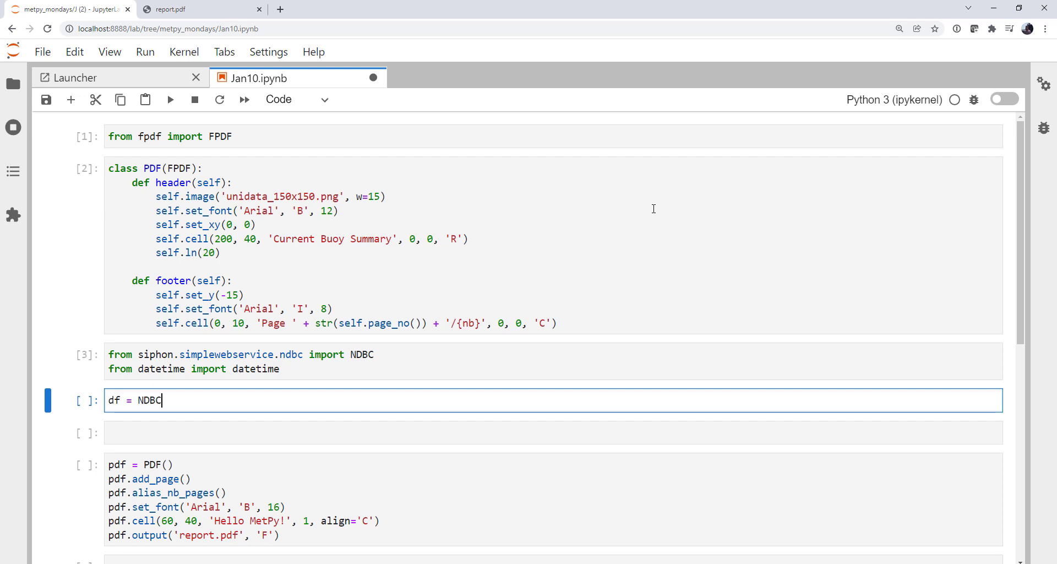
type(".las")
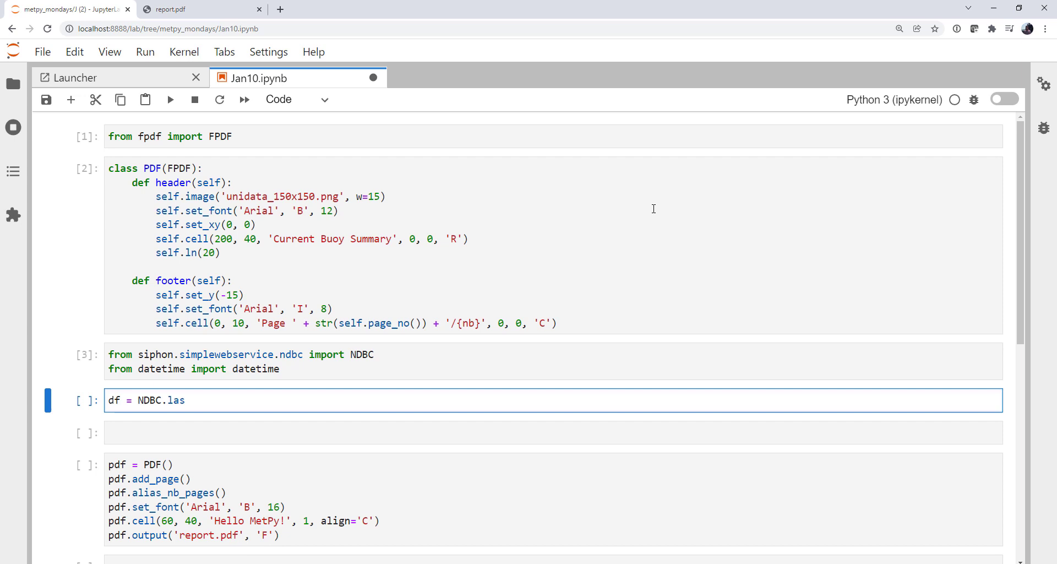
type("test_observations(")
type("d")
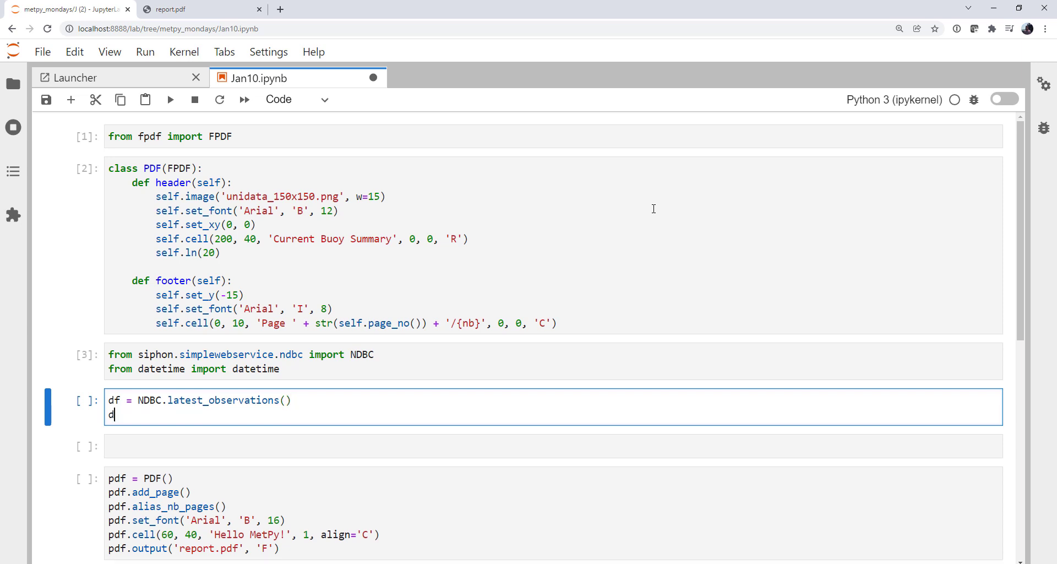
type("f.columns")
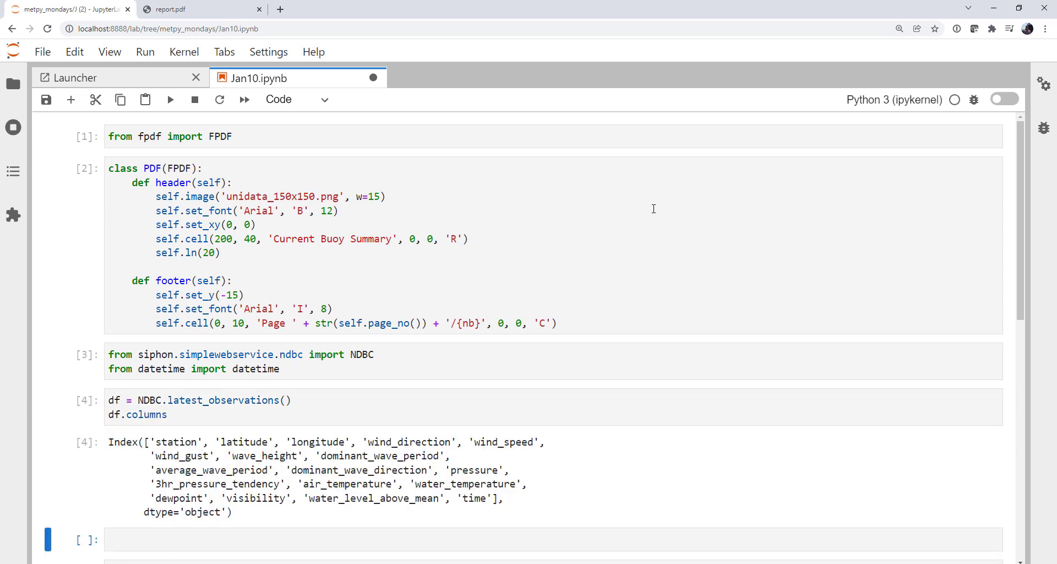
scroll("down", 3)
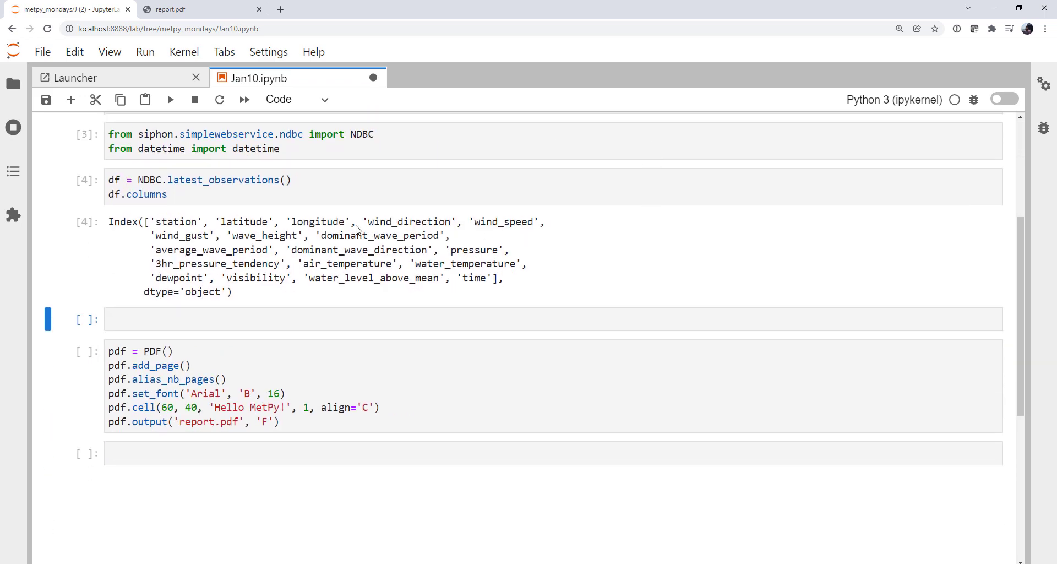
mouse_move(304, 245)
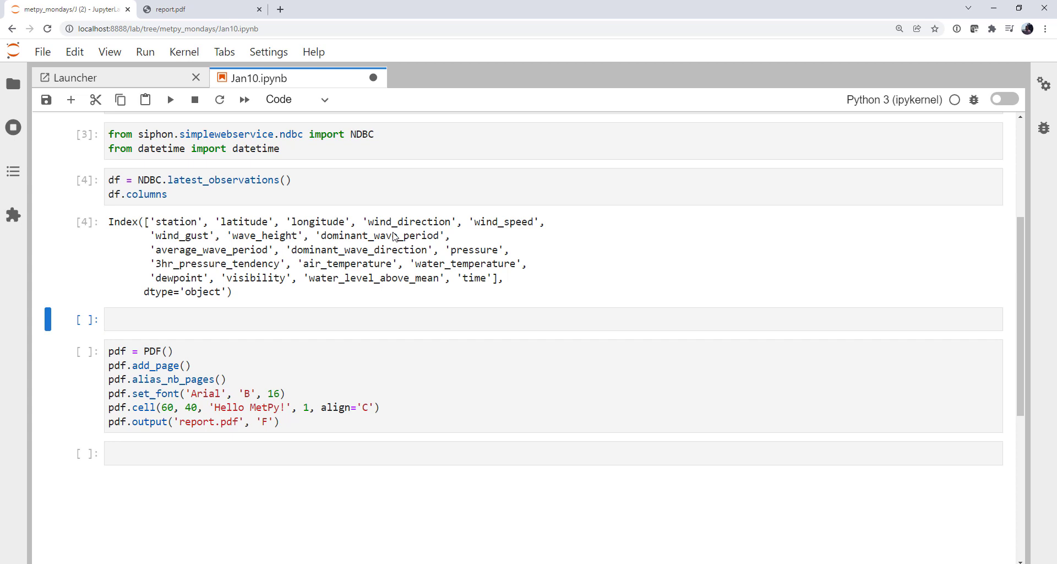
mouse_move(444, 242)
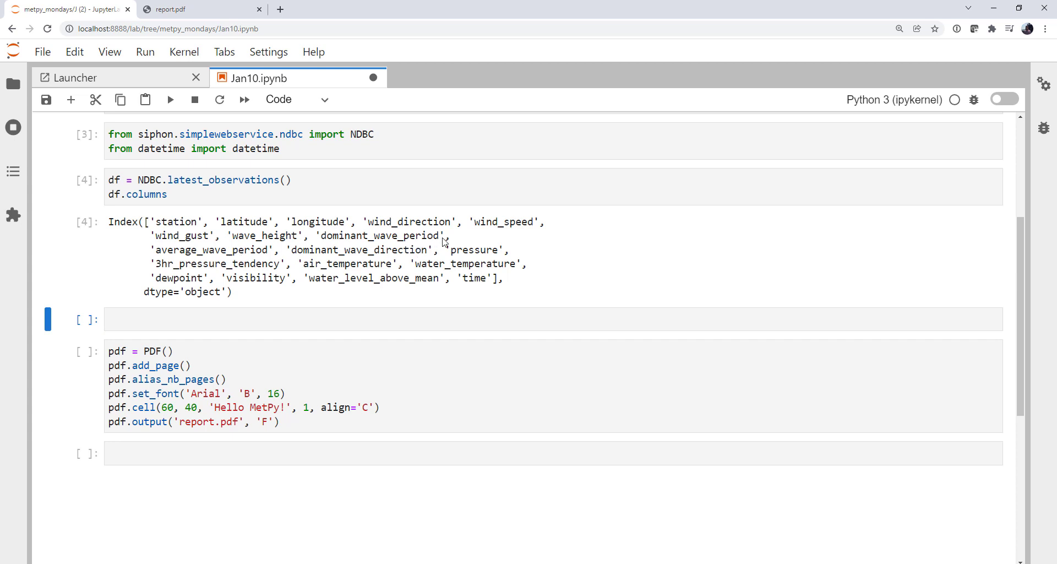
mouse_move(321, 293)
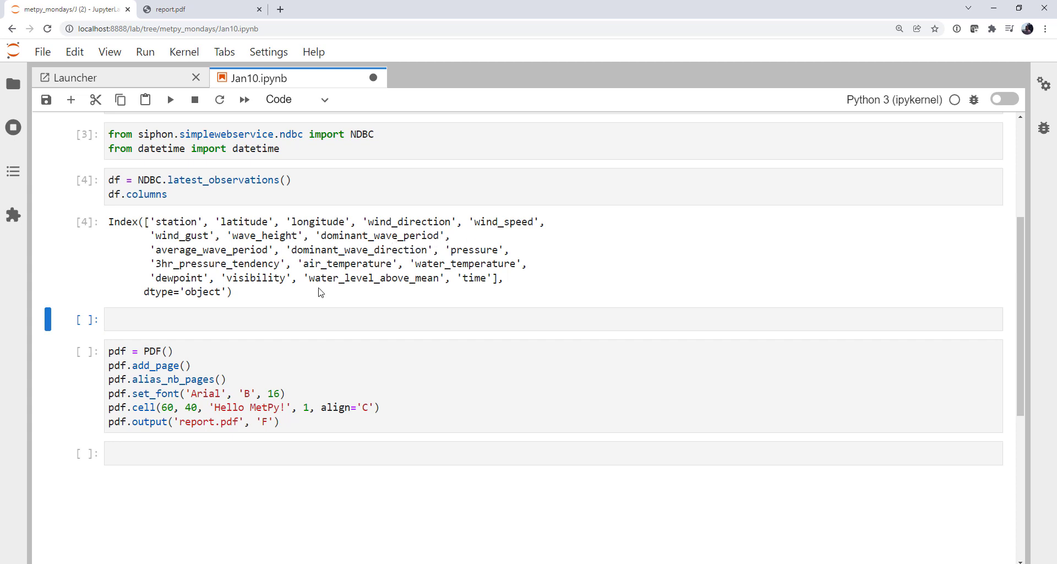
mouse_move(161, 273)
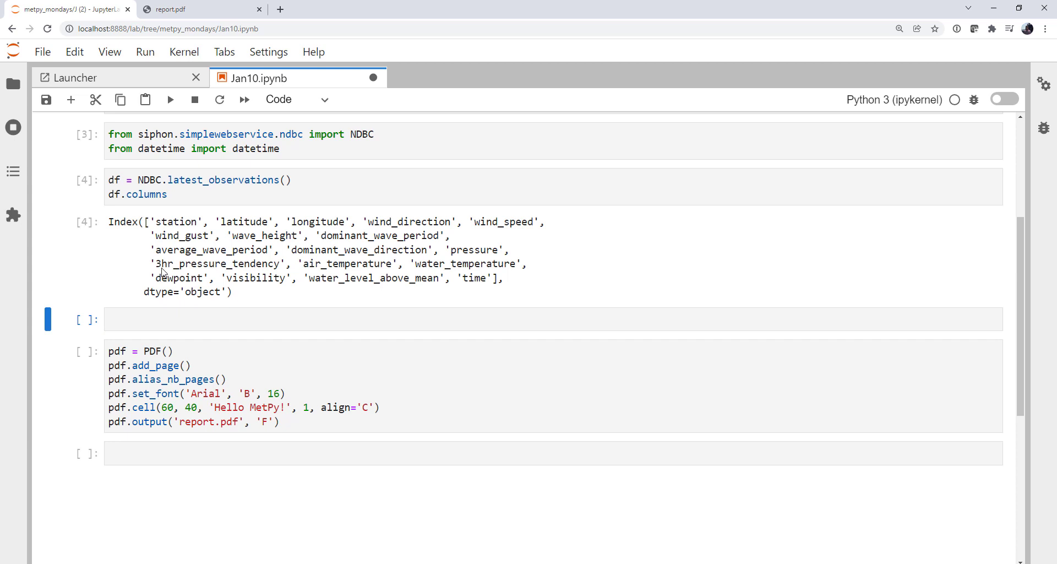
mouse_move(506, 280)
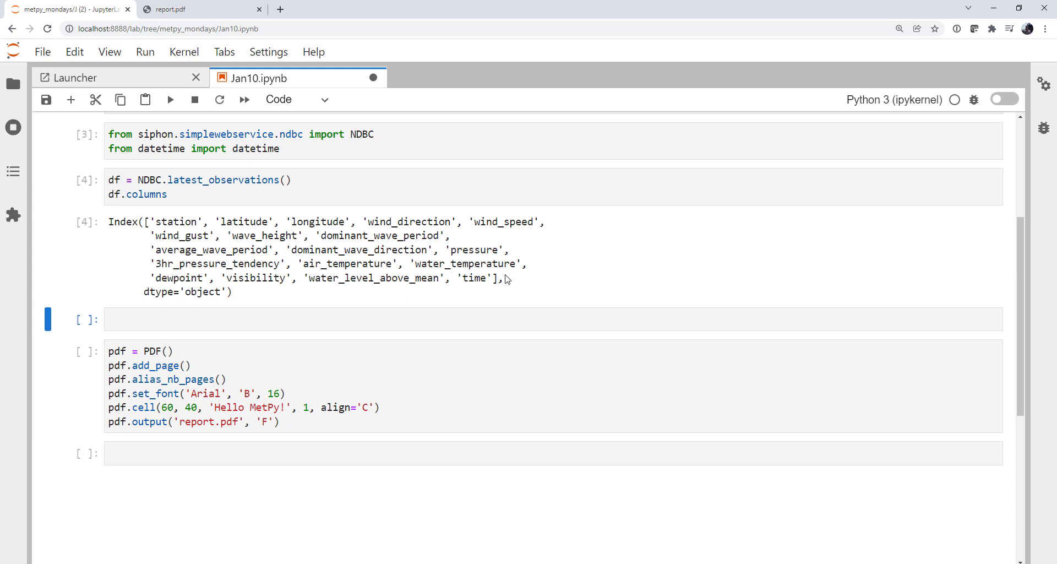
mouse_move(483, 294)
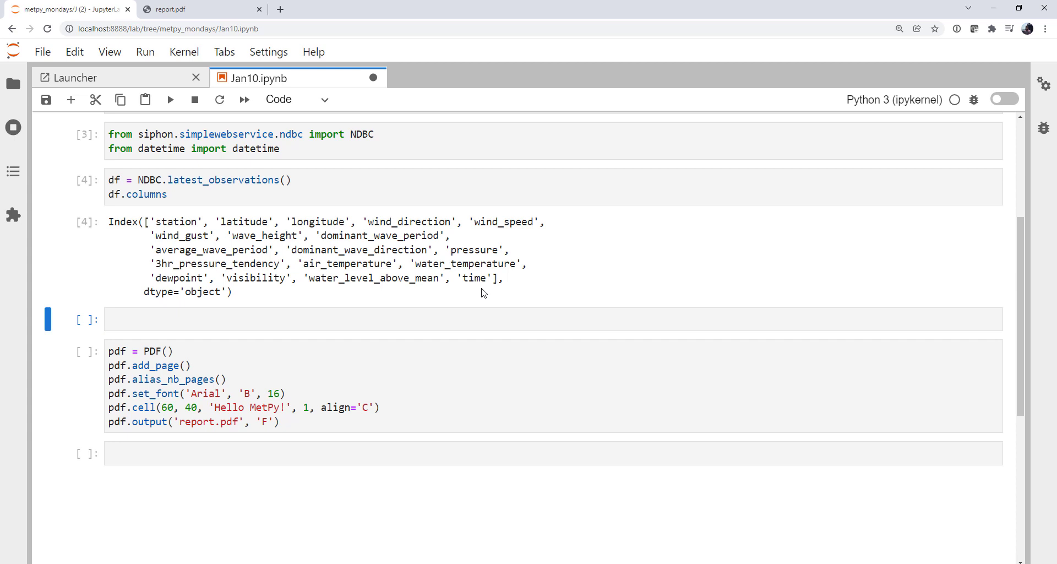
left_click(482, 329)
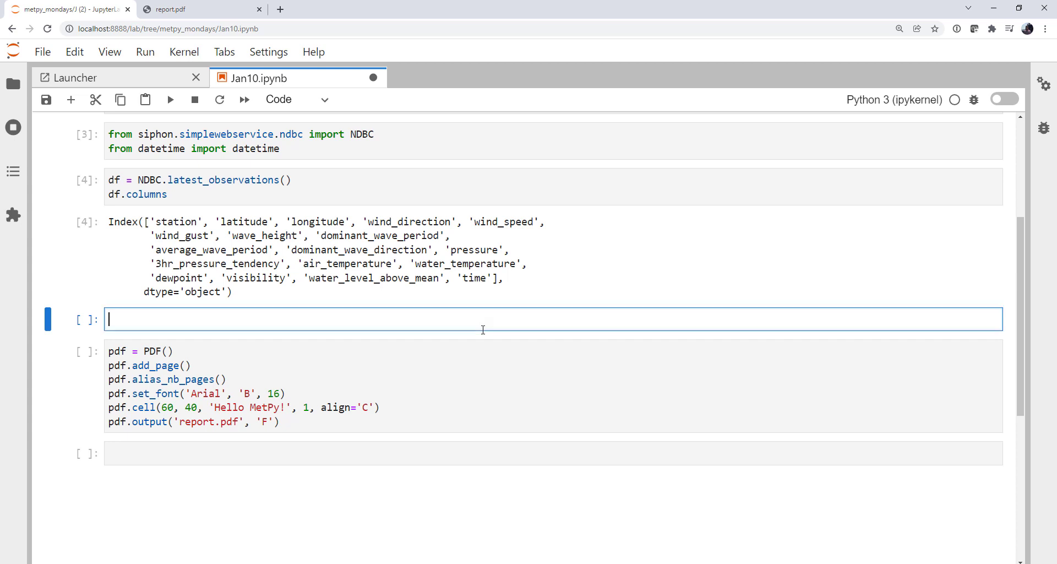
type("df")
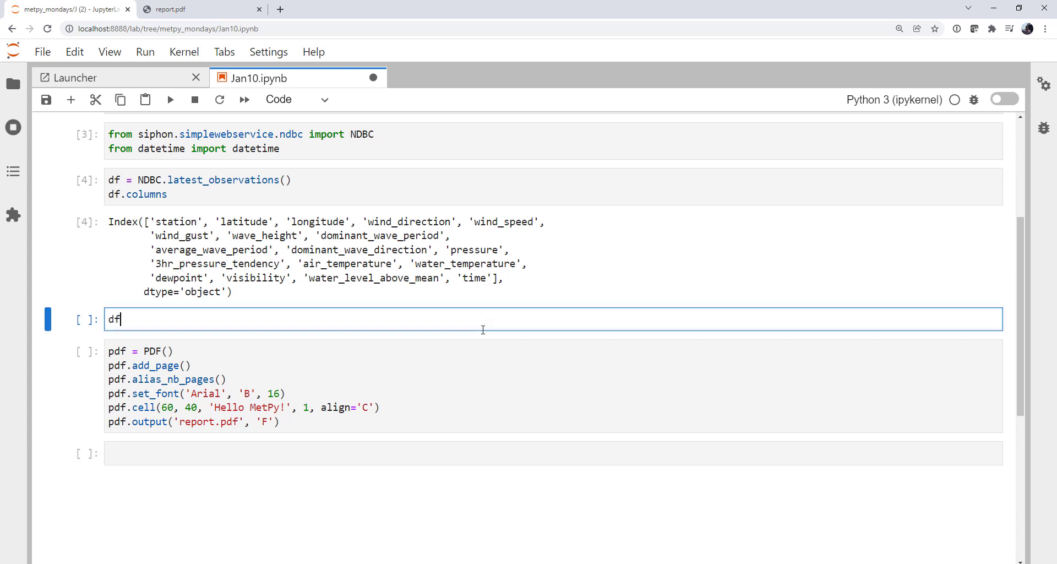
type(".describe(")
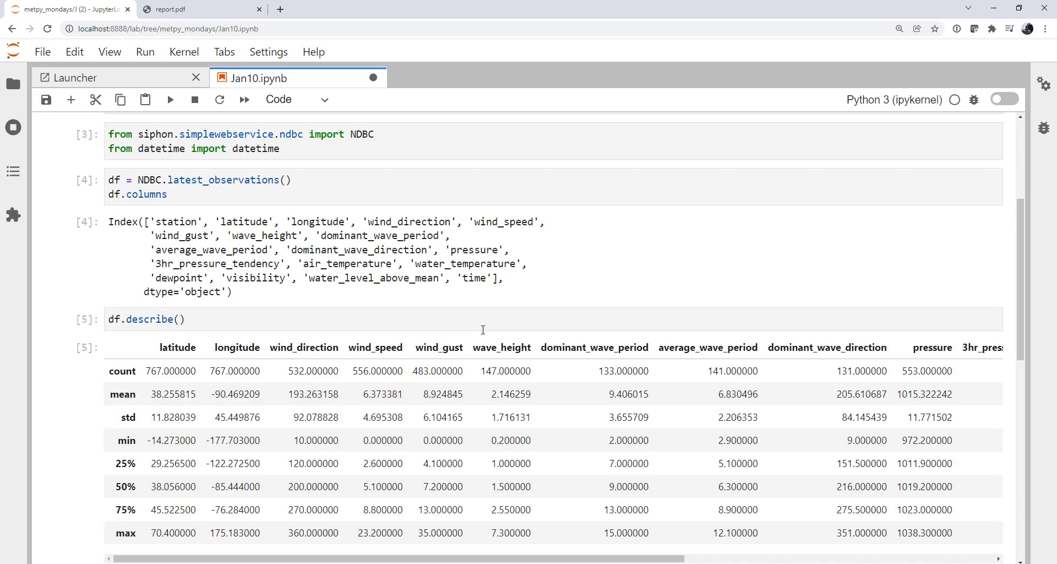
scroll("down", 3)
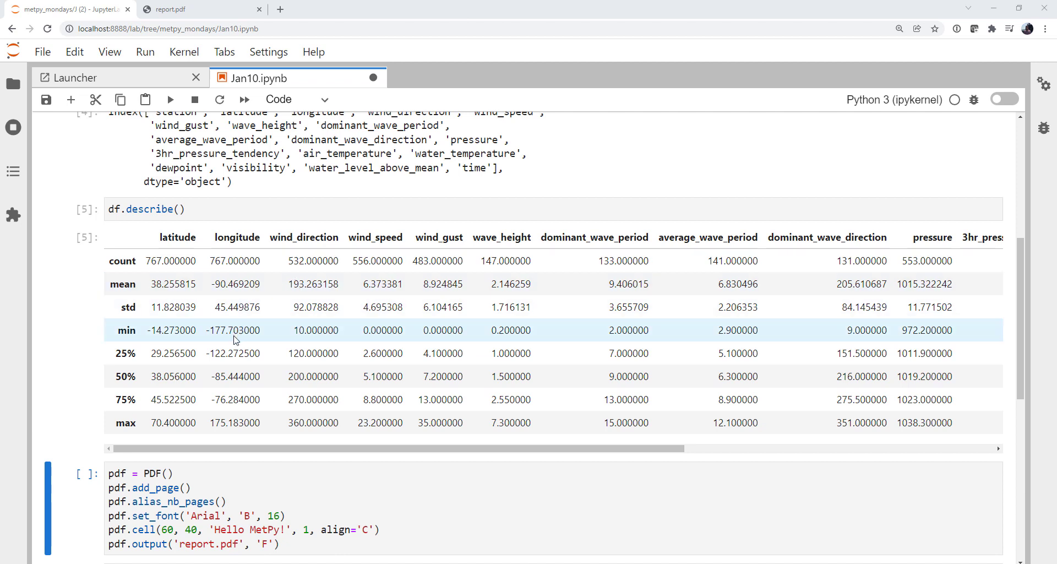
mouse_move(364, 295)
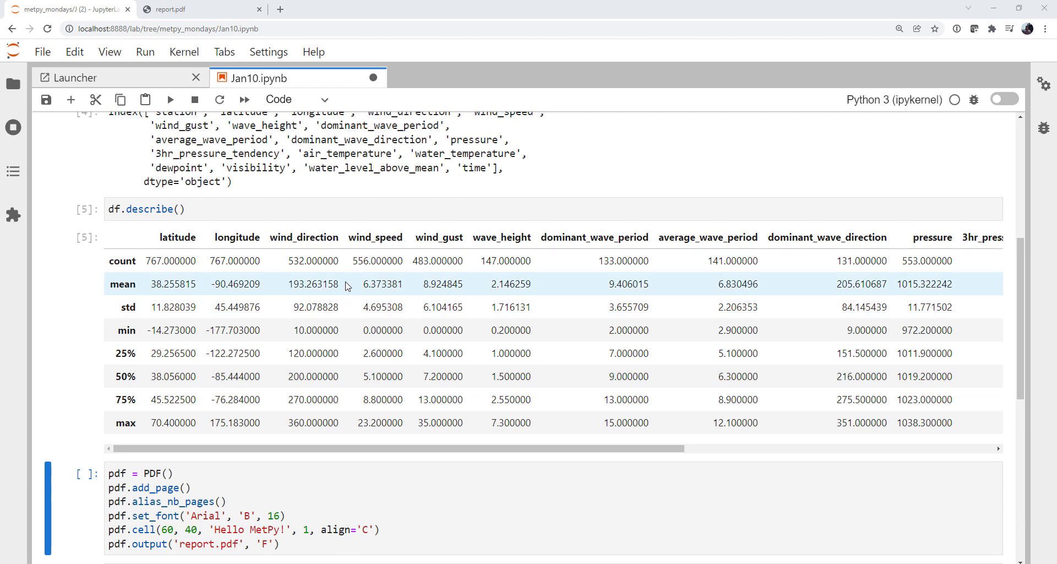
mouse_move(356, 432)
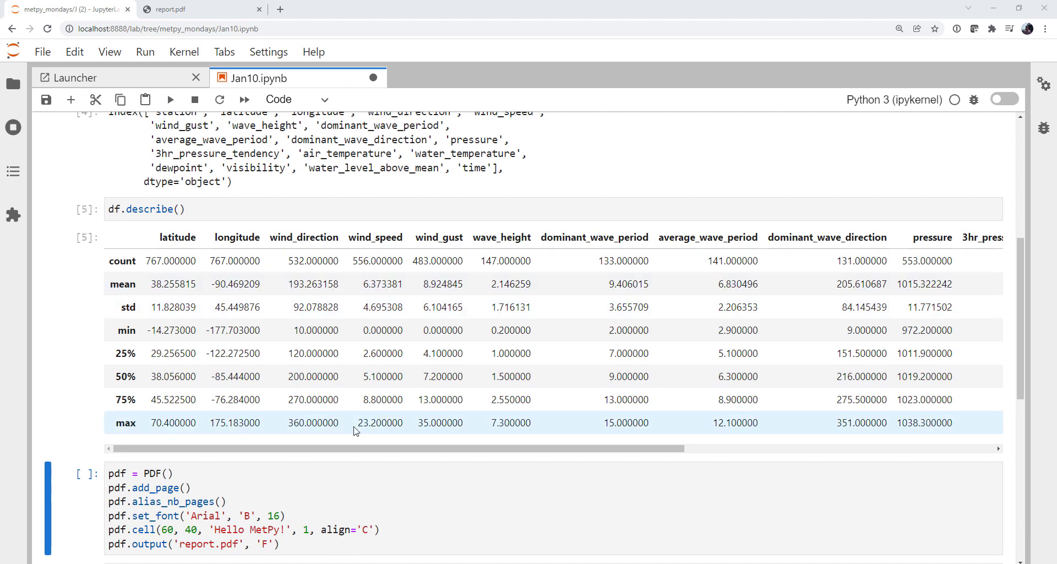
mouse_move(347, 395)
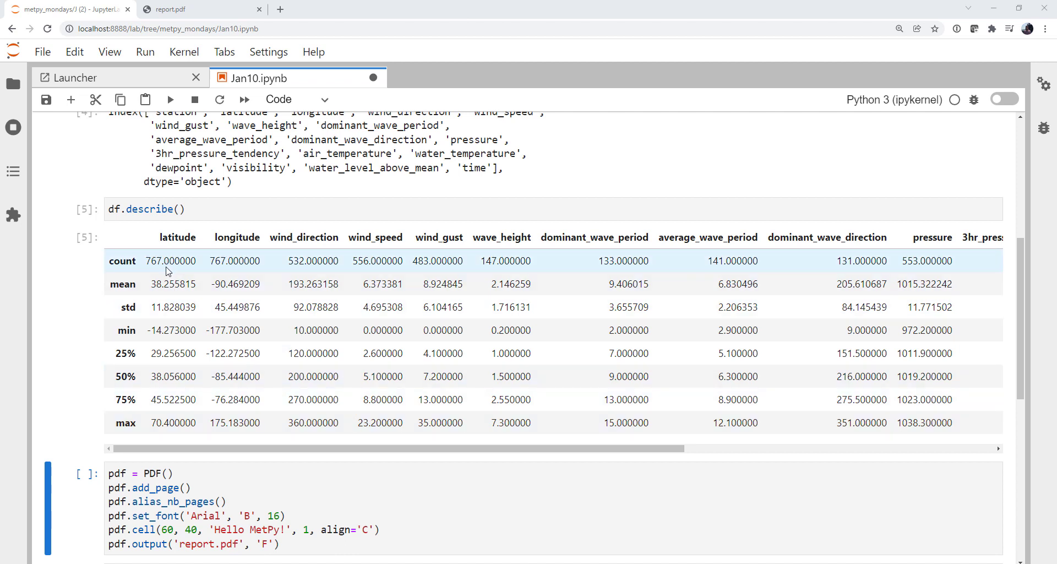
mouse_move(237, 268)
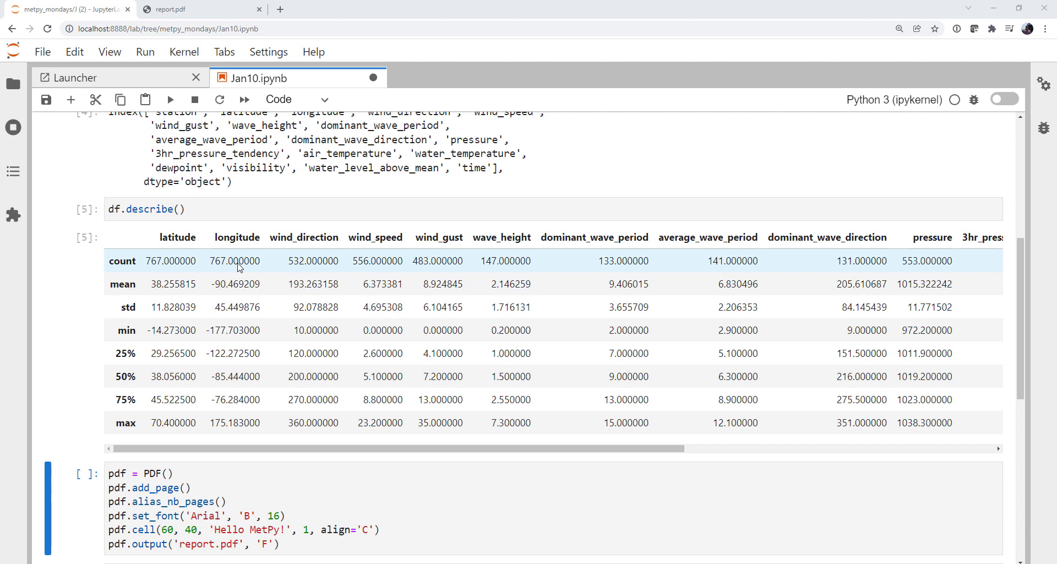
mouse_move(316, 273)
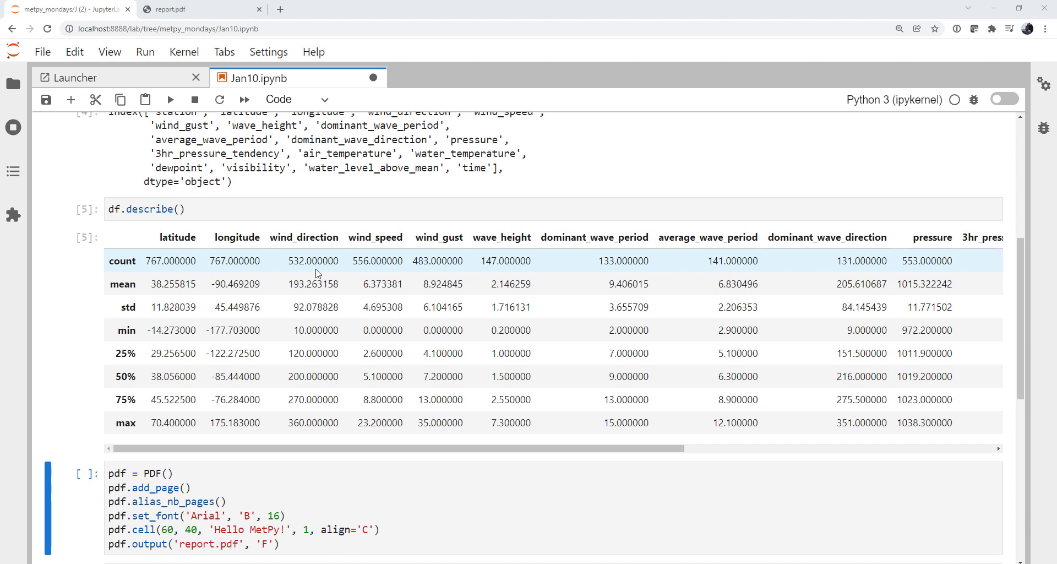
mouse_move(297, 267)
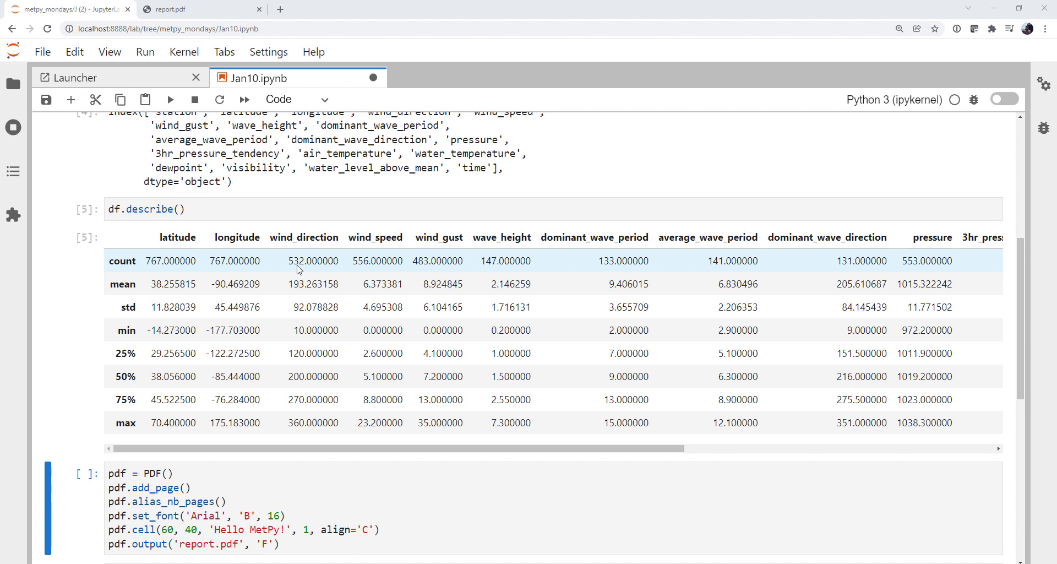
mouse_move(361, 268)
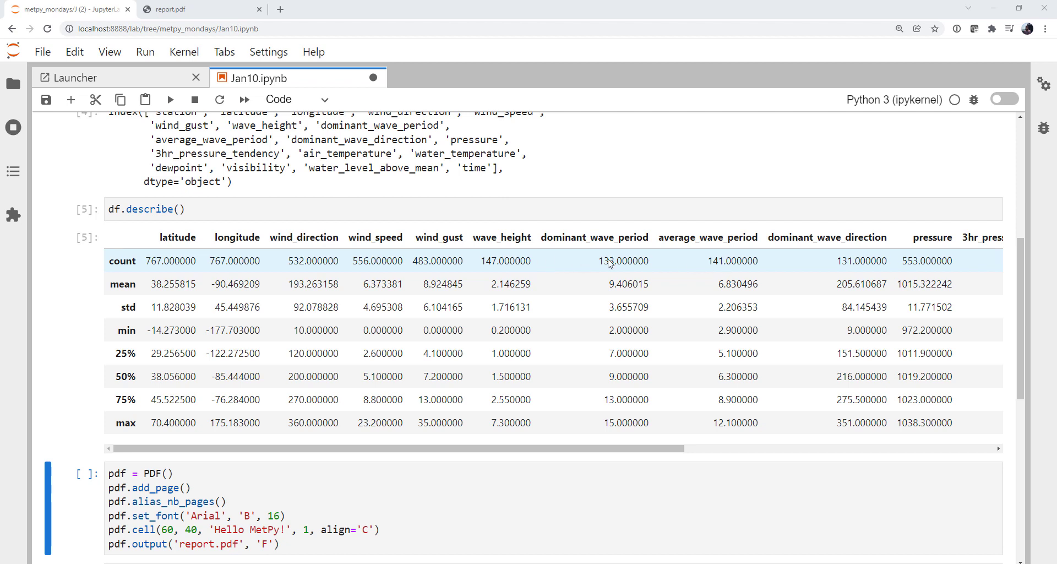
mouse_move(667, 267)
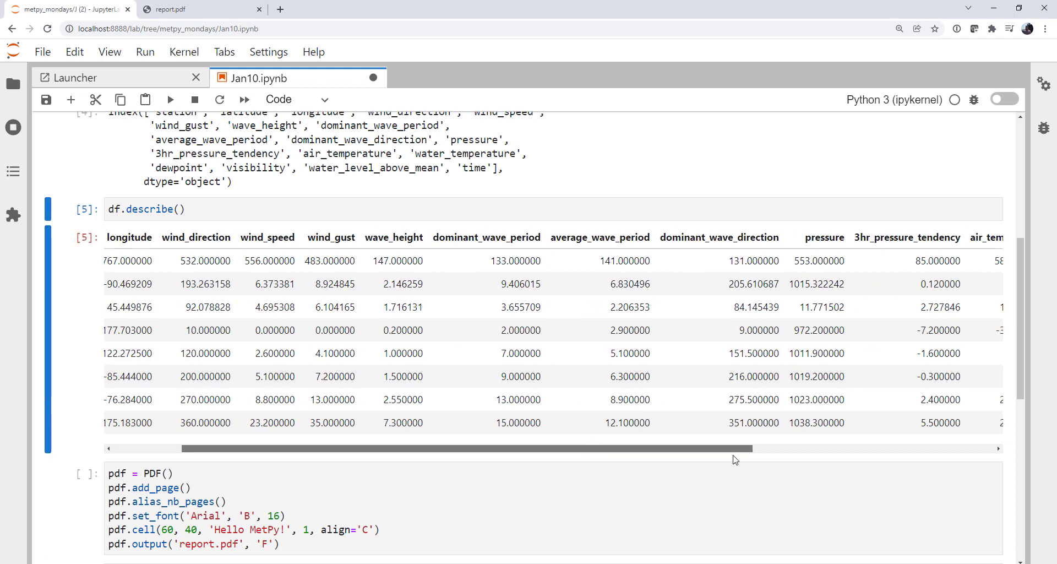
scroll("right", 3)
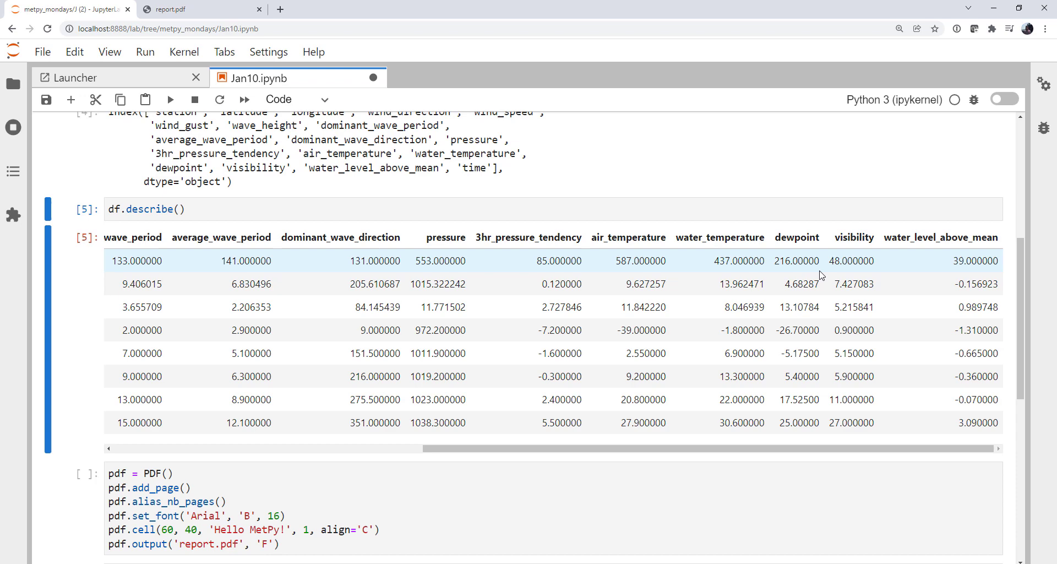
mouse_move(851, 273)
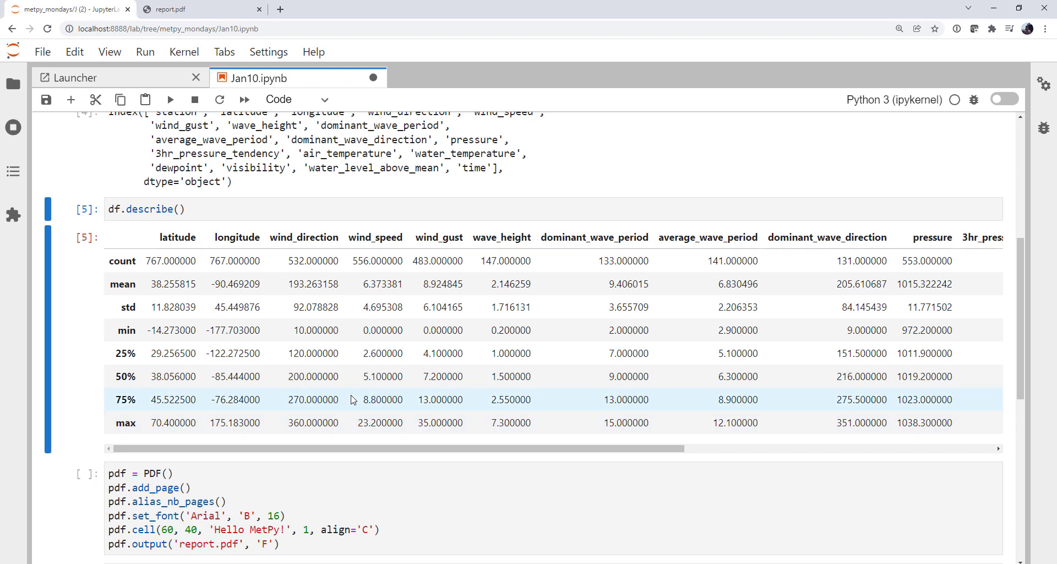
mouse_move(387, 332)
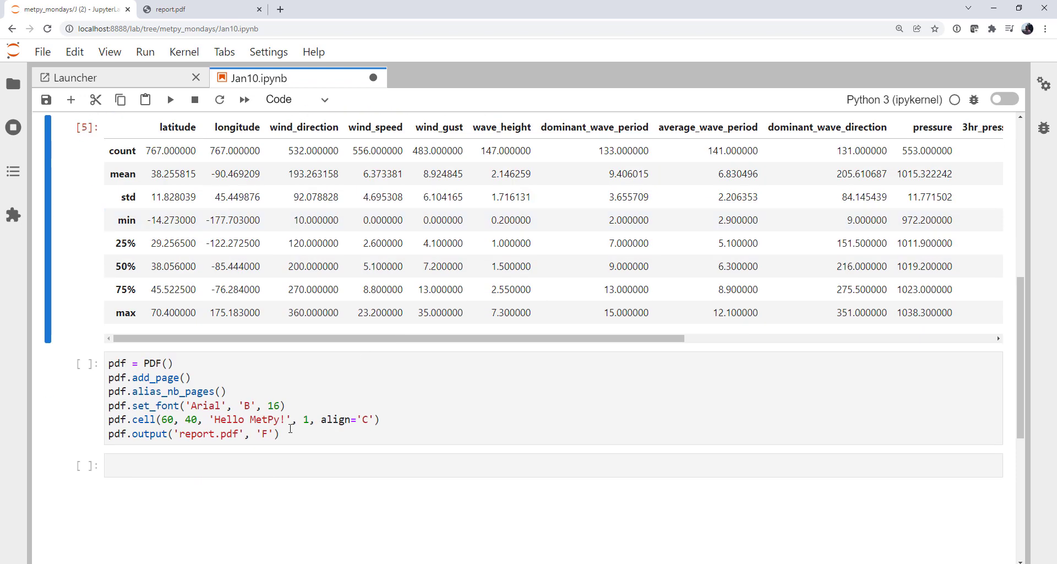
scroll("down", 3)
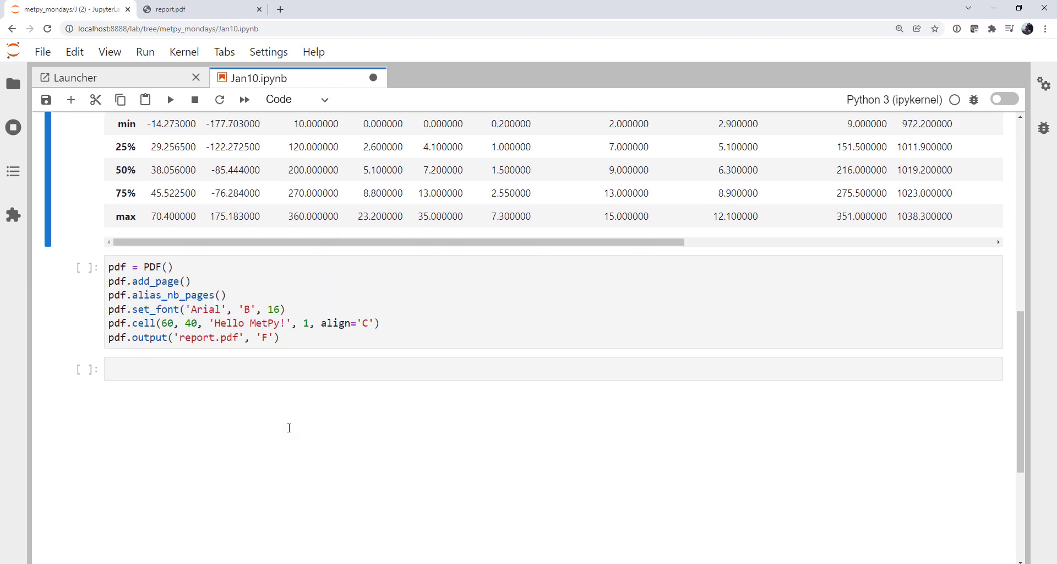
left_click(127, 266)
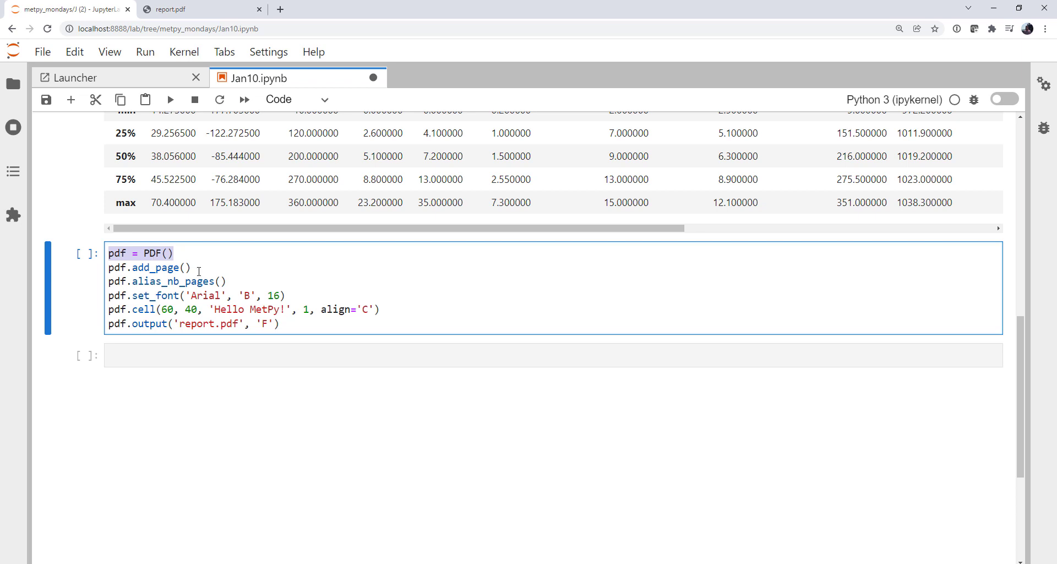
Replace 'Hello MetPy!' with f'{datetime.utcnow():%Y-%m-%d %H:%M}' and drop the leftover arguments
left_click(198, 281)
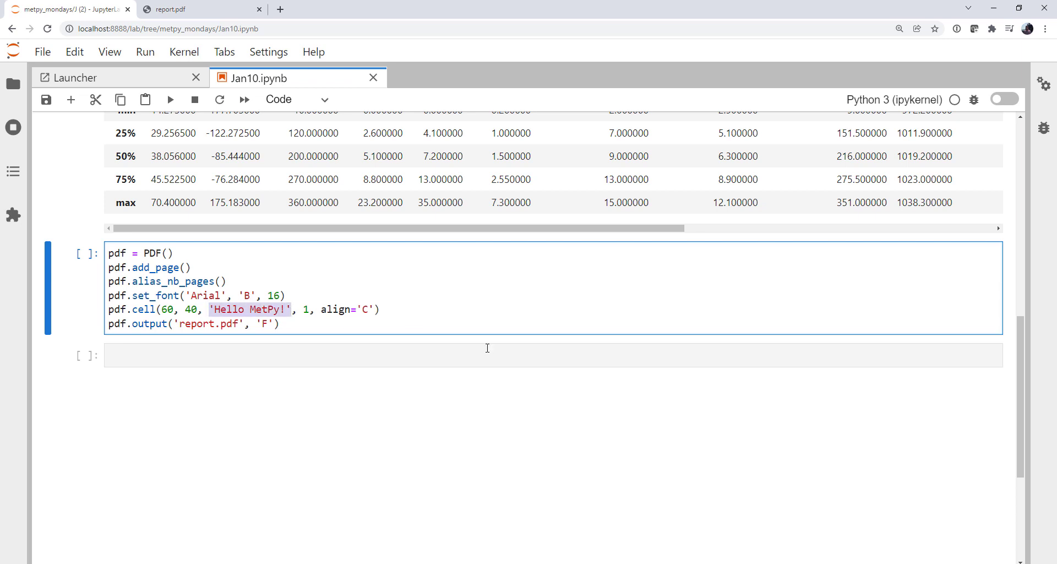
type("f'")
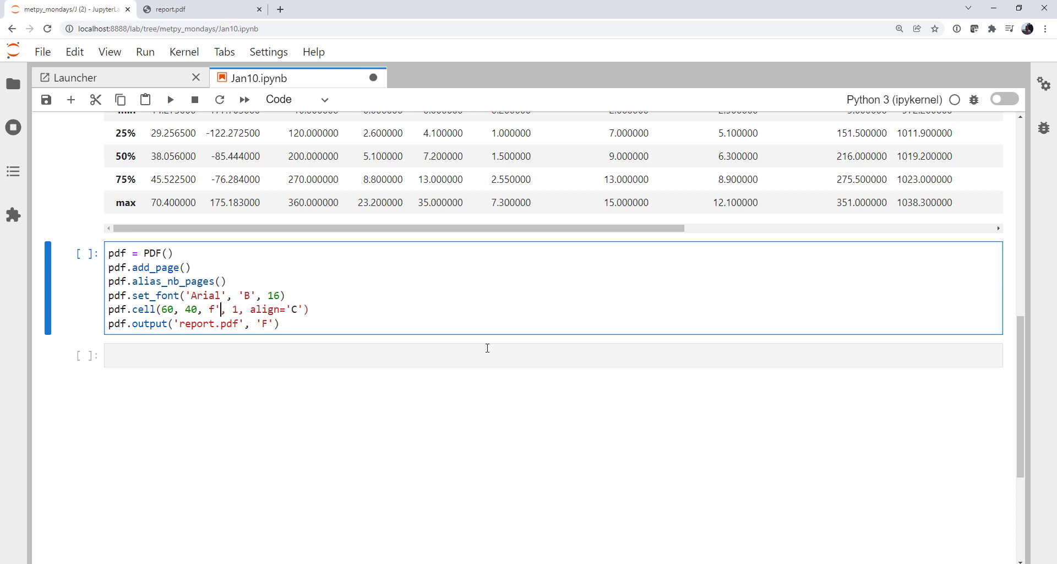
type("{datetime.")
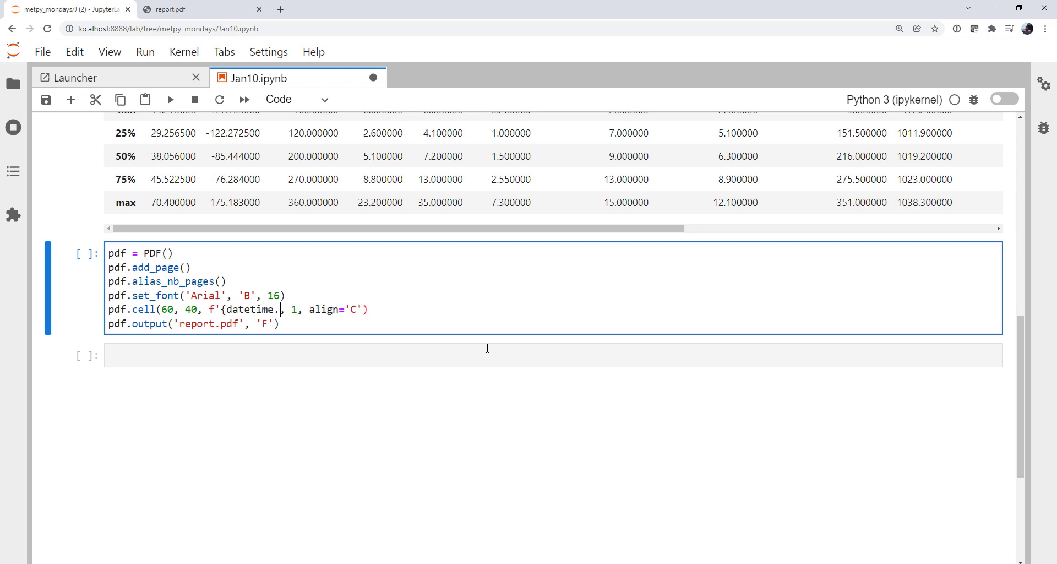
type("utcnow")
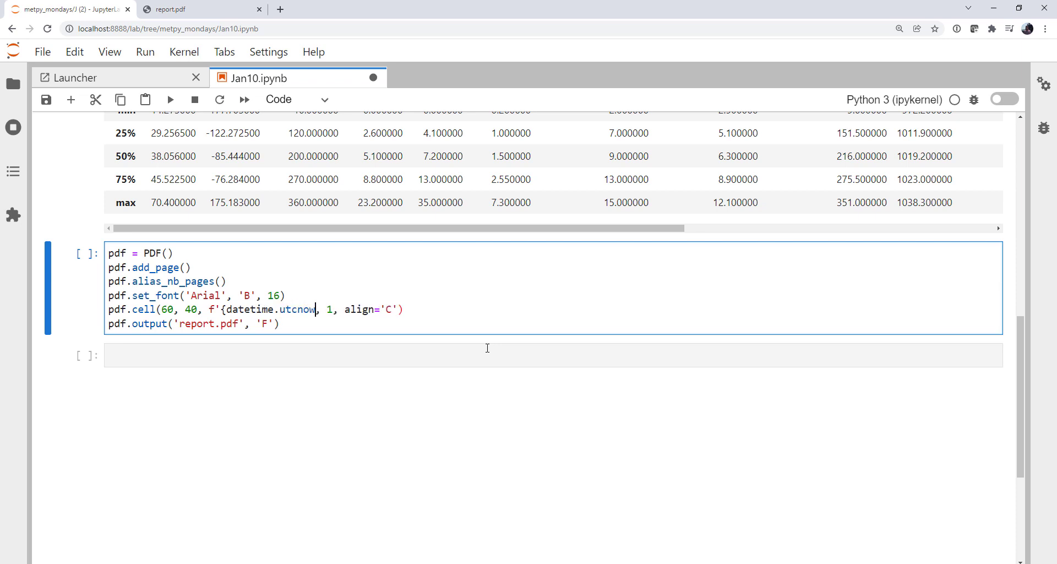
type("():")
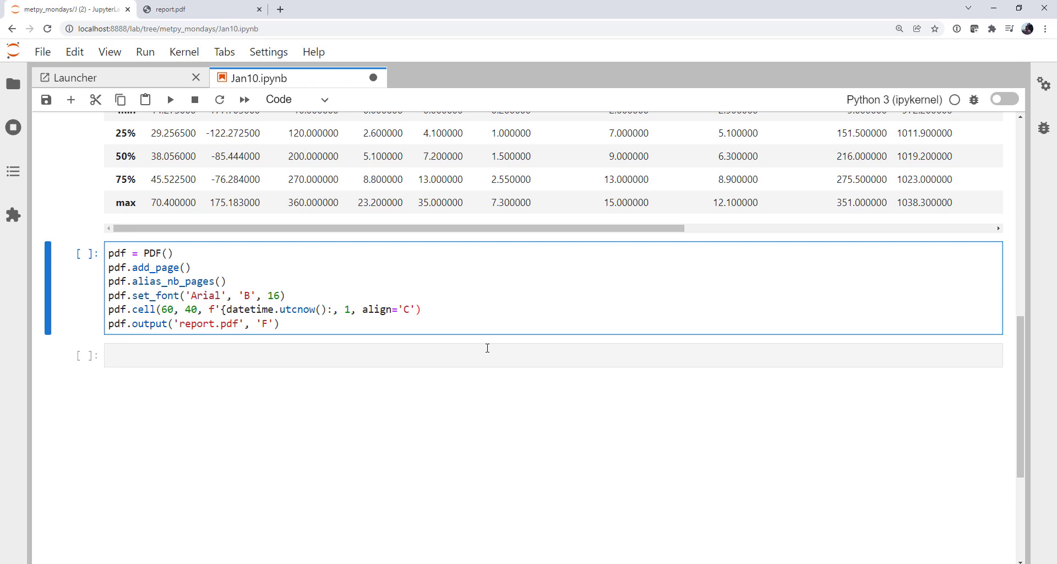
type("%Y-%m")
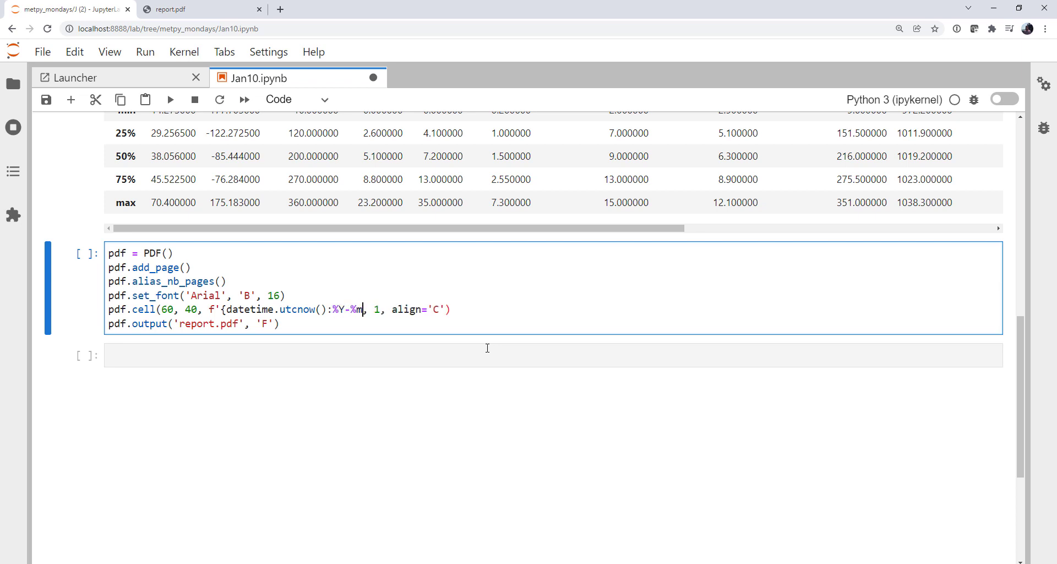
type("-%d")
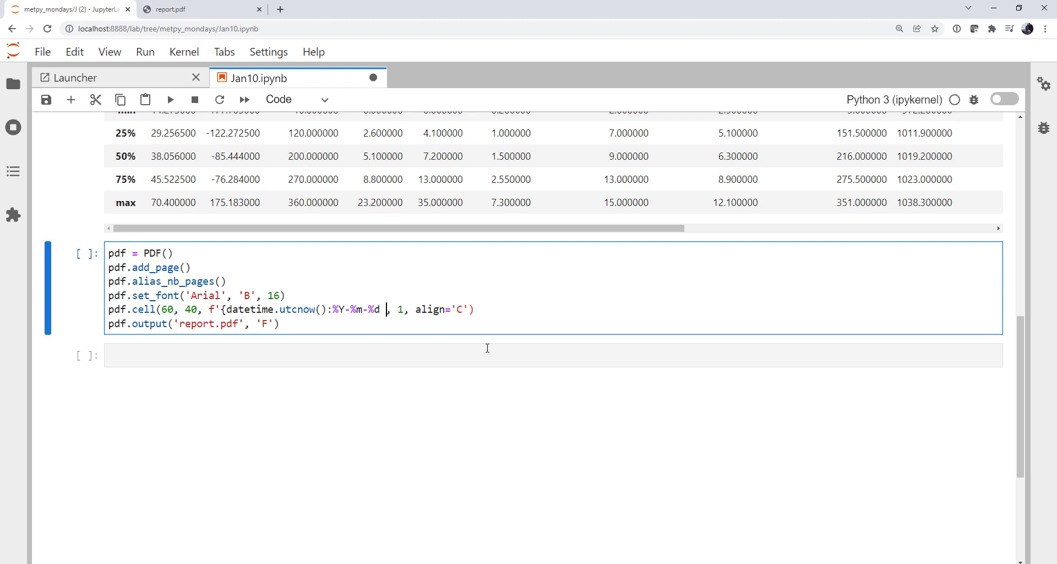
type("%H:%M")
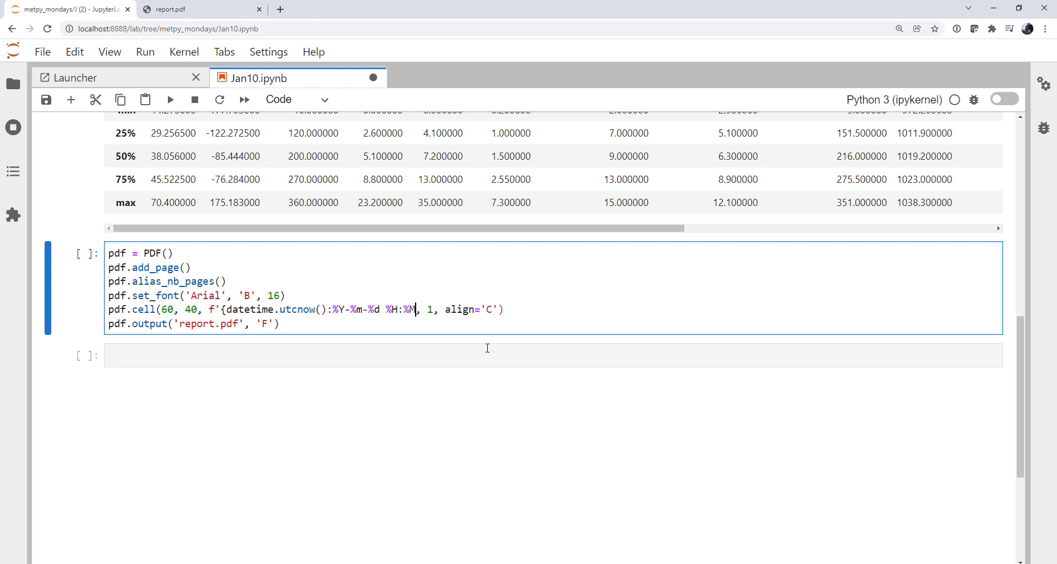
type("}")
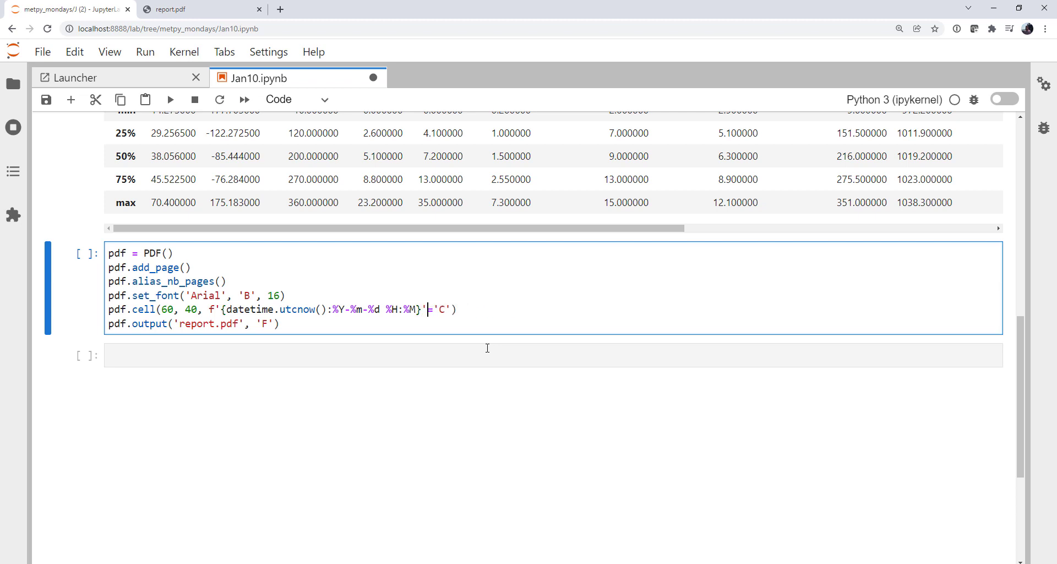
key("Delete")
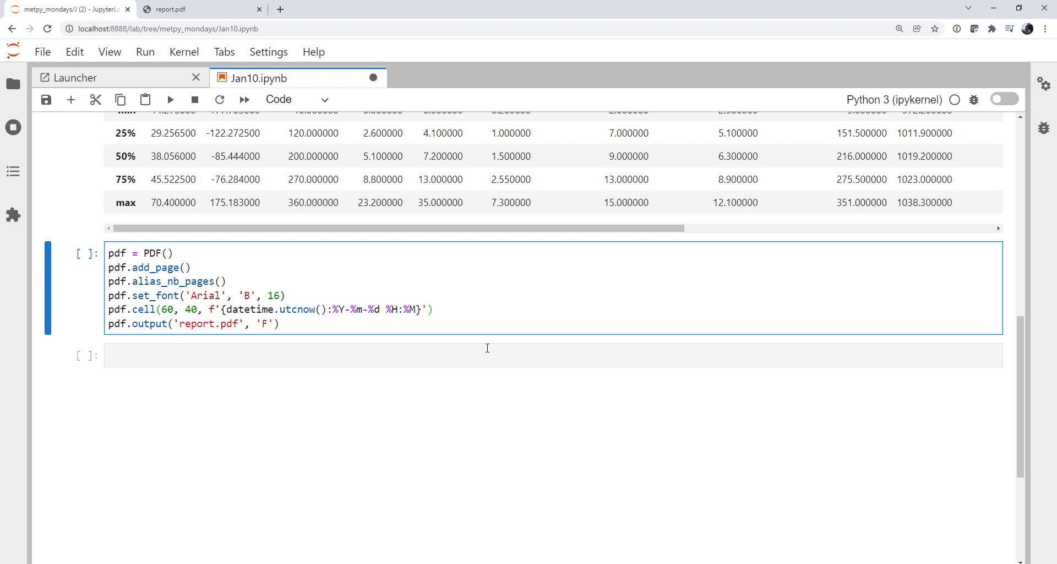
key("Enter")
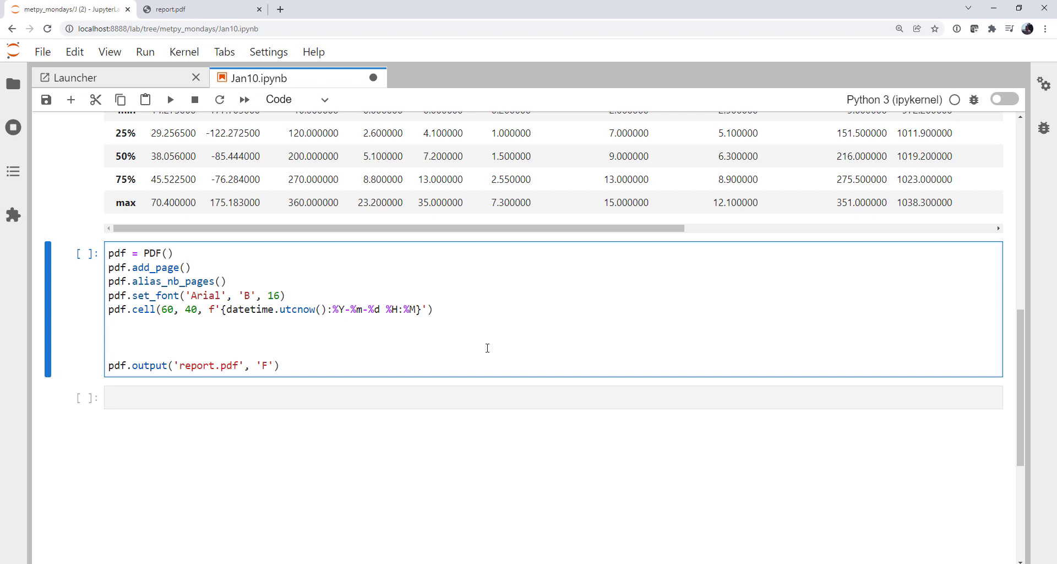
Start report_vars with wind_speed, wind_gust, wave_height, the wave periods and dominant_wave_direction
type("rep")
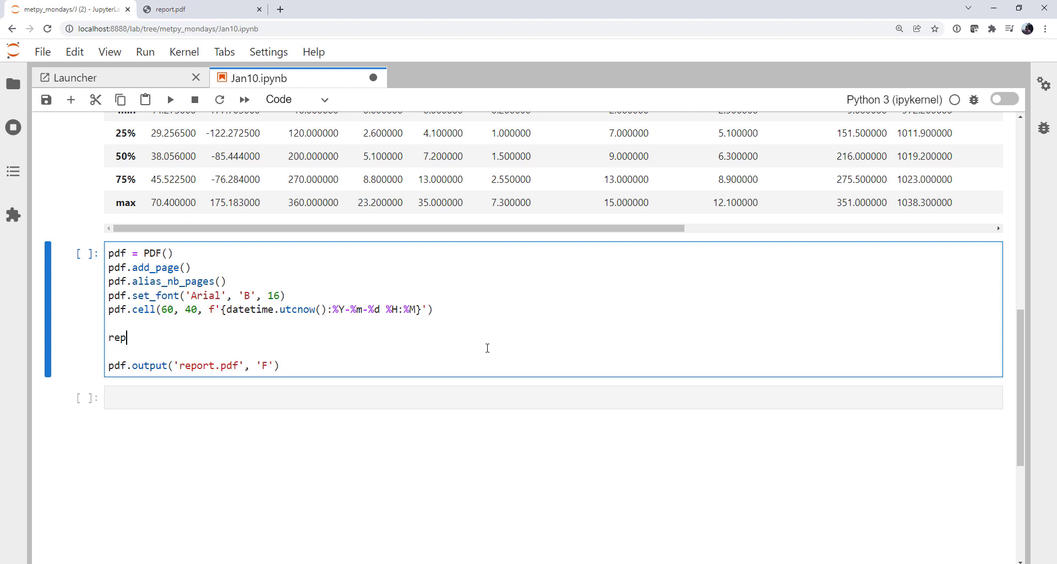
type("ort_vars")
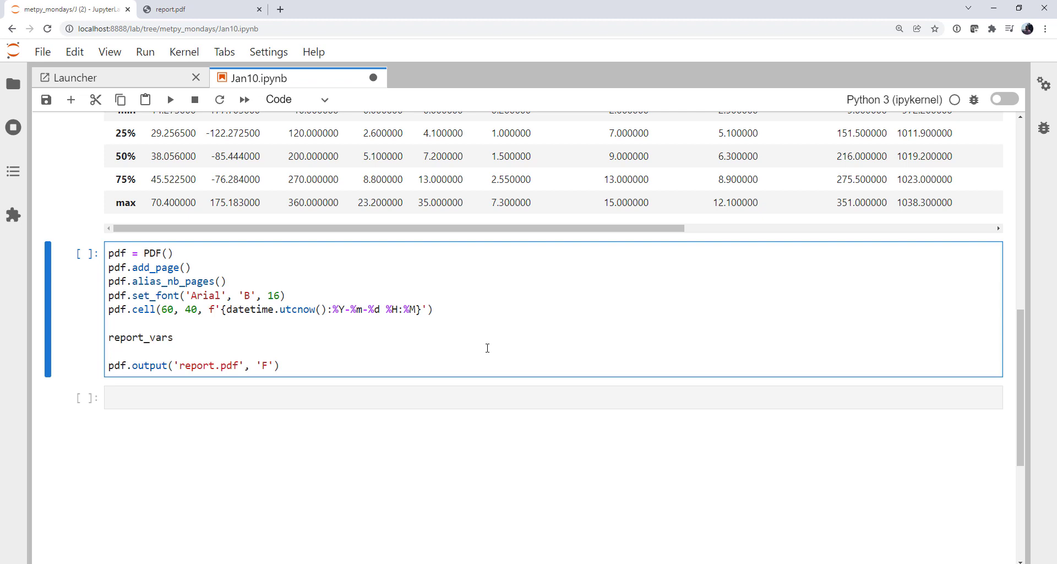
type("= ['wind")
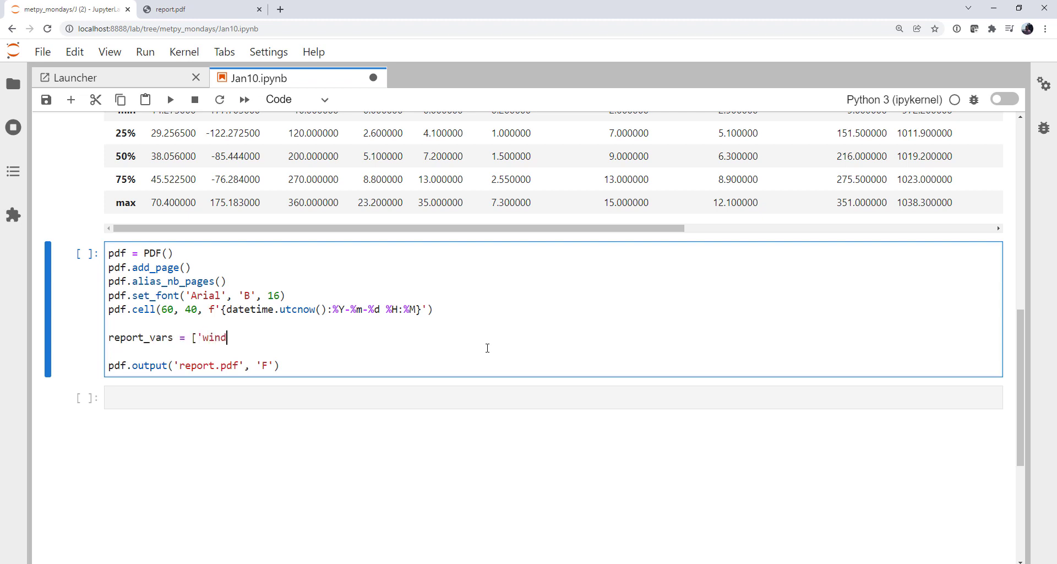
type("_speed'")
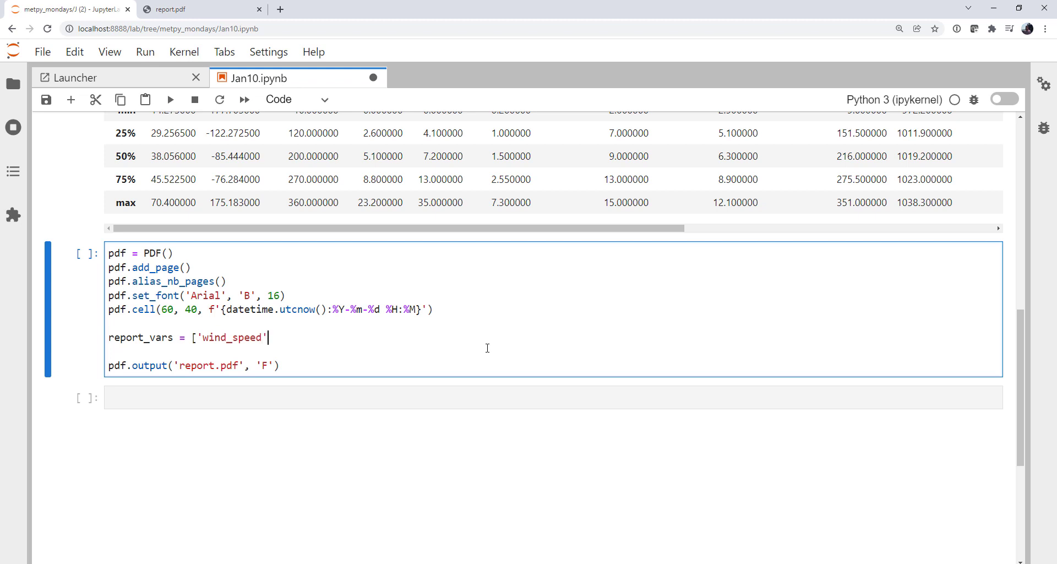
type(", 'wing")
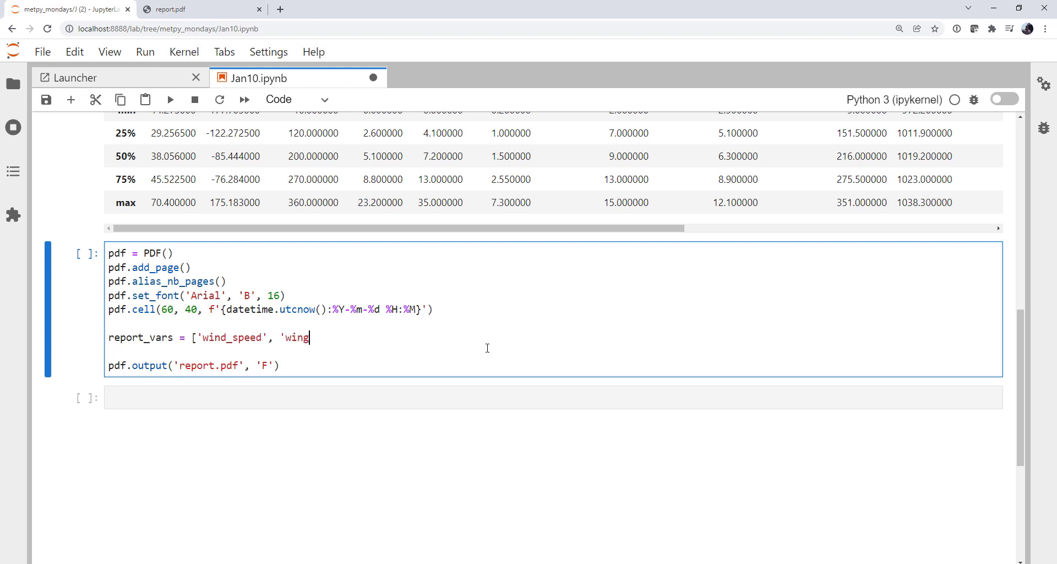
type("_gust")
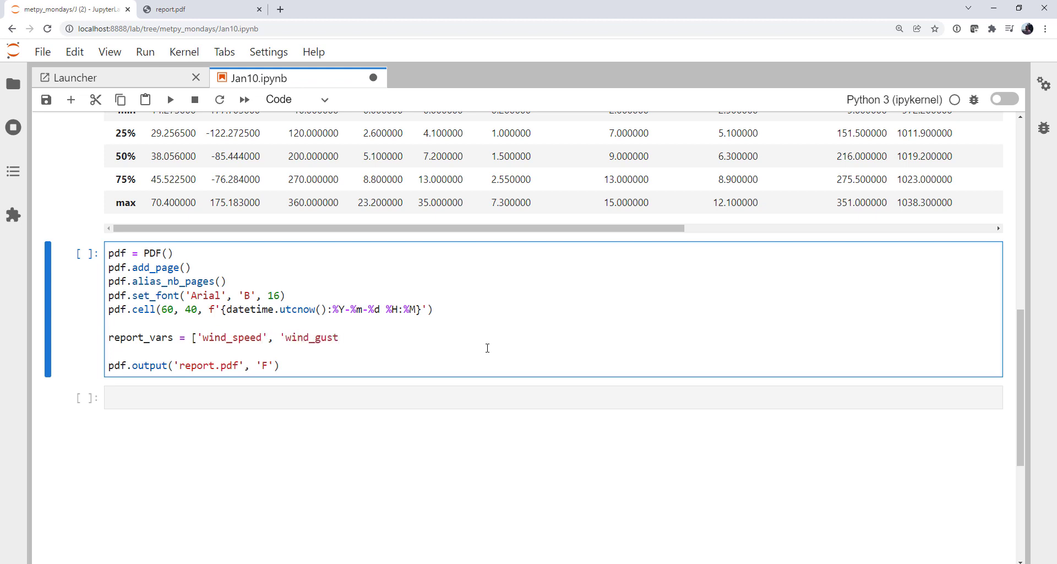
type(", '")
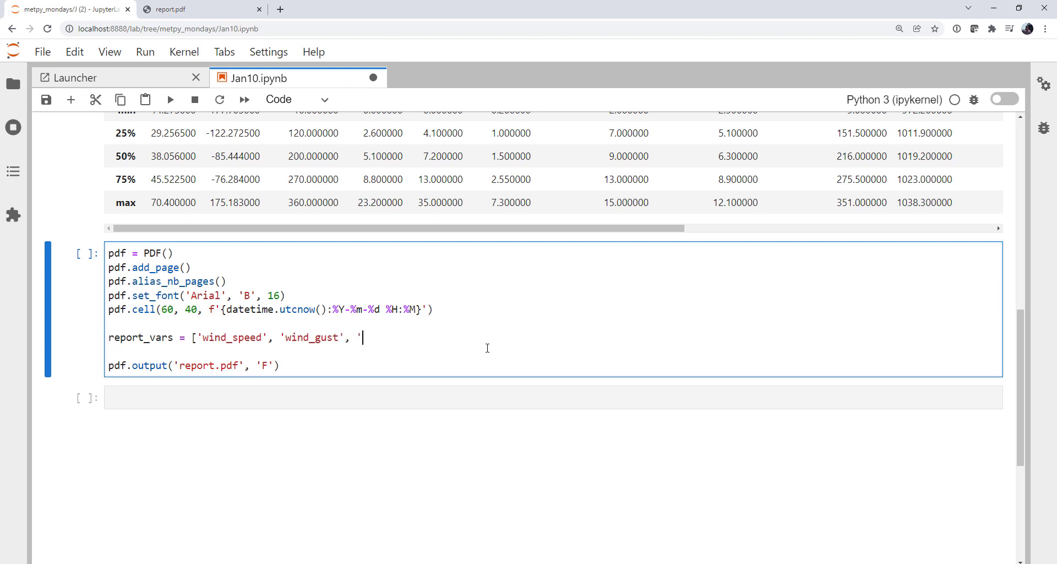
type("wave_height")
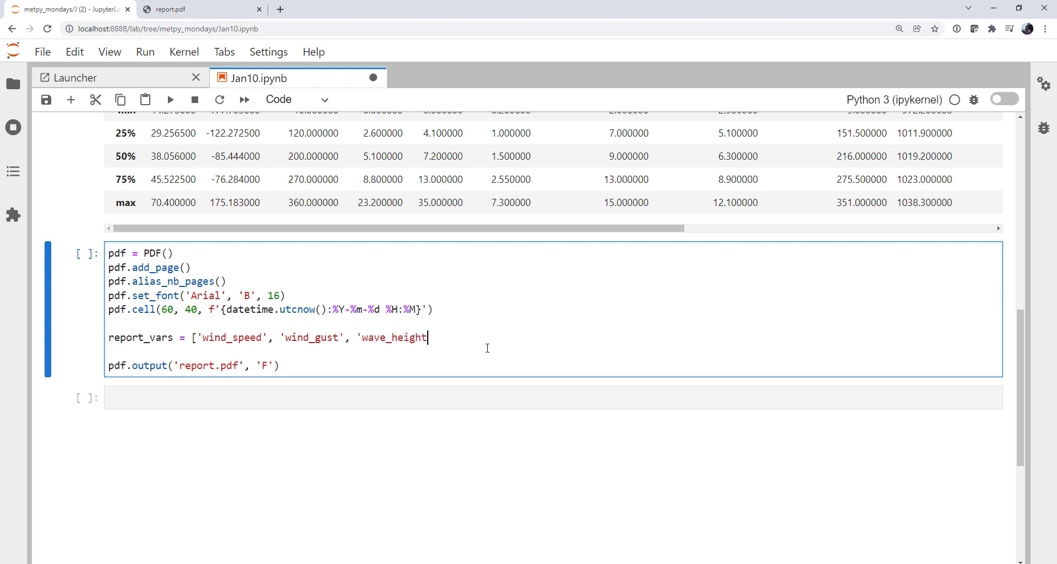
type(", '")
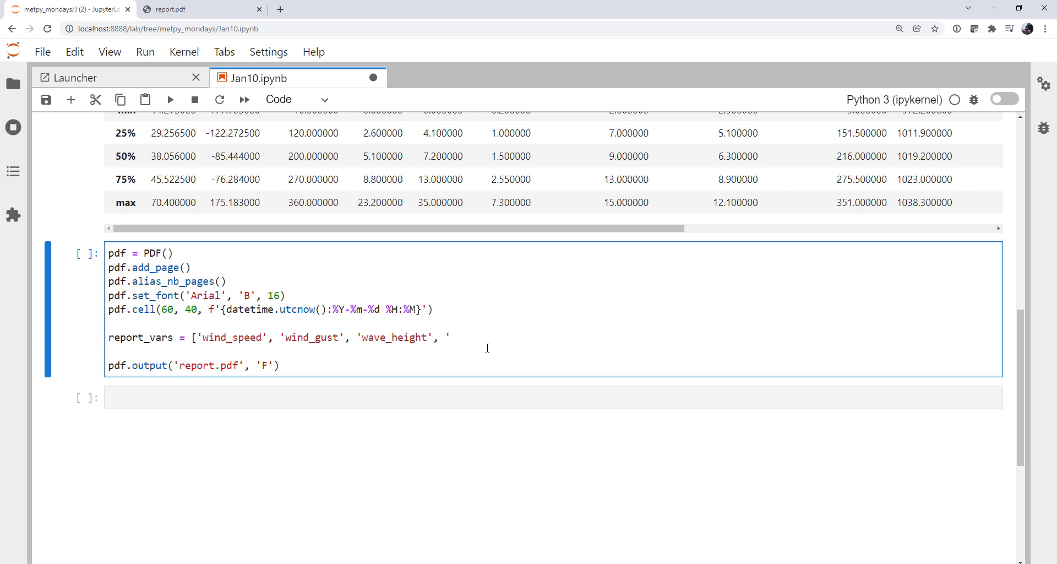
type("'dominant")
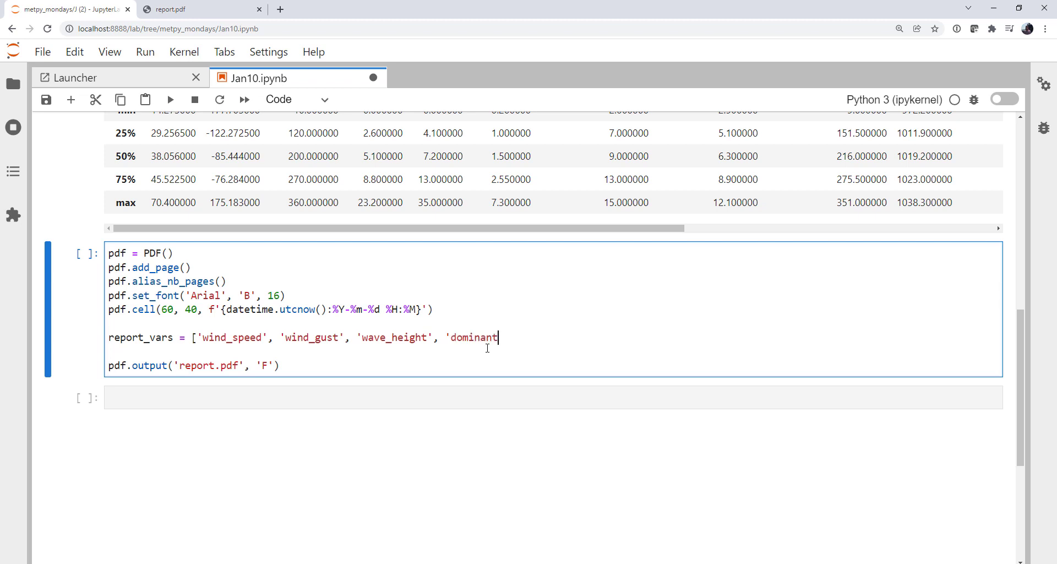
type("_wave_period',")
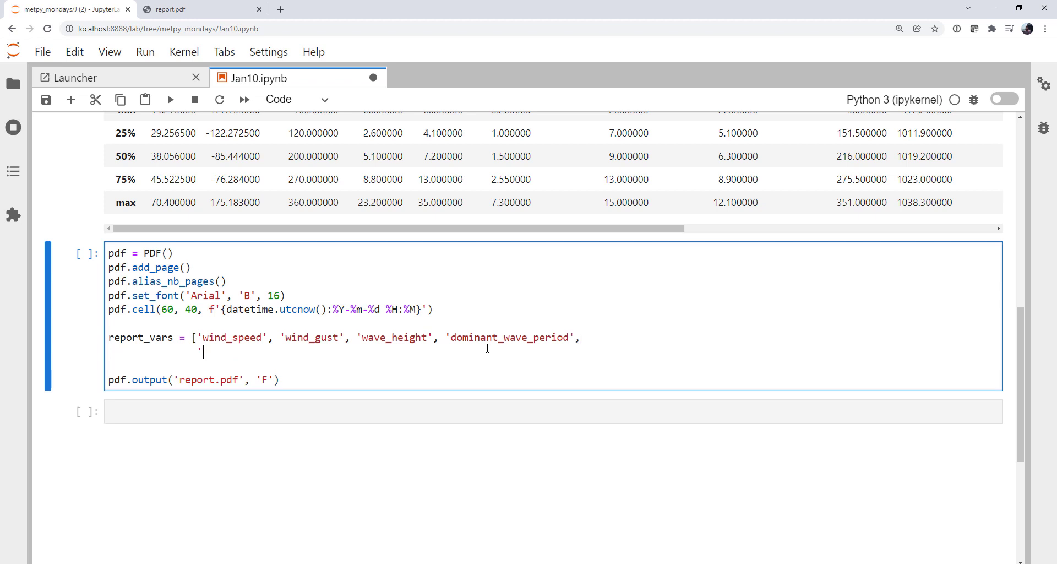
type("average_wave_")
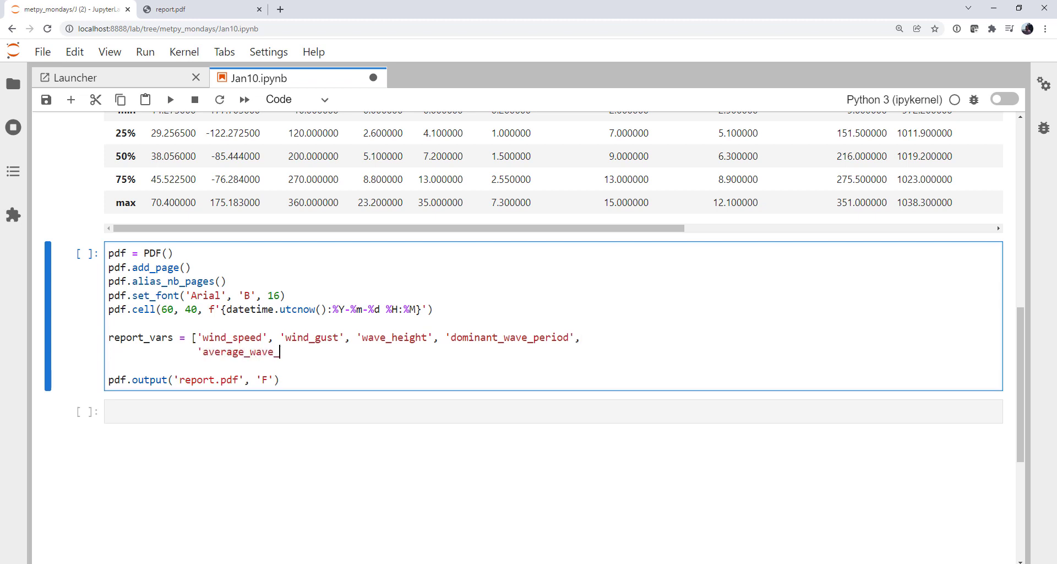
type("period', '")
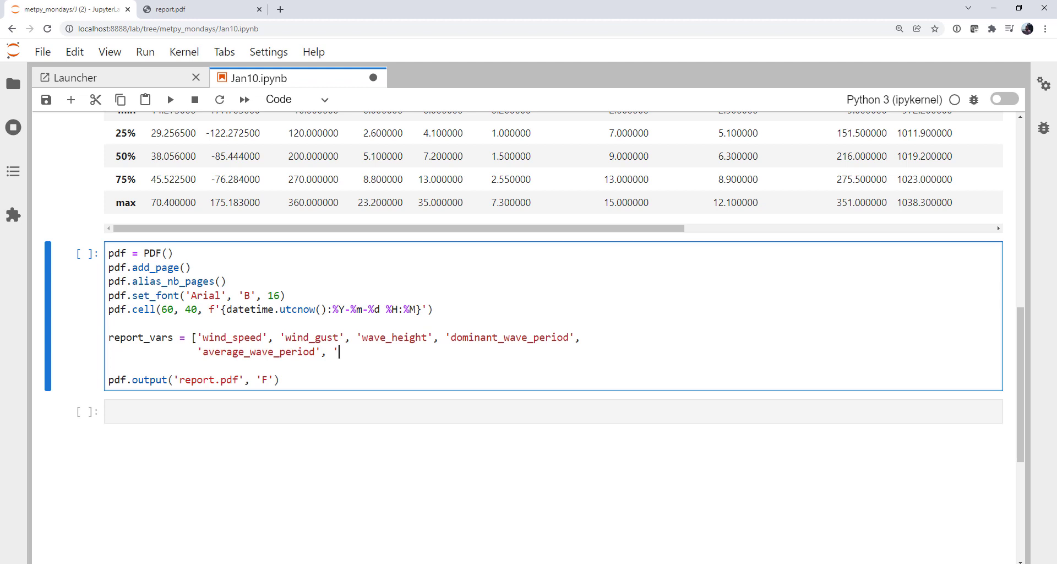
type("dominant_wave_")
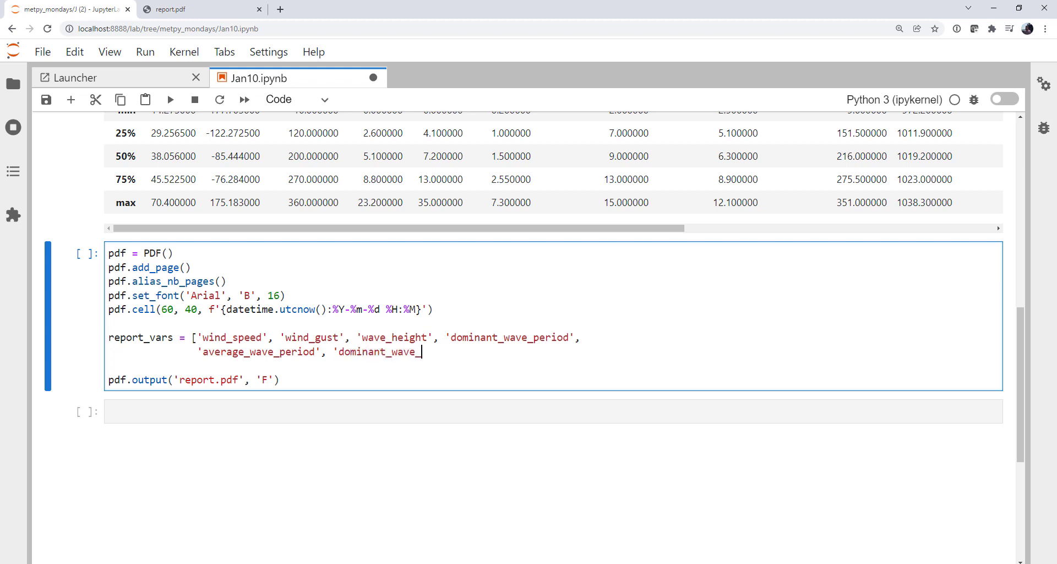
type("direction',")
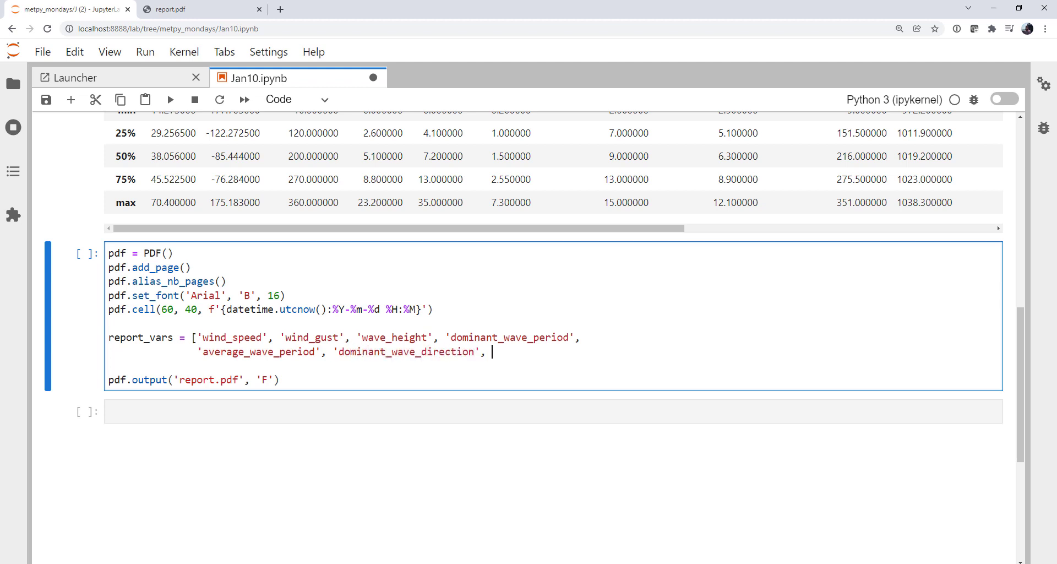
Add pressure, air and water temperature, dewpoint, visibility (typo fixed), water_level_above_mean, and close the list
type("'pressu")
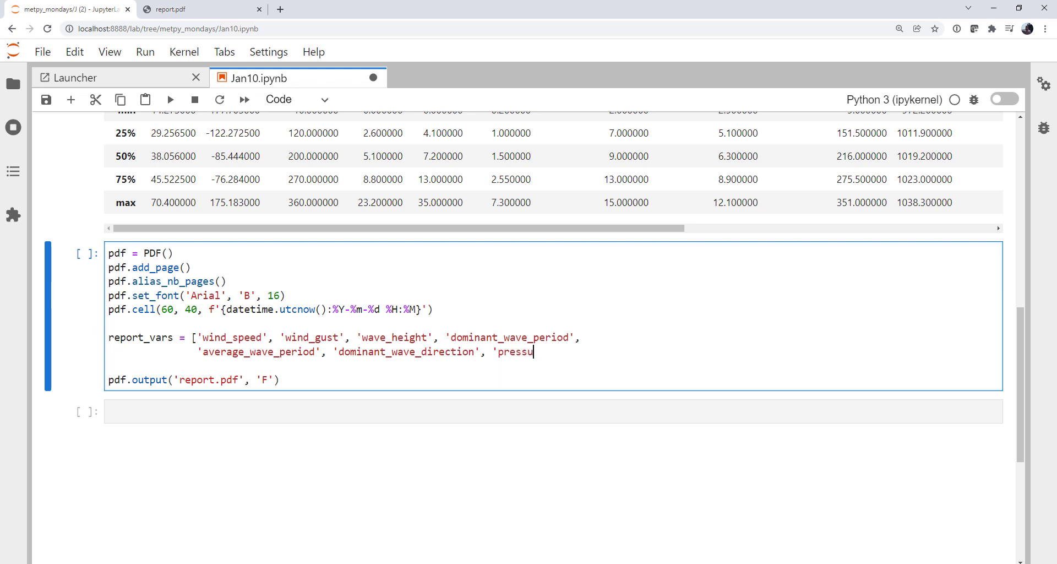
type("re',")
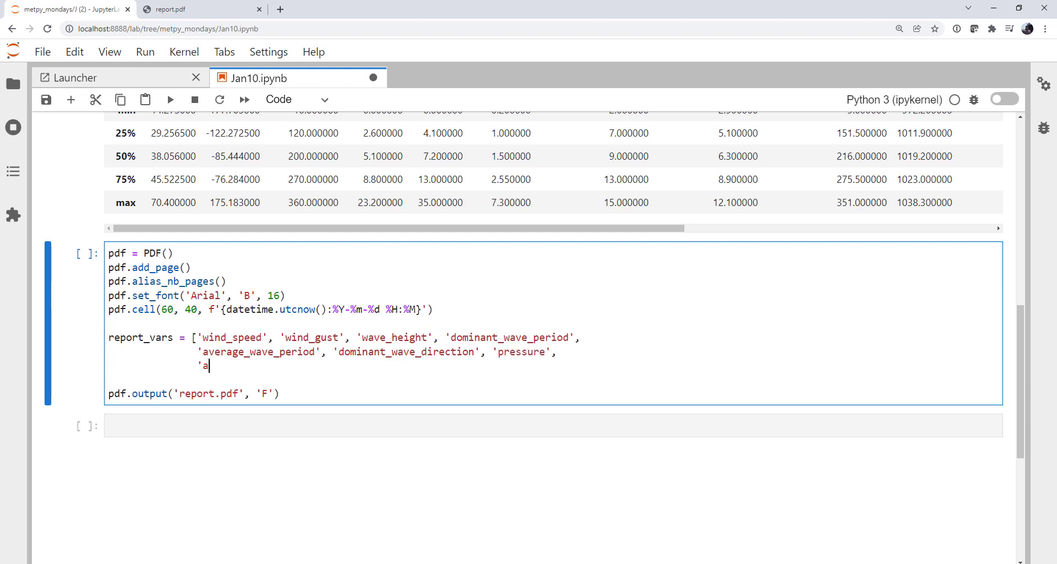
type("ir_temperat")
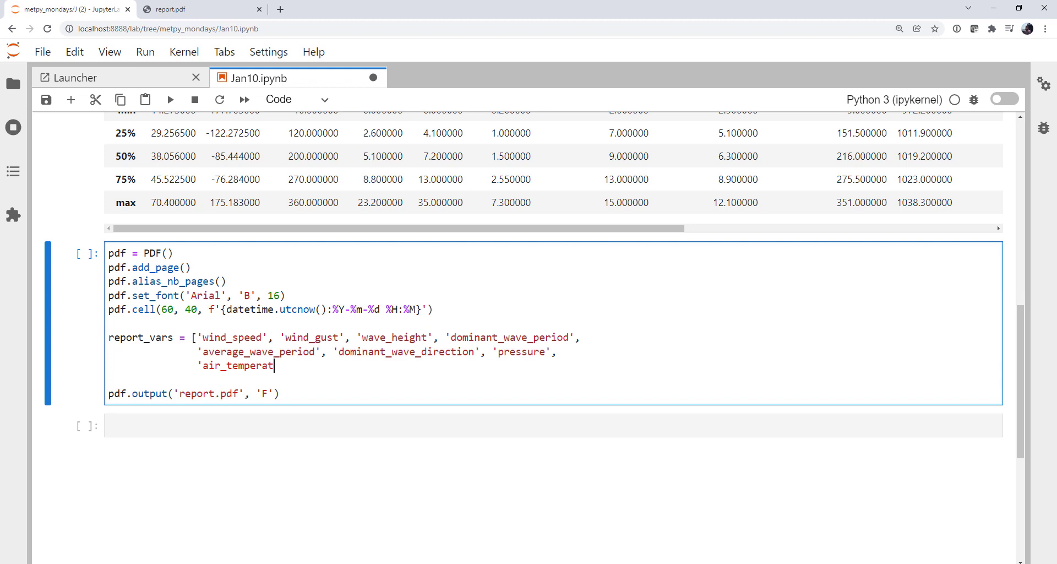
type("ure', 'water_")
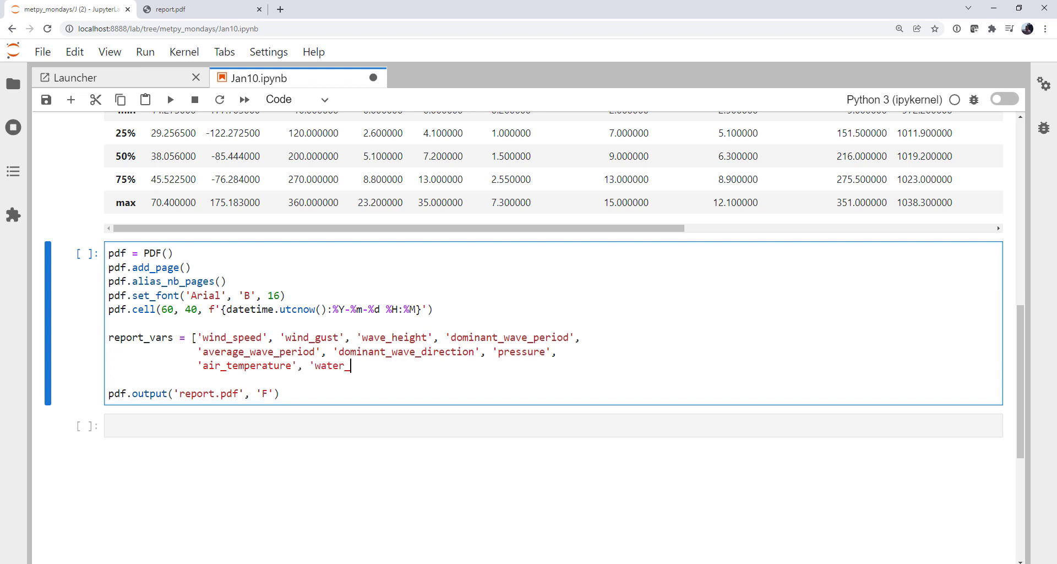
type("temperatrue")
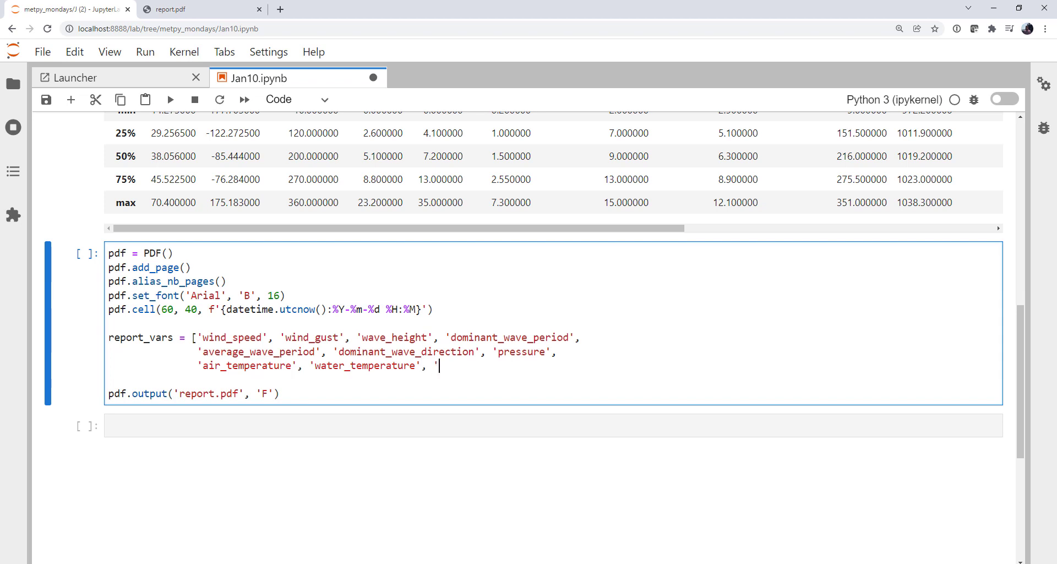
type("dewpoint', 'vis")
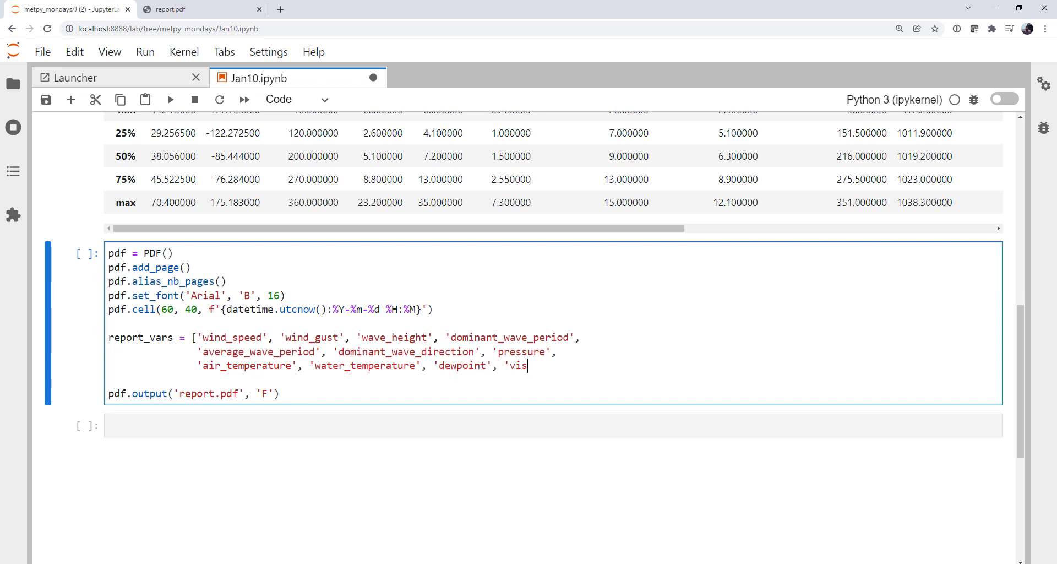
type("iblity'")
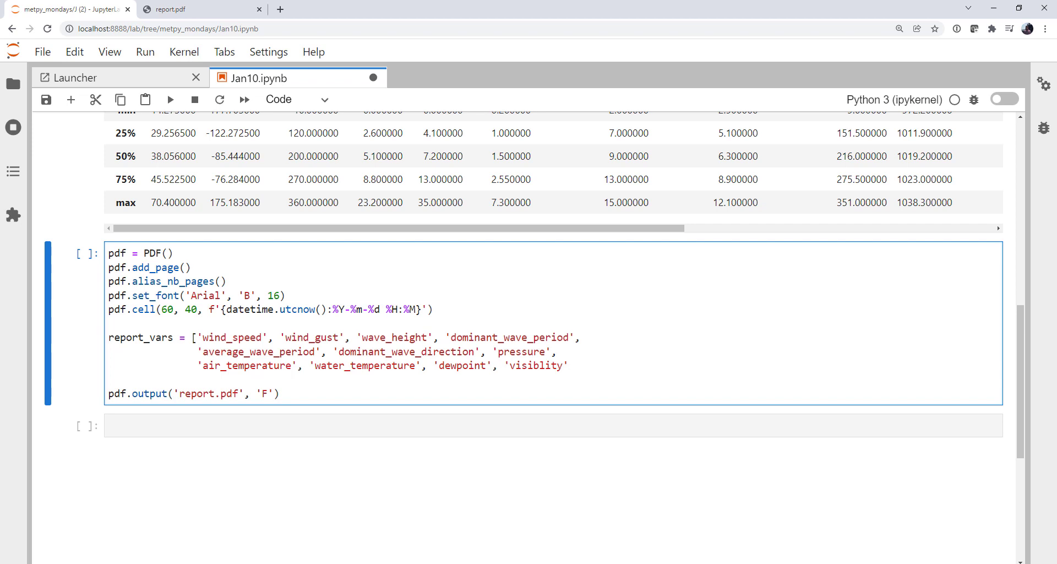
left_click(567, 366)
type("'w")
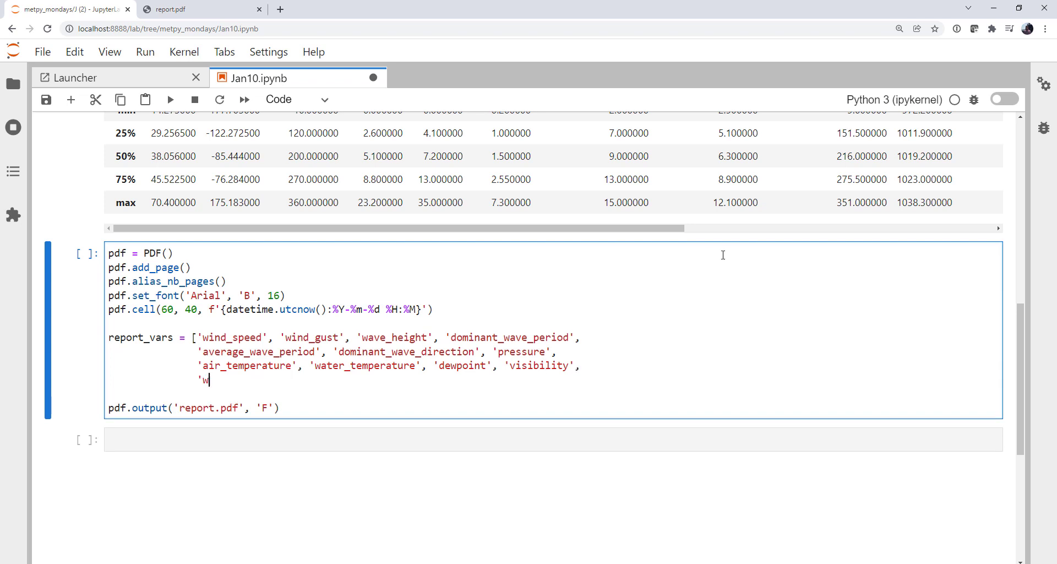
type("ater_level_above_mean'")
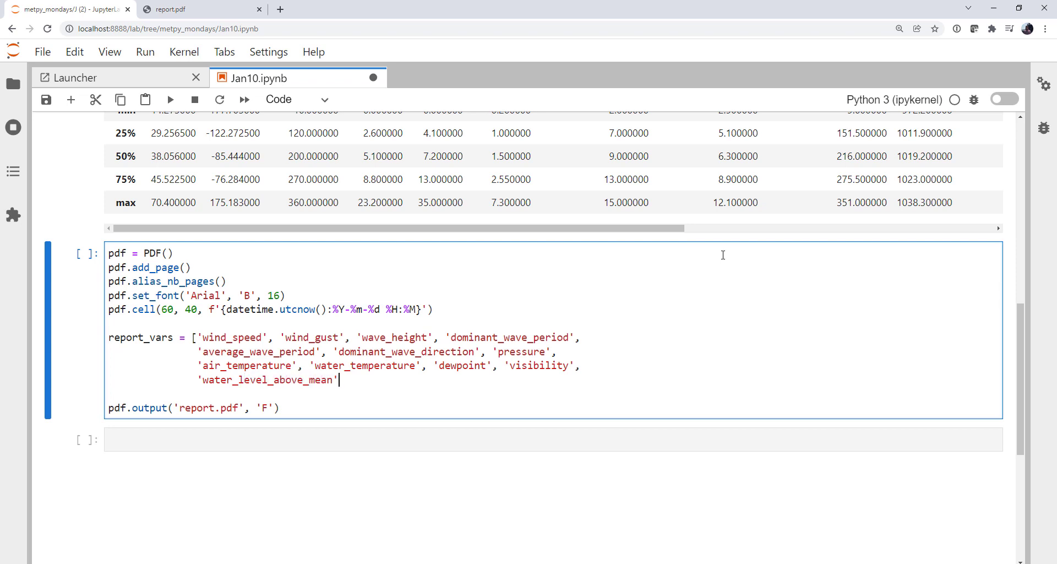
type("]")
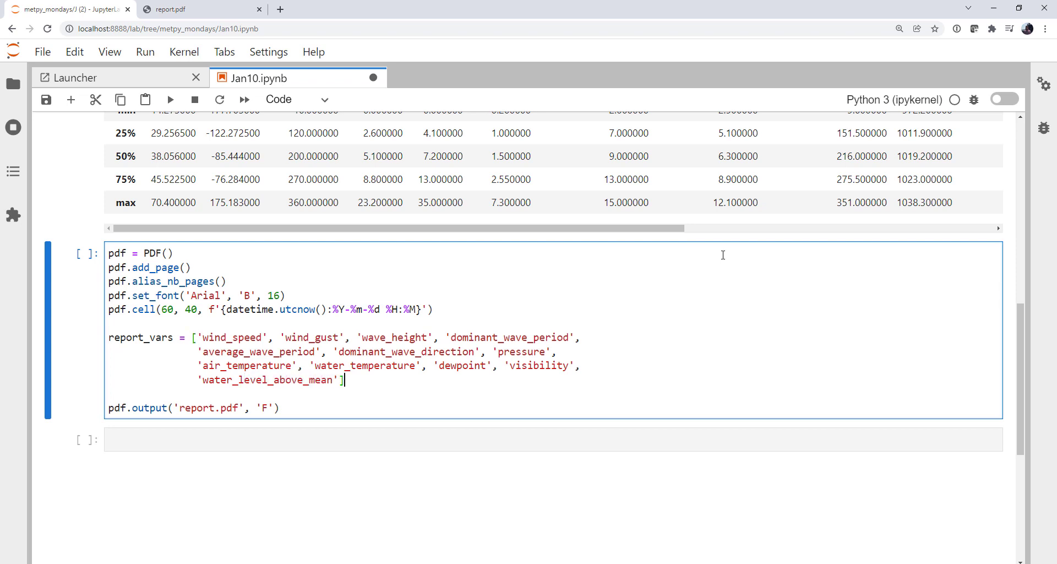
Store df.describe() in df_describe on a new line below the variable list
key("Enter")
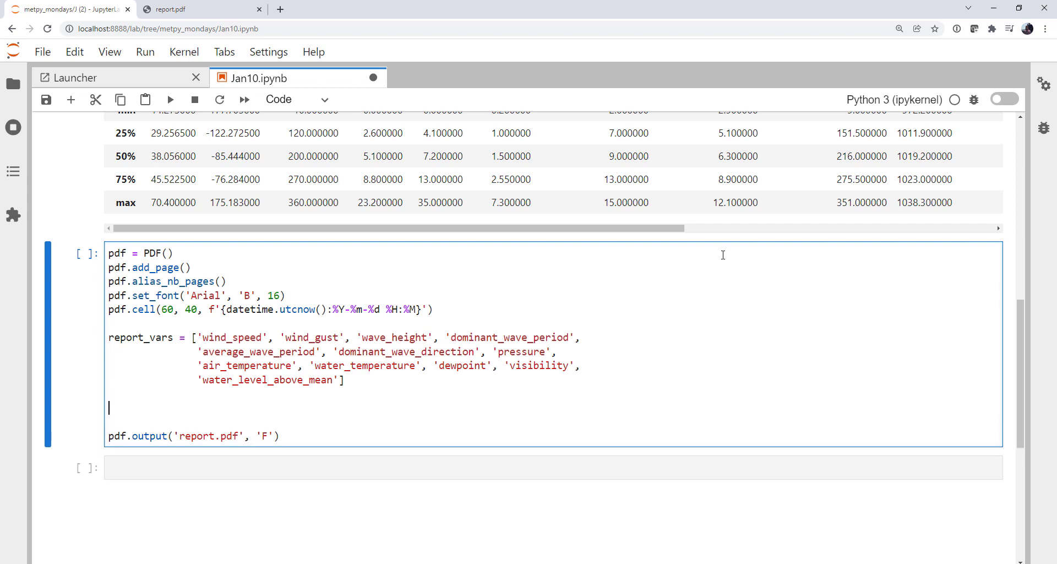
type("df_")
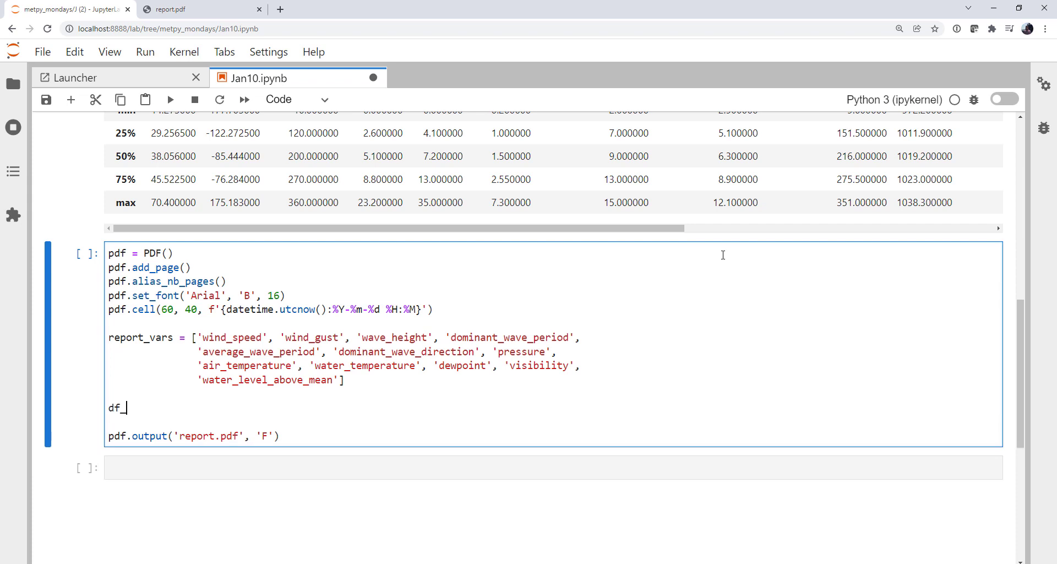
type("describe =")
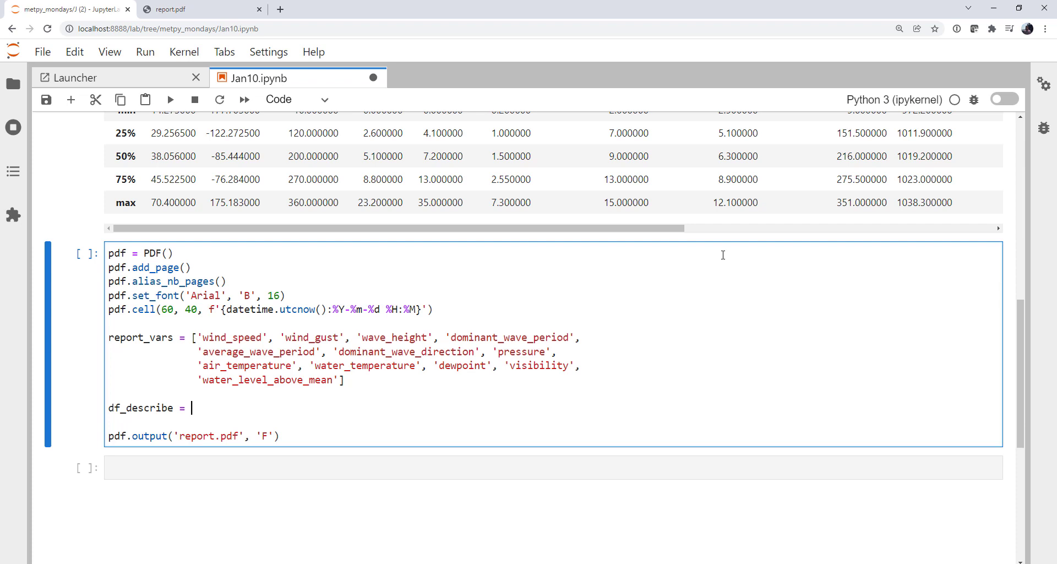
type("df.des")
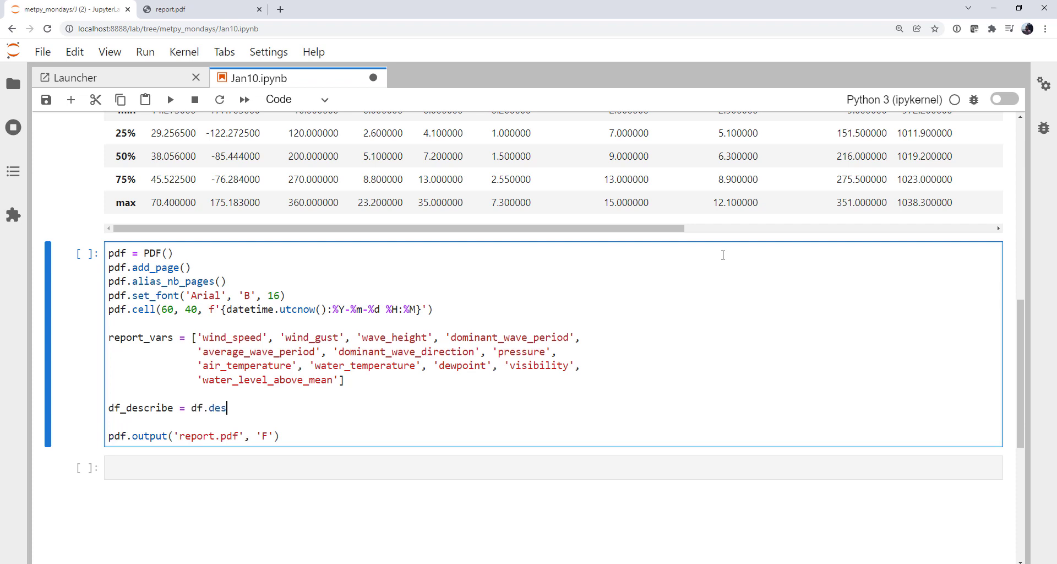
type("cribe()")
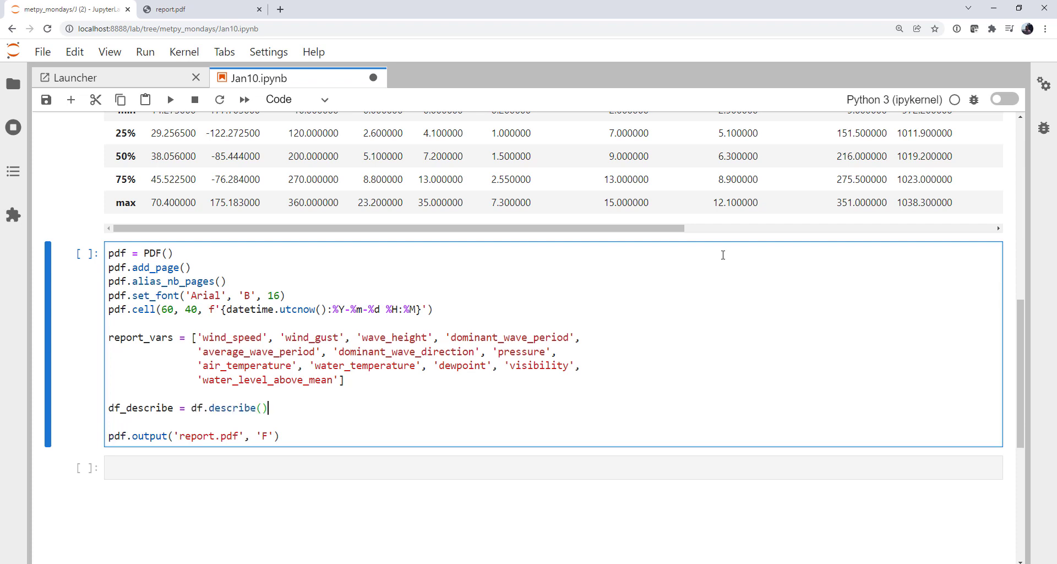
Set the font with pdf.set_font('Arial', 'B', 12) and define y_height = 5
type("pd")
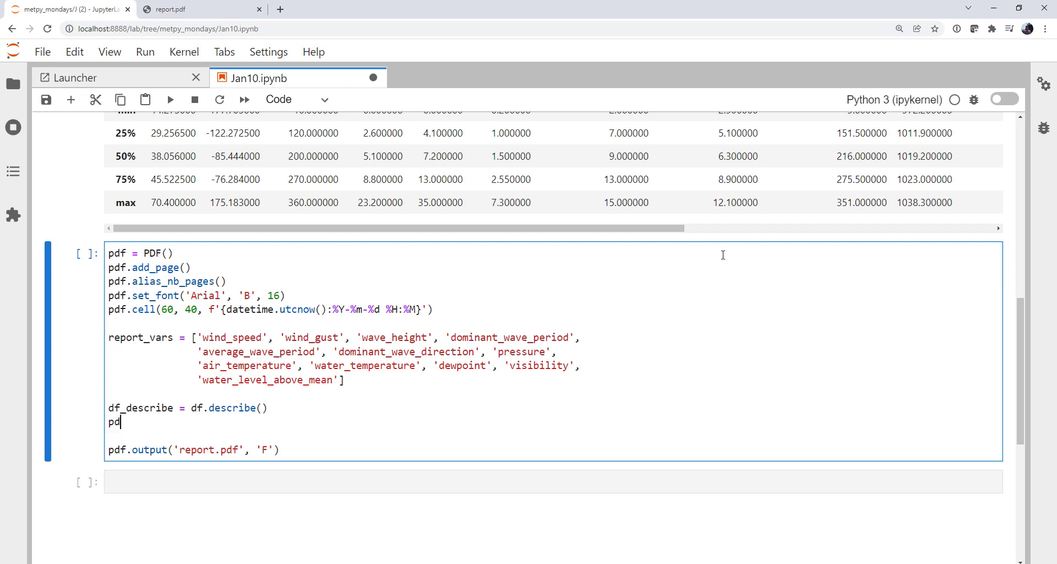
type("f.set_poi")
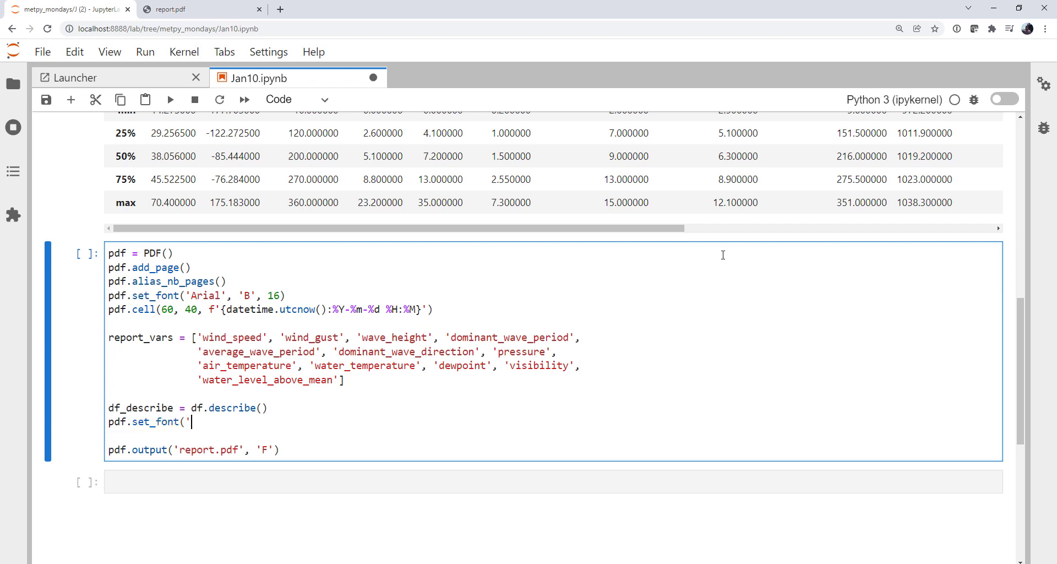
type("Arial', 'V")
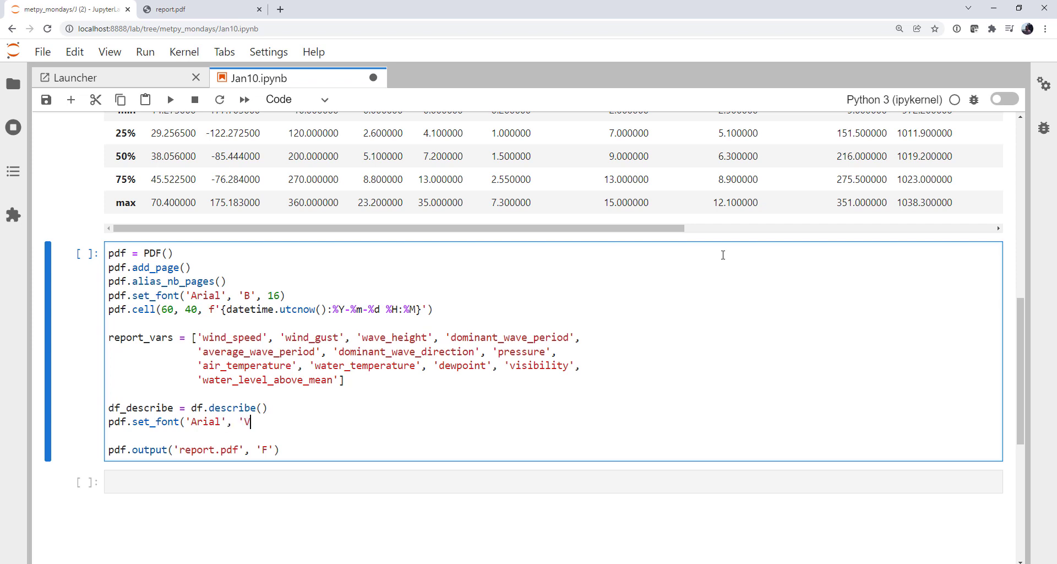
type("B', 12")
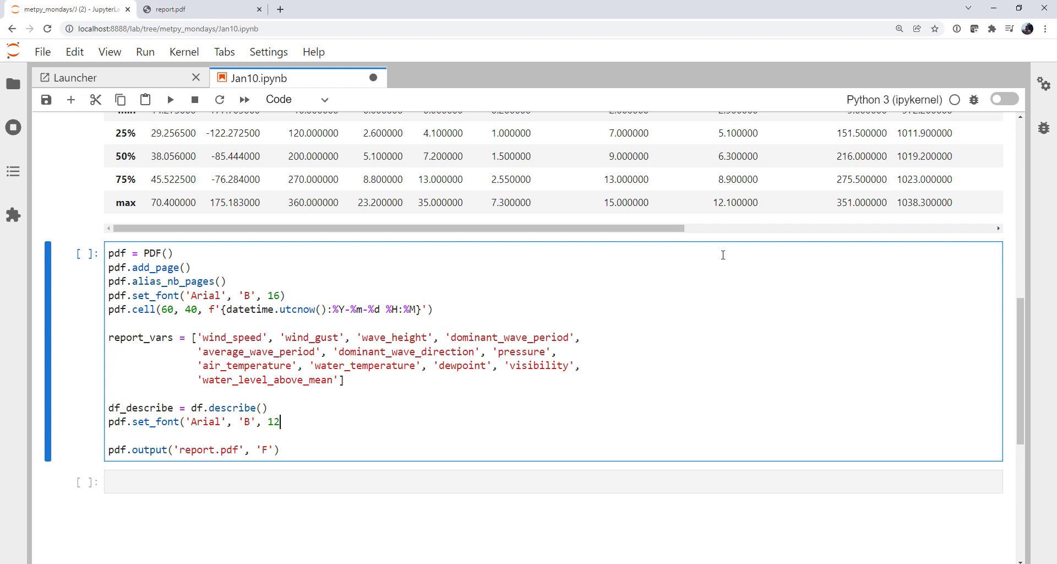
type(")")
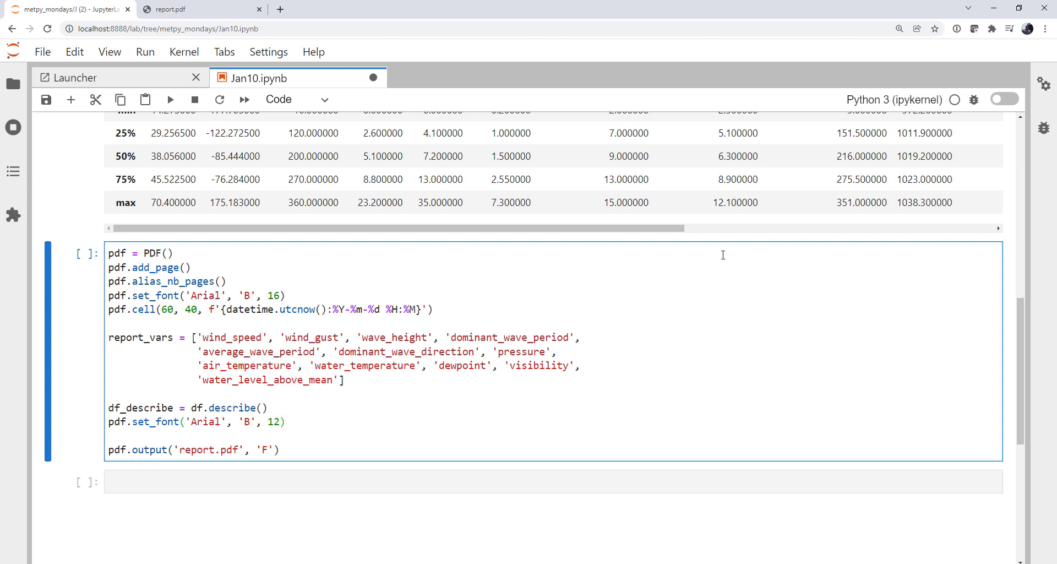
type("y_height")
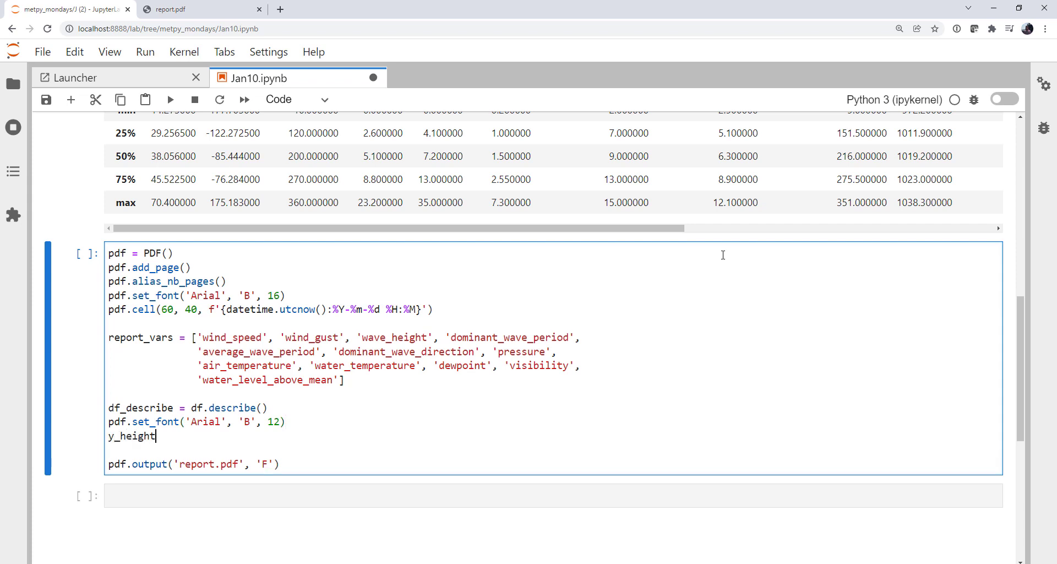
type("= 5")
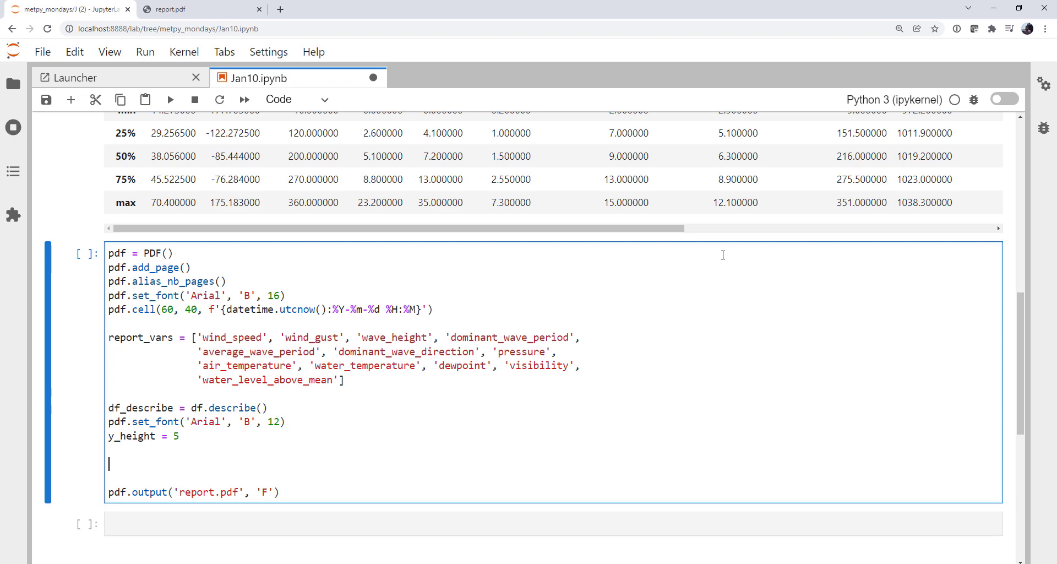
Add pdf.set_xy(10, 50) and a blank indent pdf.cell(25) before the header row
scroll("down", 3)
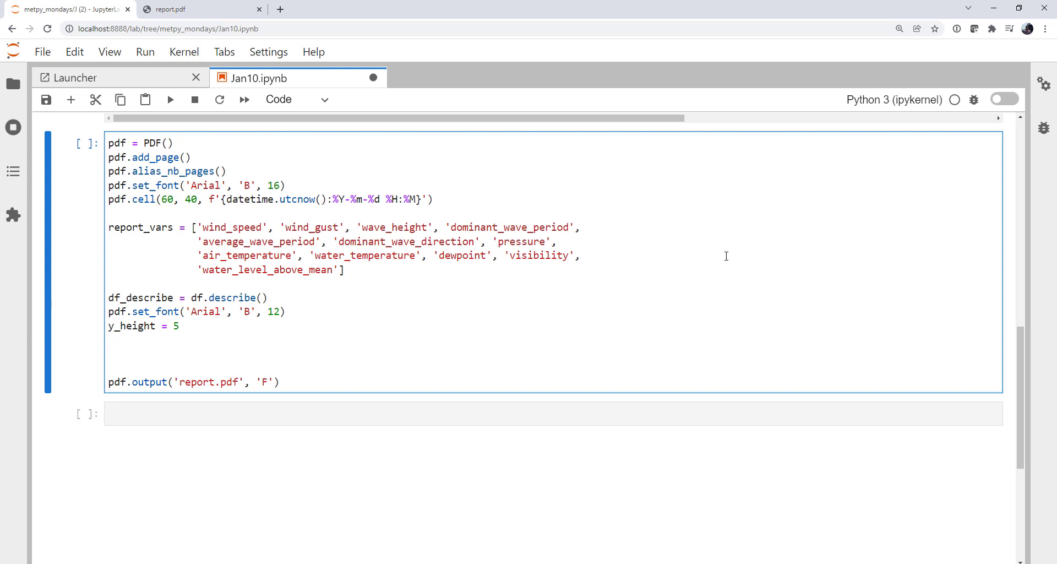
type("pd")
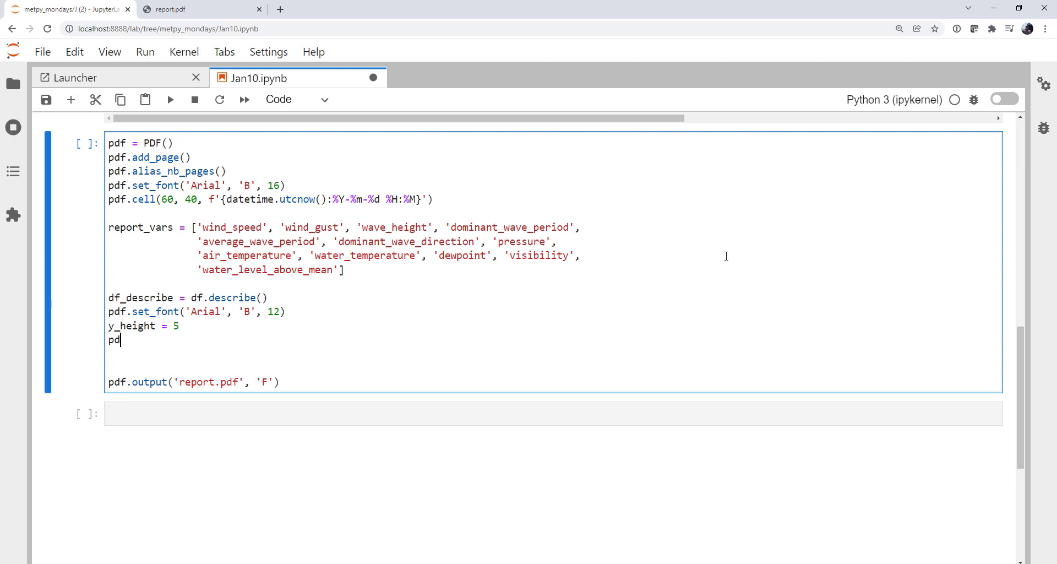
type(".set_xy")
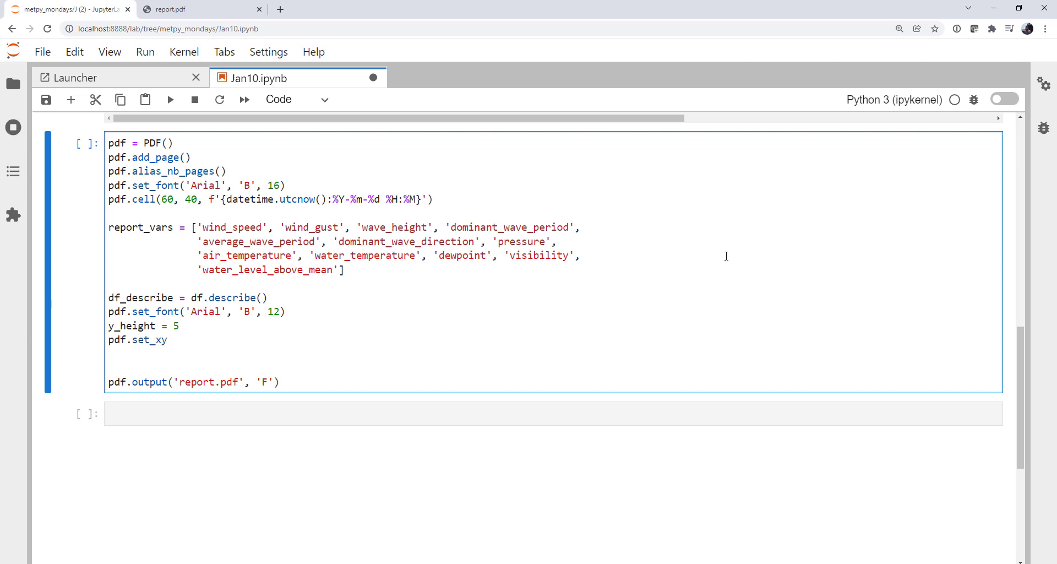
type("(10")
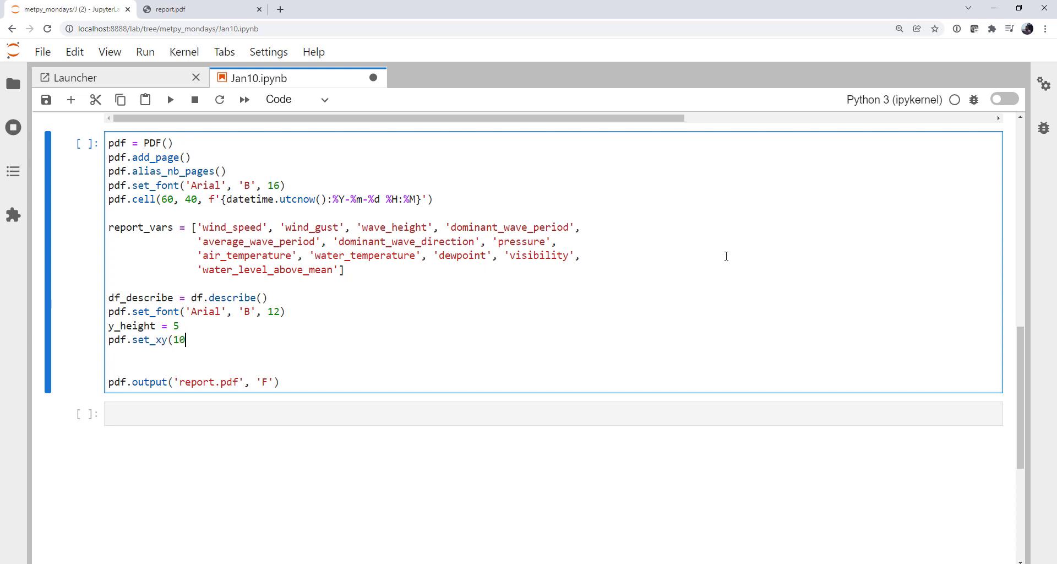
type(", 50)")
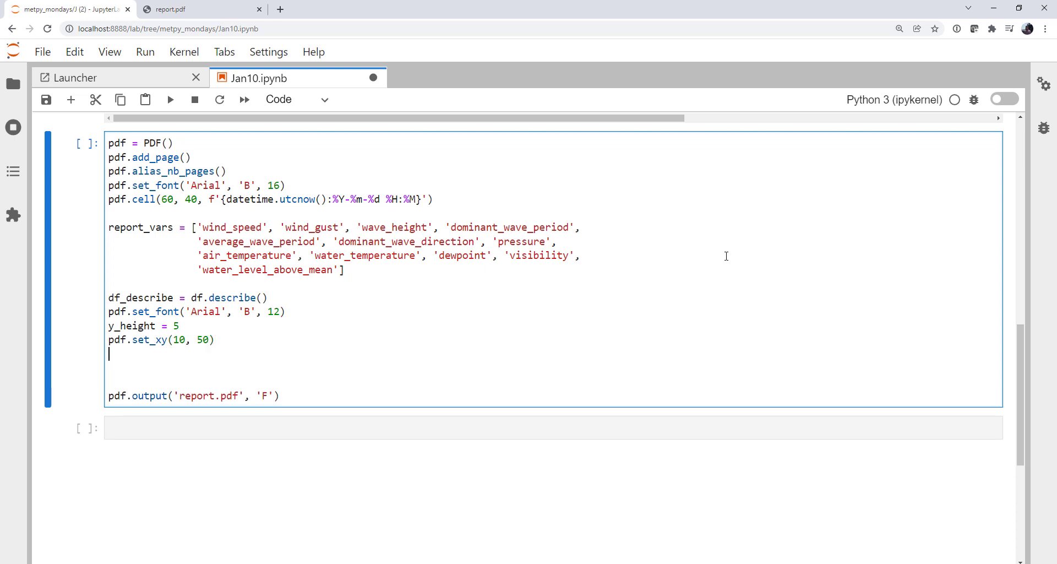
type("pdf.cell")
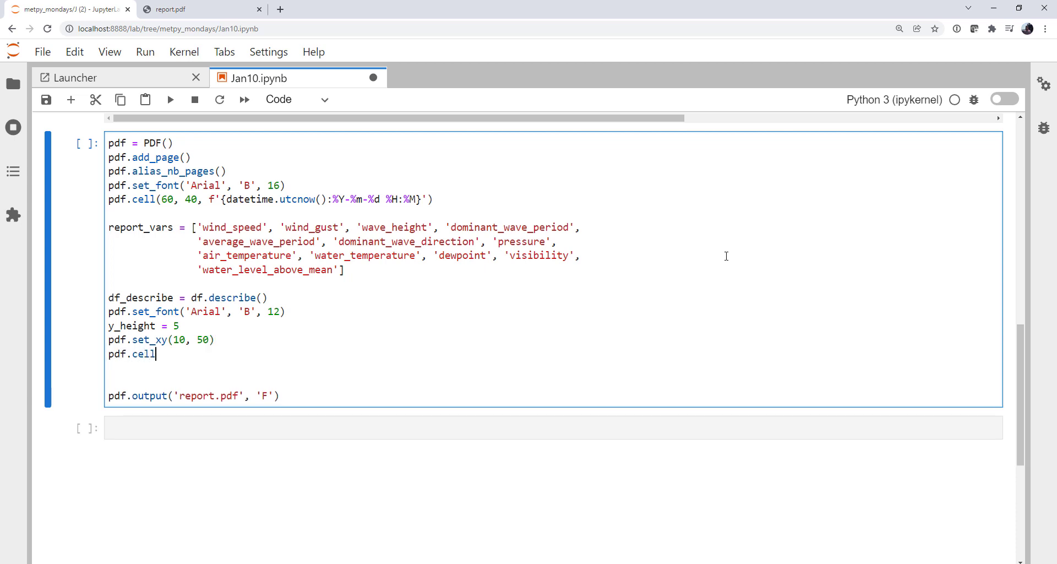
type("(25)")
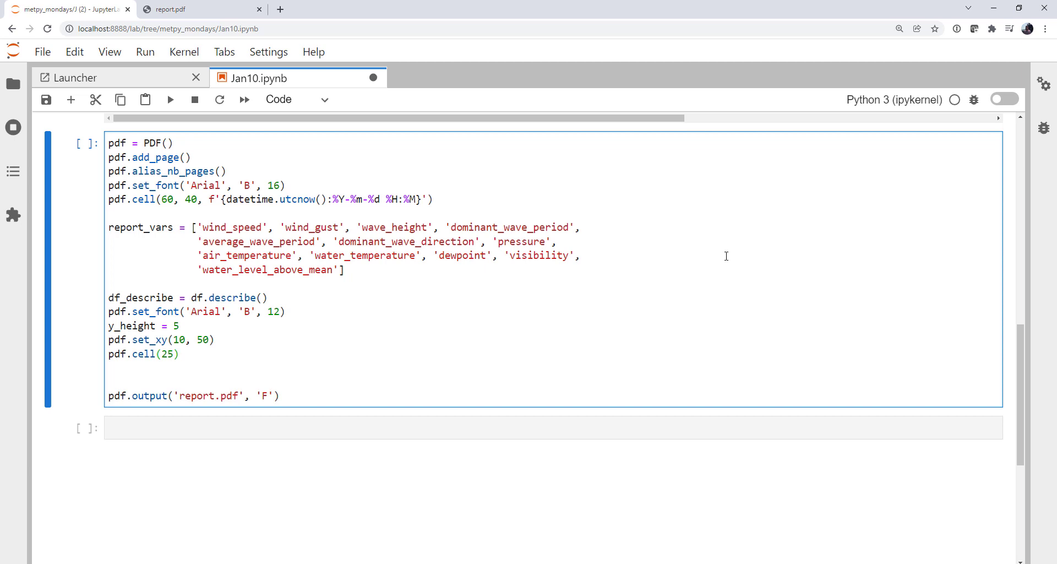
Add the bordered header cell pdf.cell(60, y_height, 'Variable', border=1)
type("p")
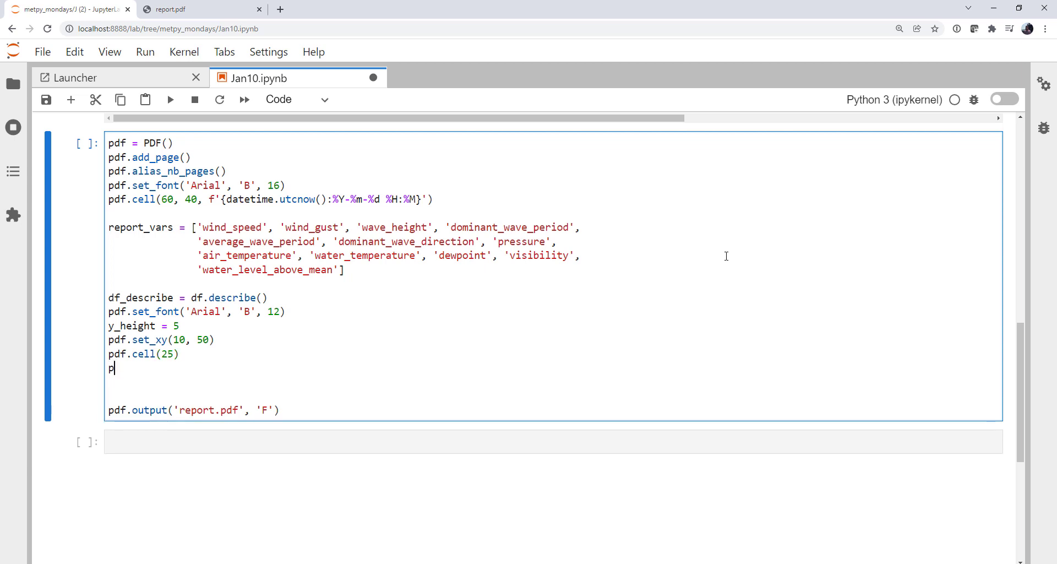
type("df.cell(")
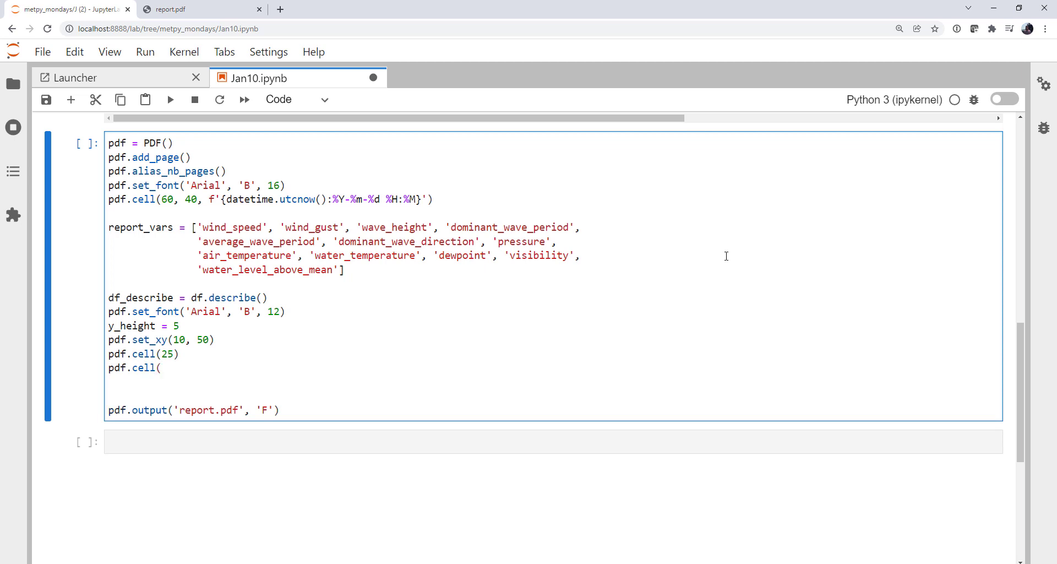
type("60, y_")
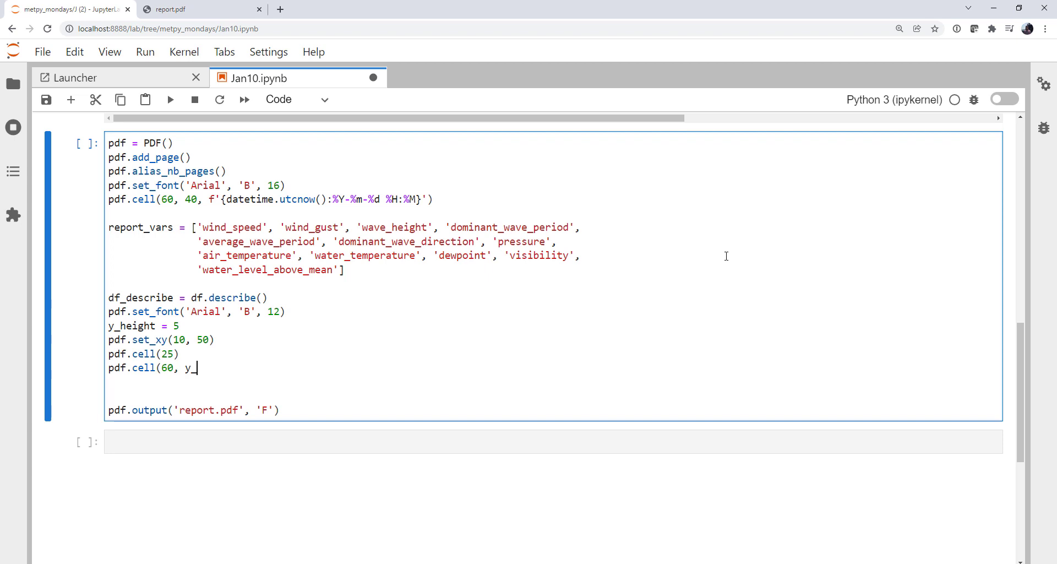
type("height")
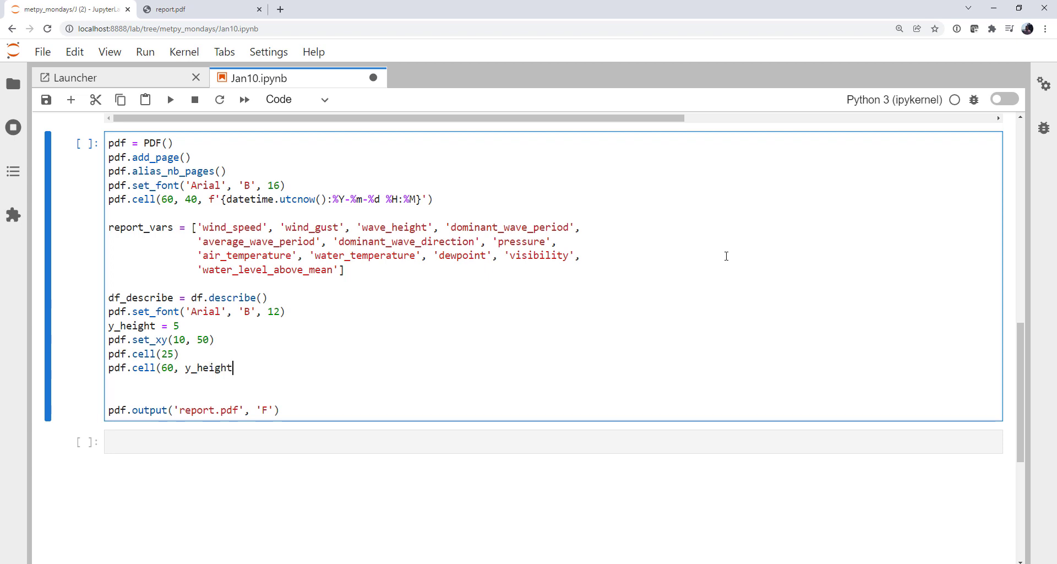
type(", 'Variab")
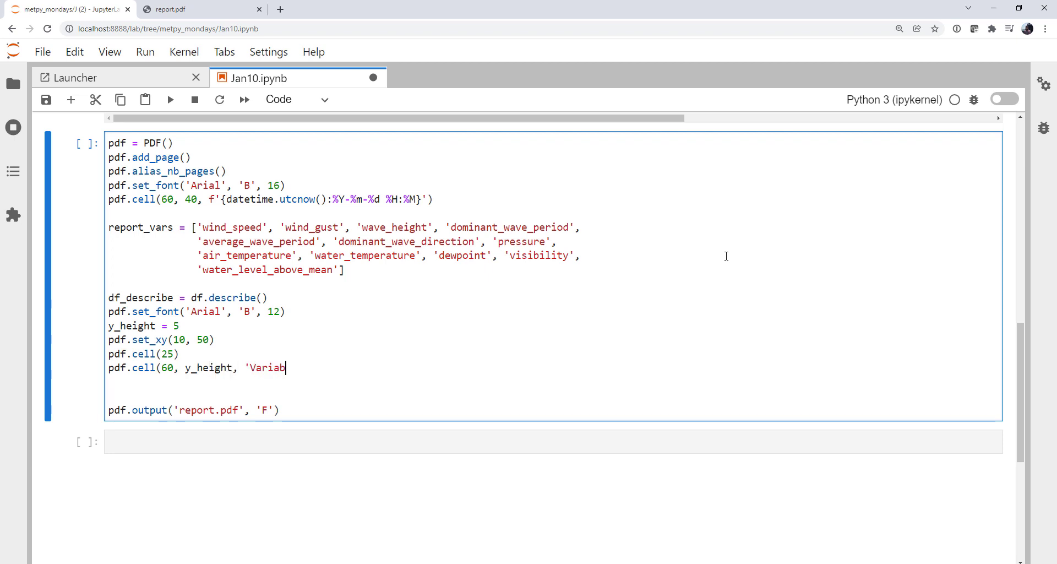
type("le', b")
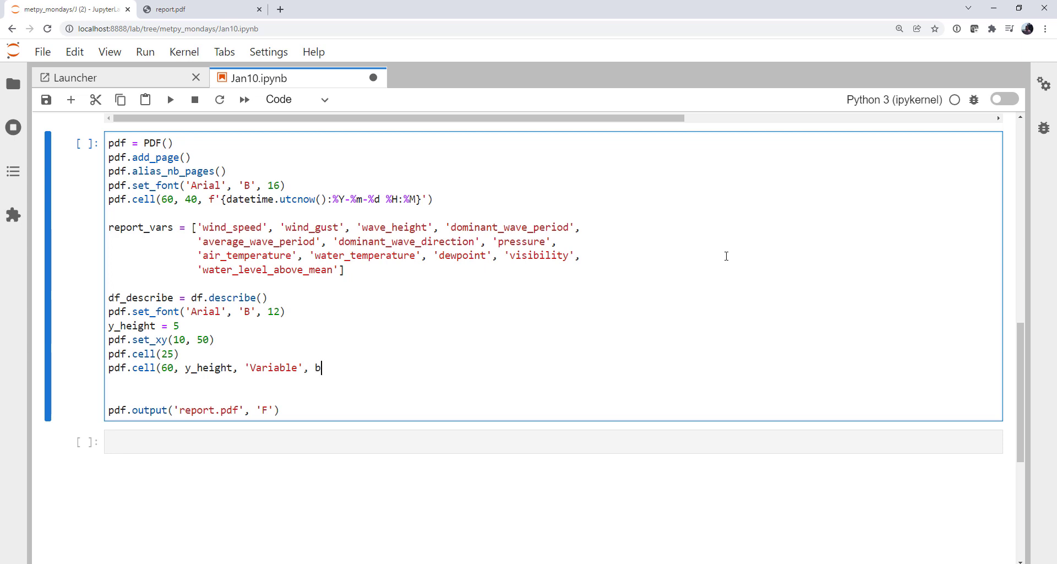
type("order=1)")
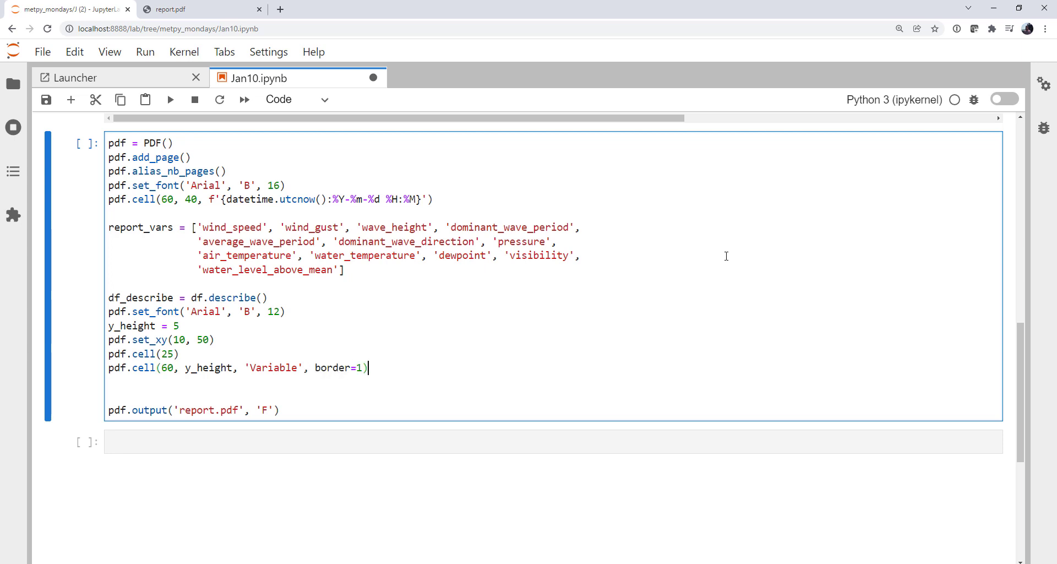
Add the bordered header cell pdf.cell(20, y_height, 'Mean', border=1)
type("pdf.c")
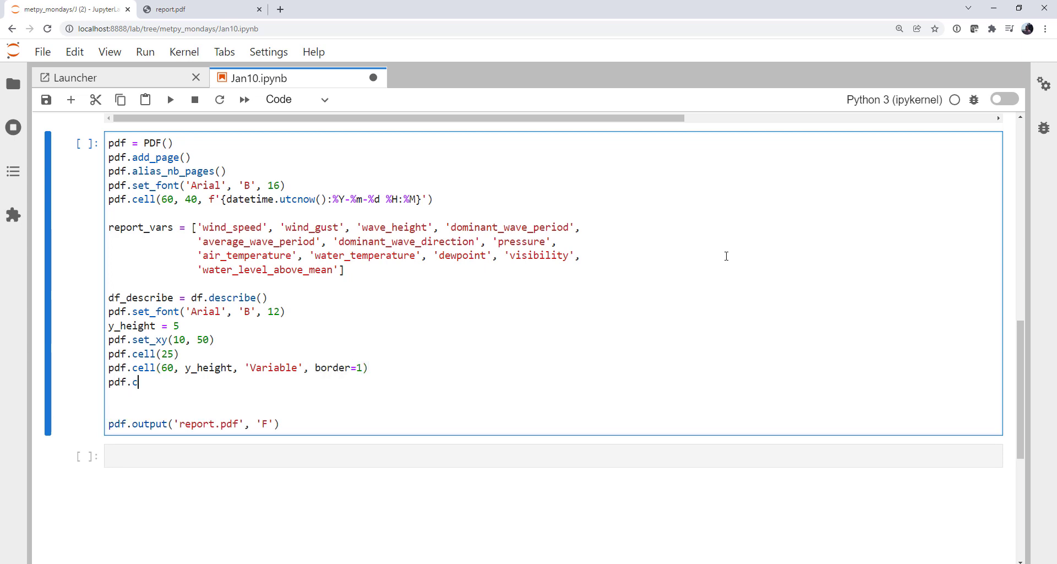
type("ell(2")
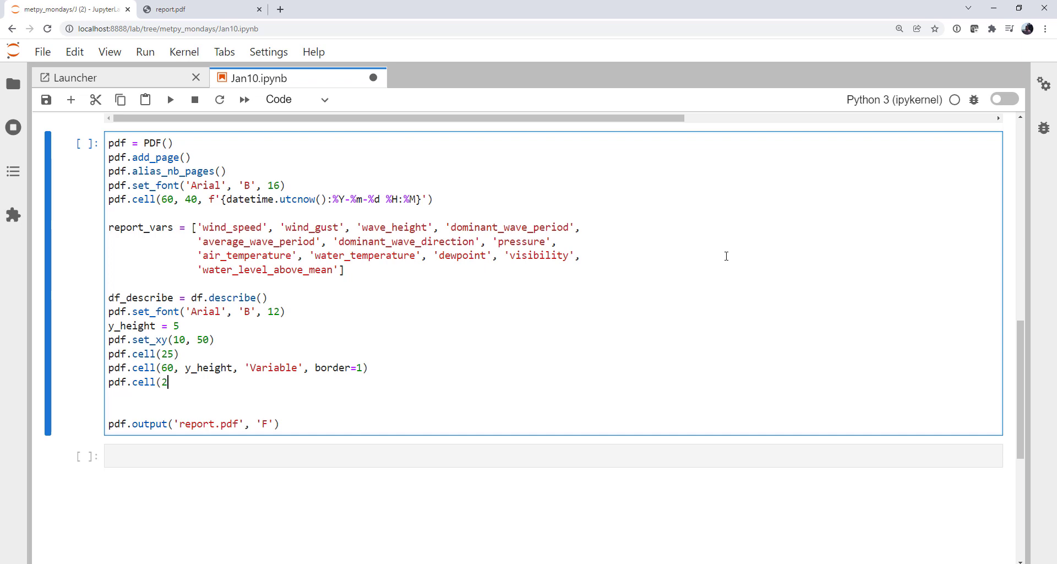
type("0, y_heig")
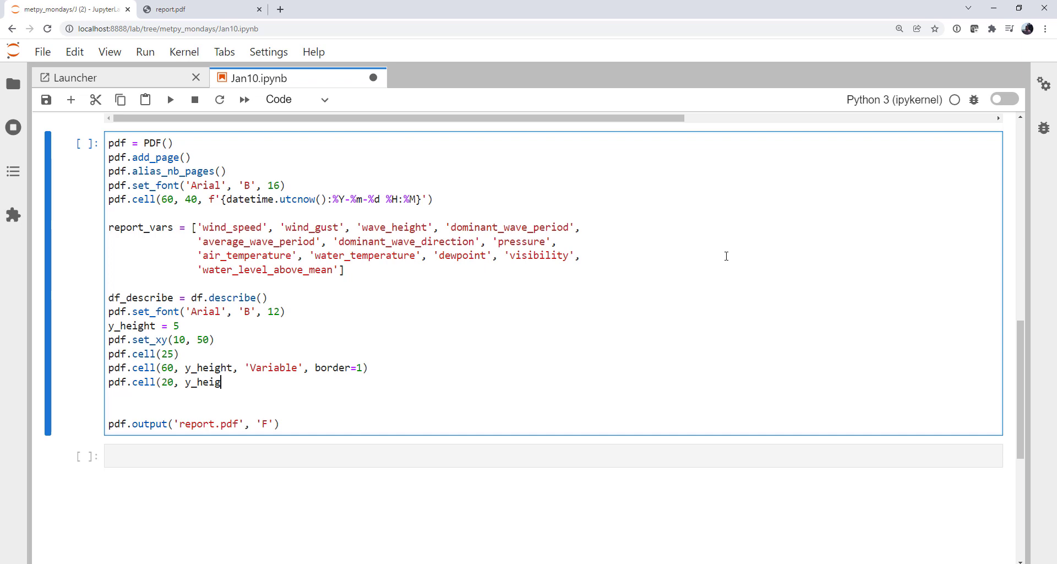
type("ht, 'Mea")
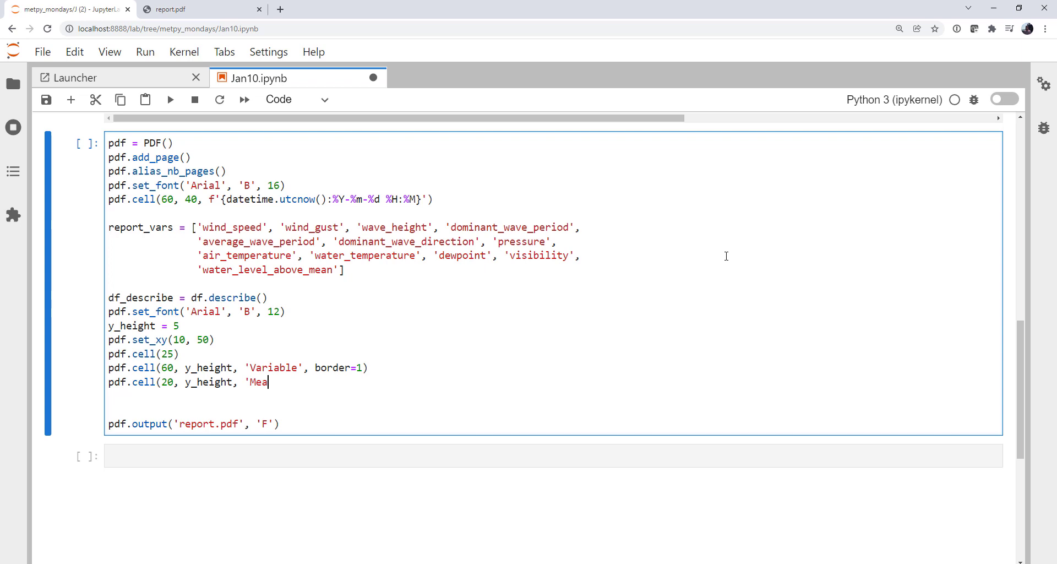
type("n', border")
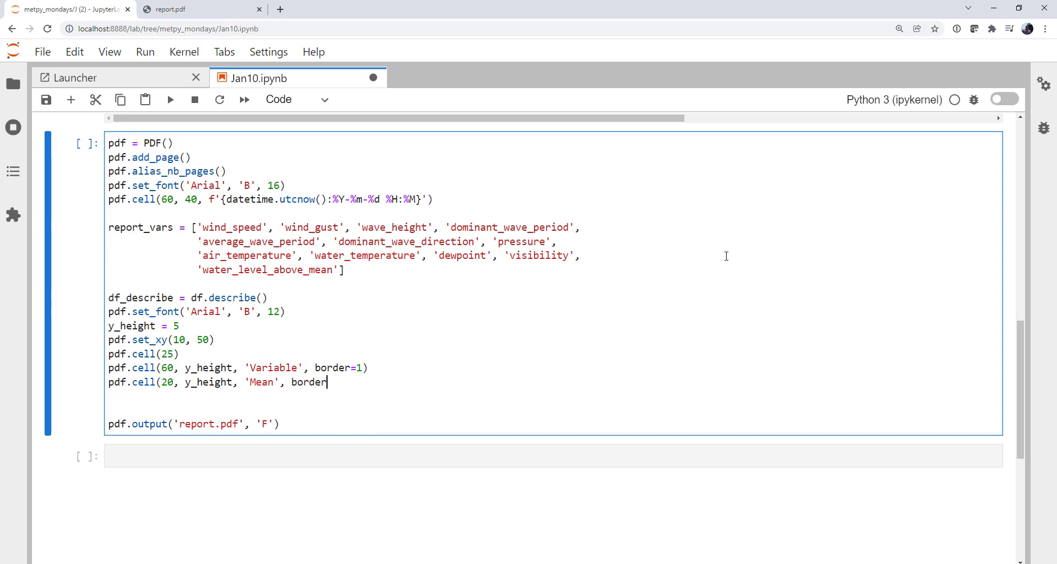
type("=1)")
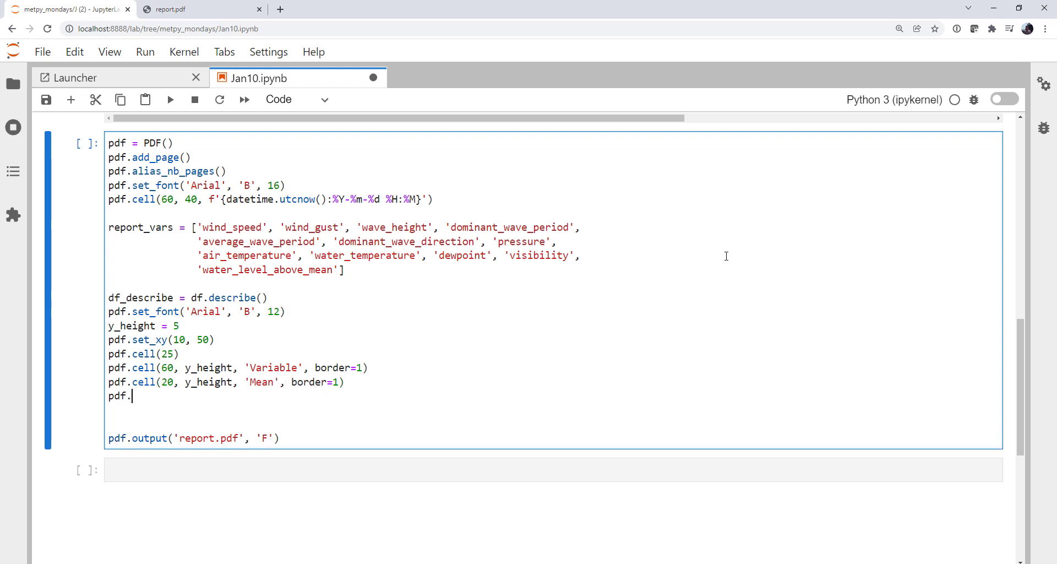
Add bordered 20-wide 'Min' and 'Max' header cells using y_height
type("cell(20,")
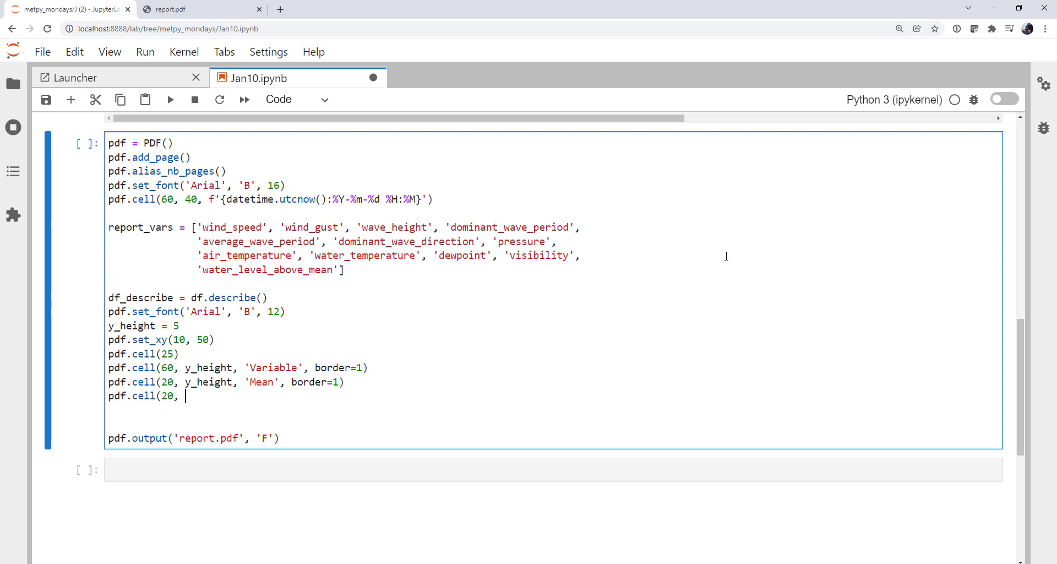
type("y")
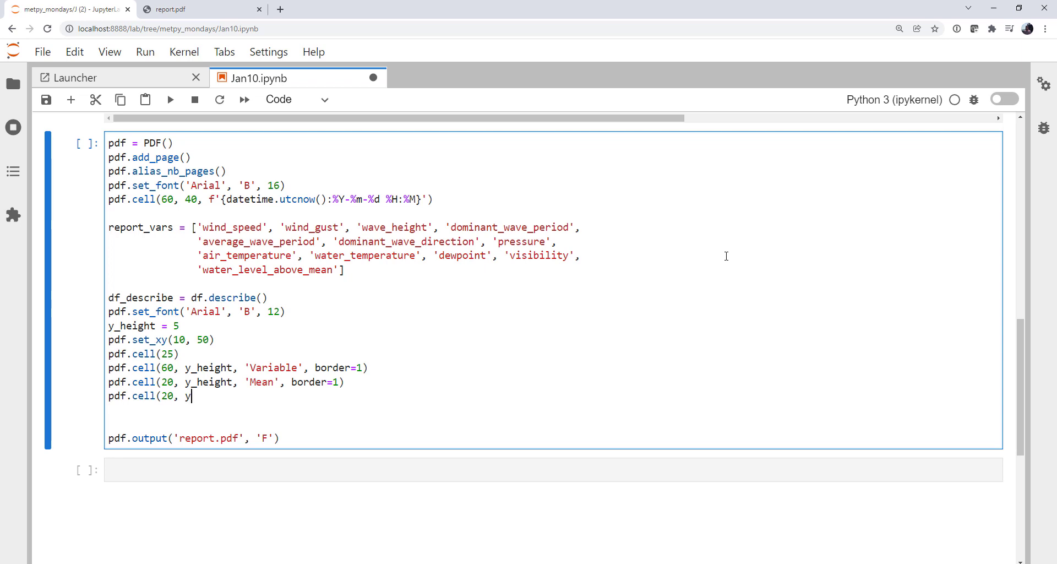
type("_height")
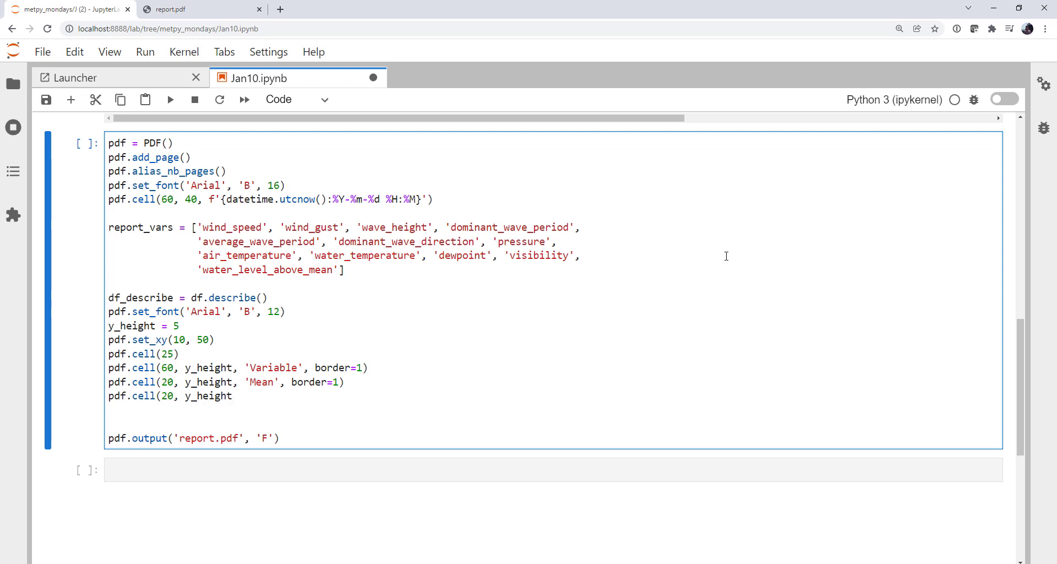
type("'MIN")
type("pdf.")
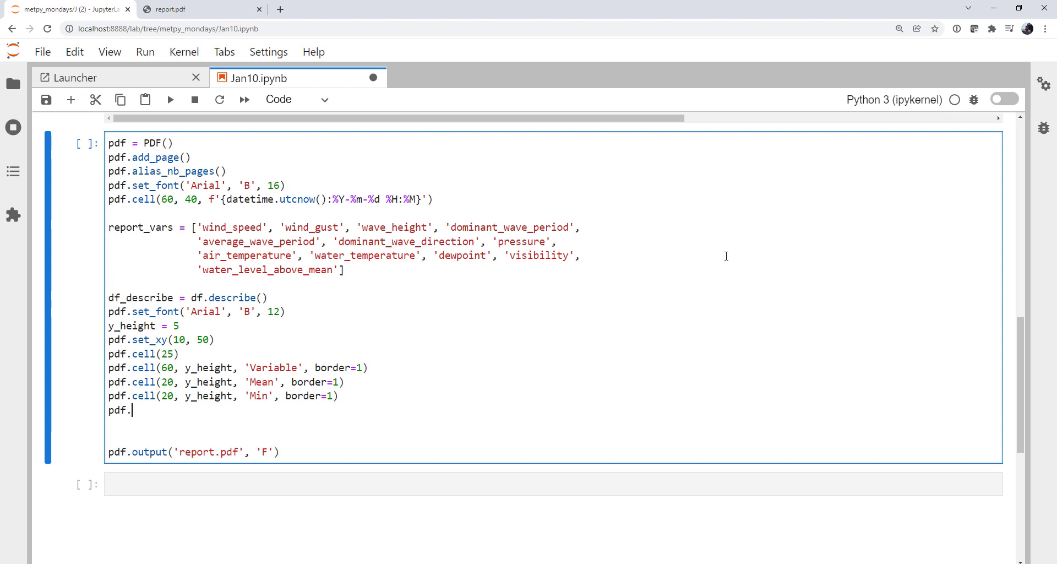
type("cell(20, y_height,")
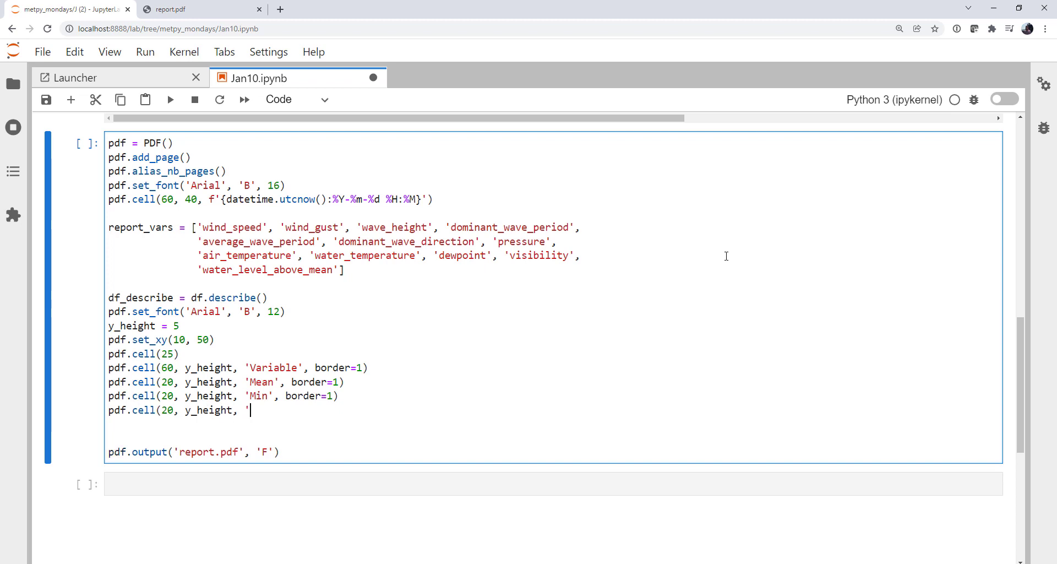
type("Max'")
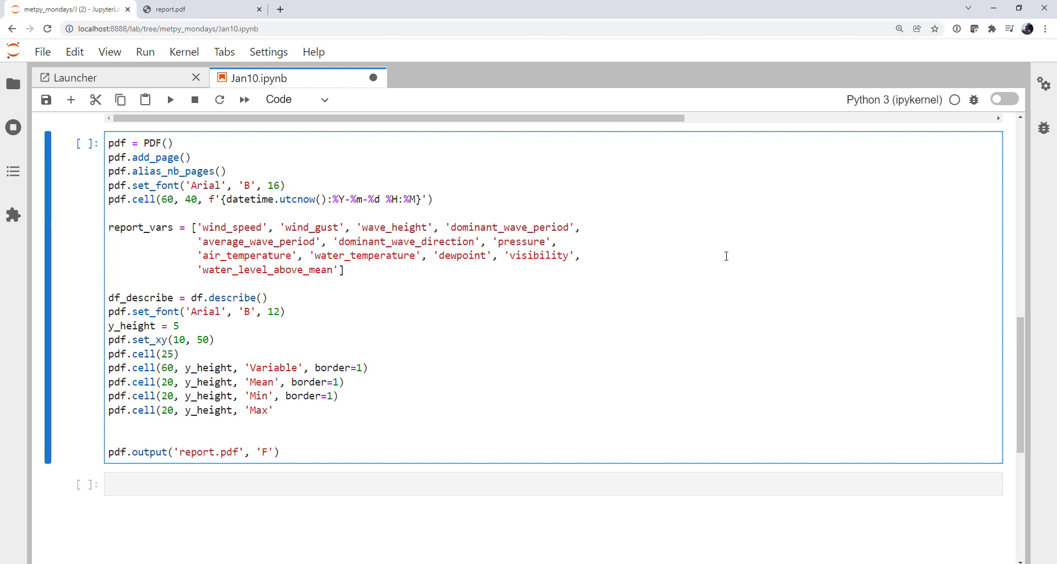
type(", v")
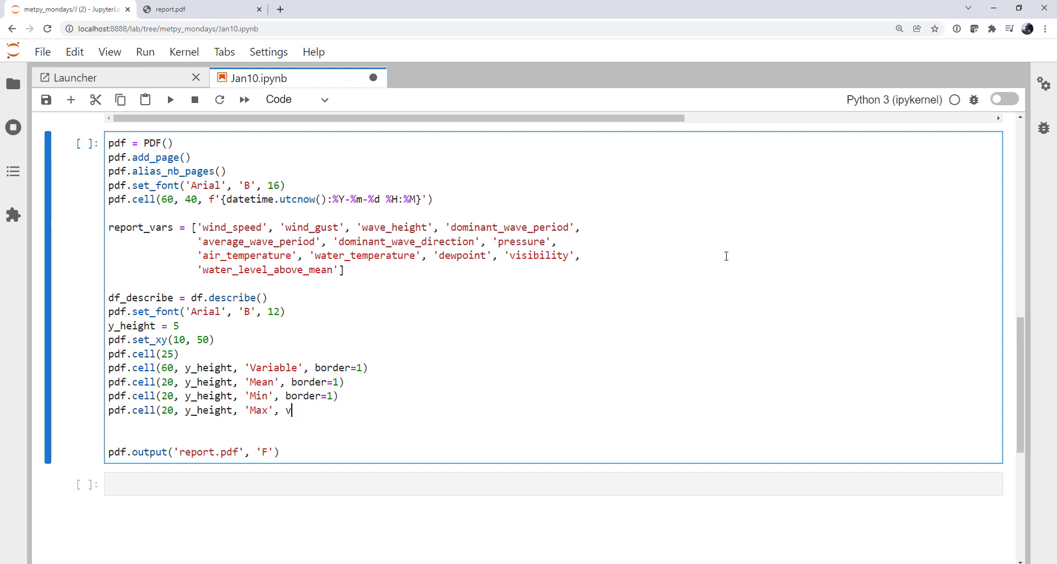
type("od")
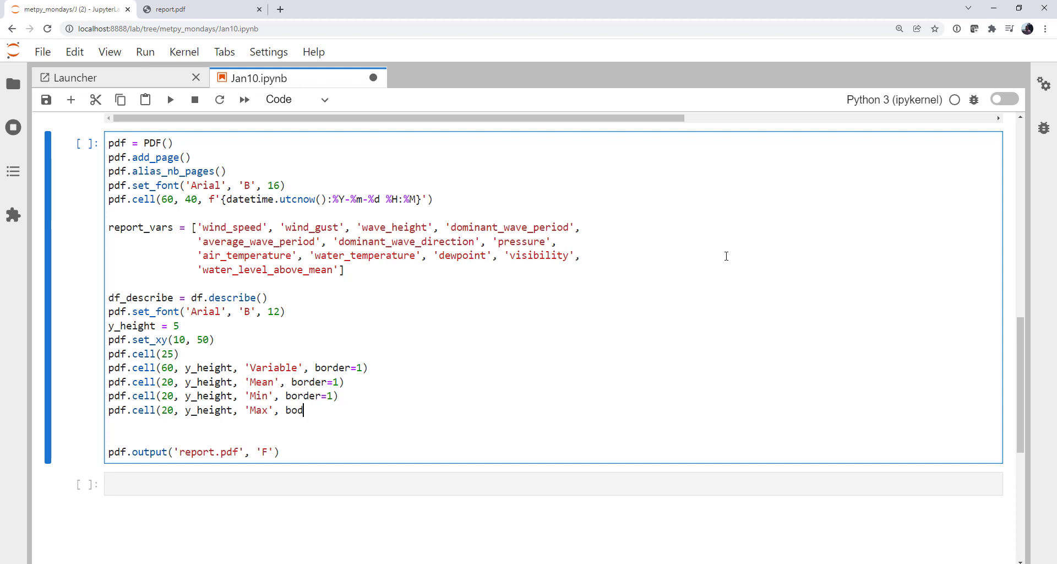
type("rder=1")
type("pdf.c")
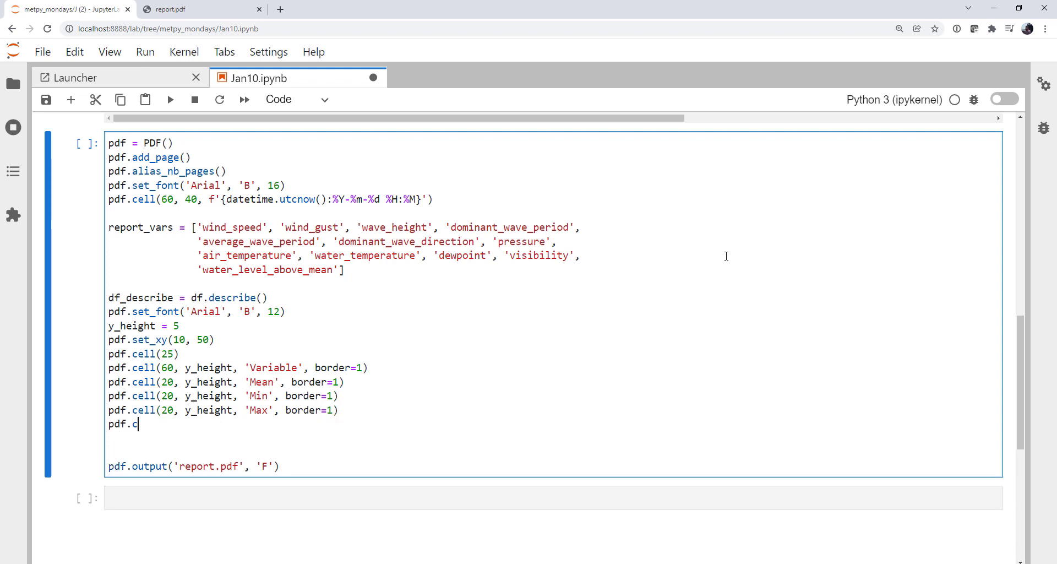
Add the bordered 'Std Dev.' header cell with ln=1 to end the row
type("ell(20, y")
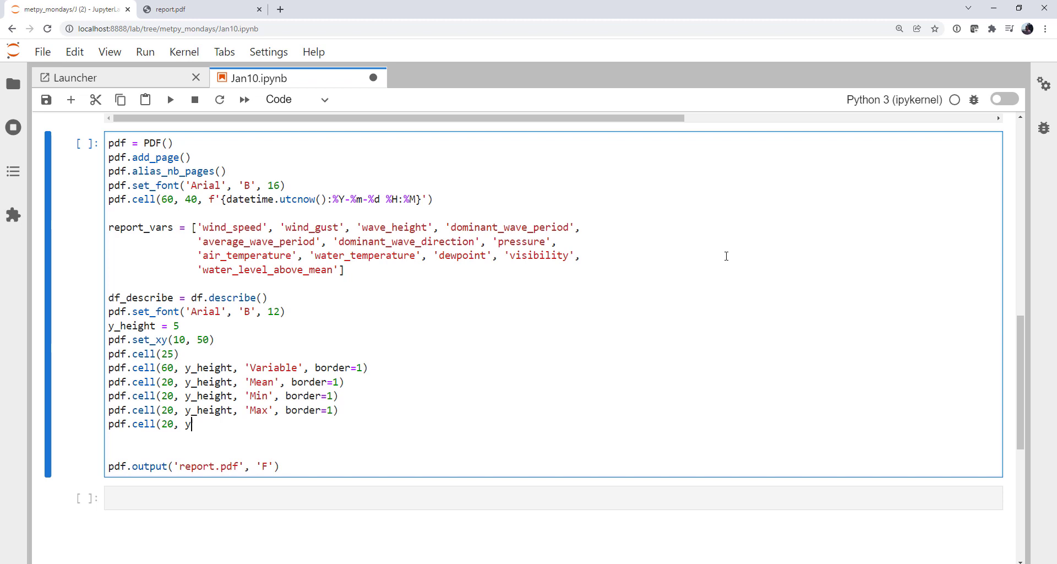
type("_height,")
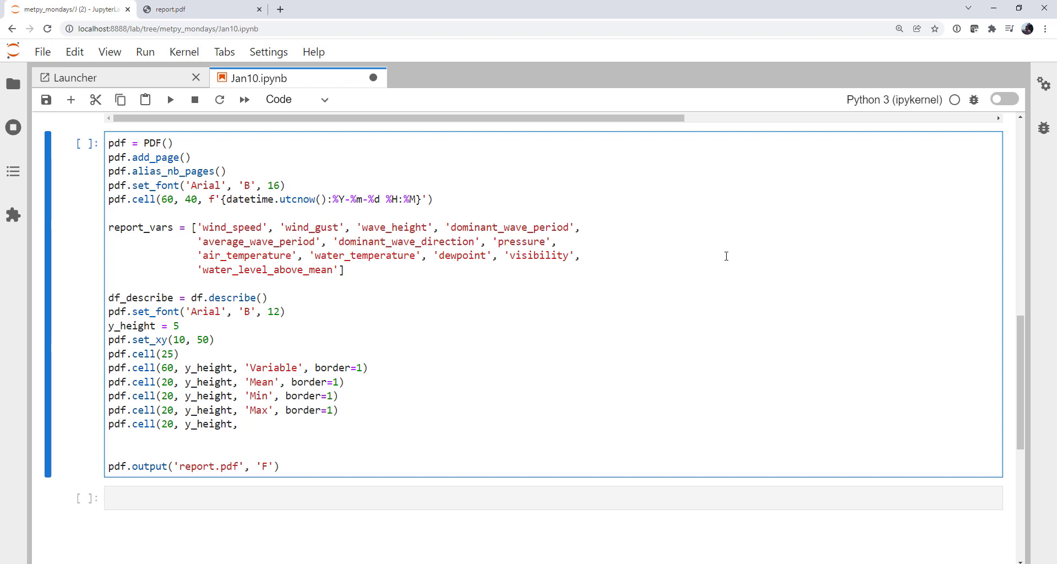
type("'Std")
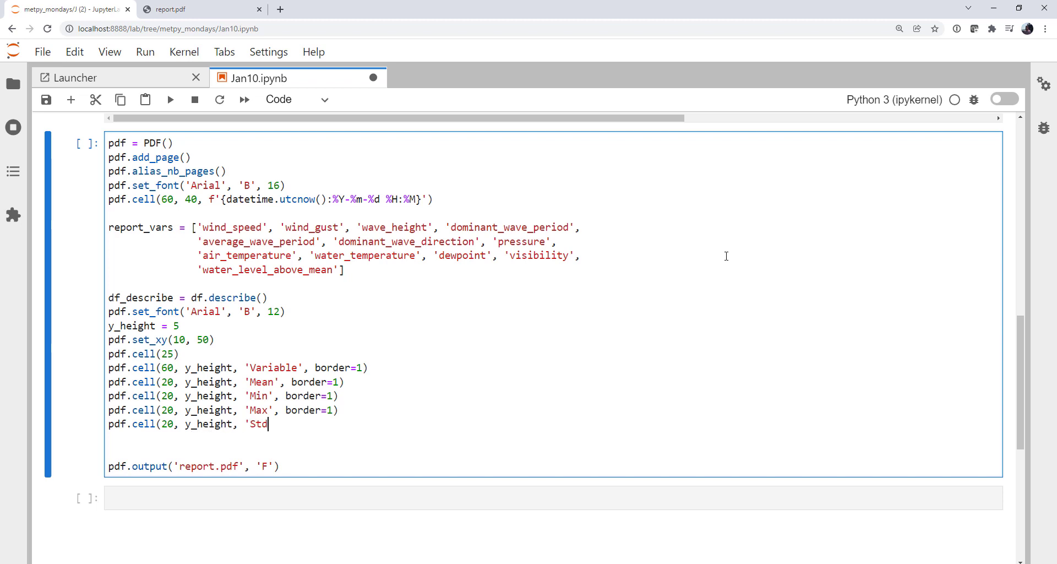
type("Dev.")
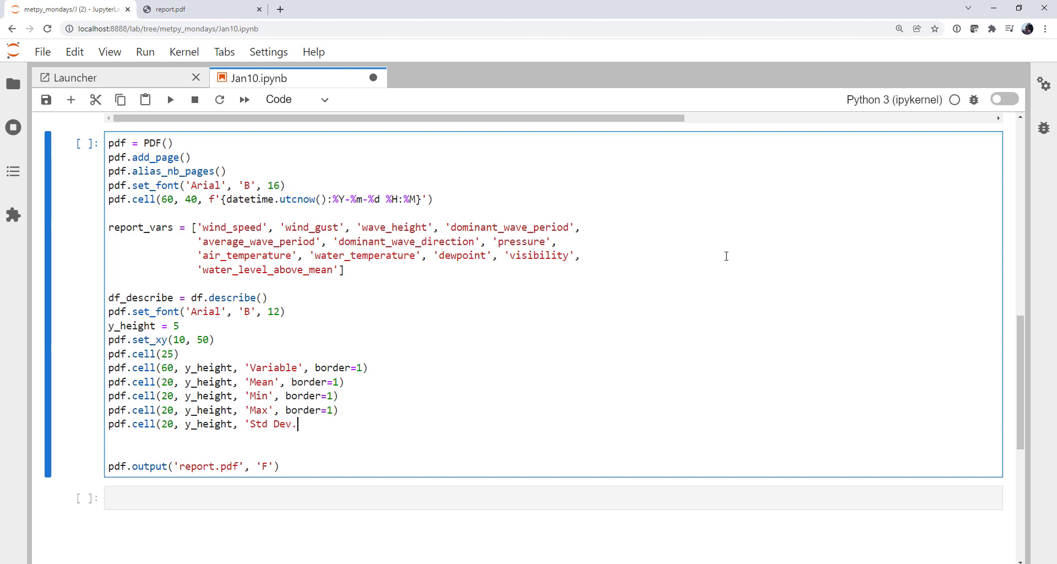
type("',")
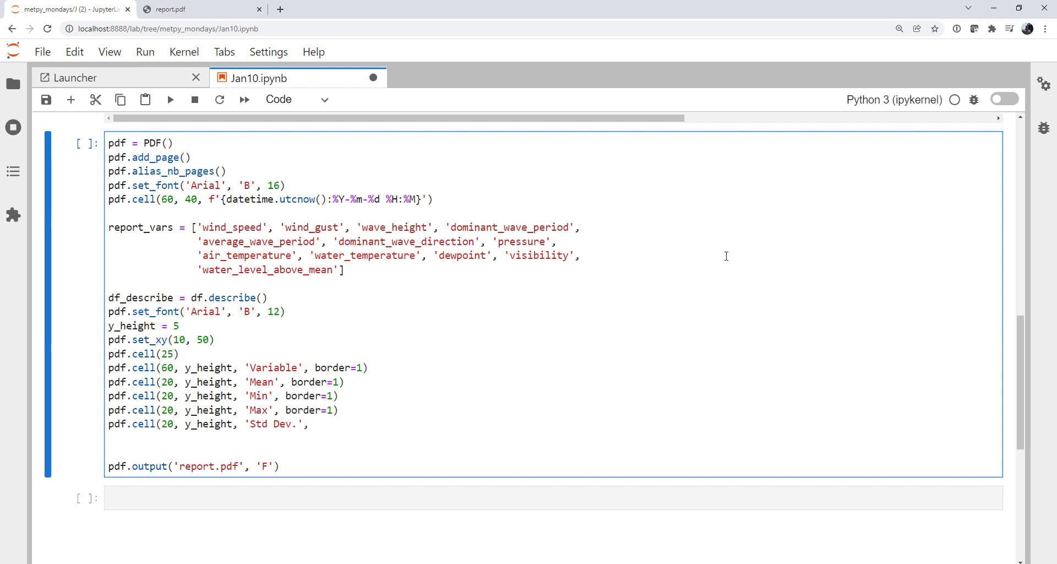
type(", border=")
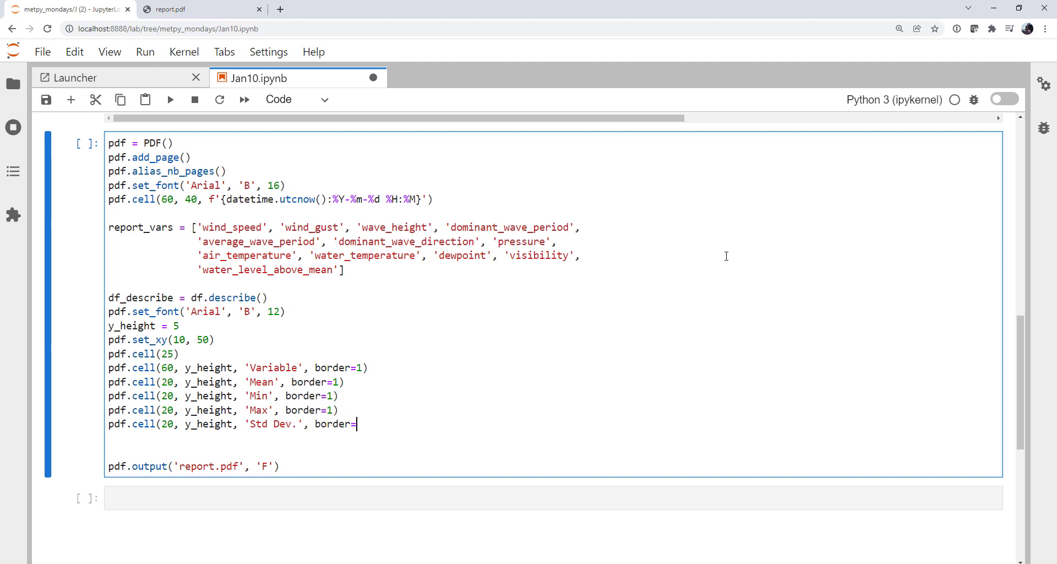
type("1, ln=1")
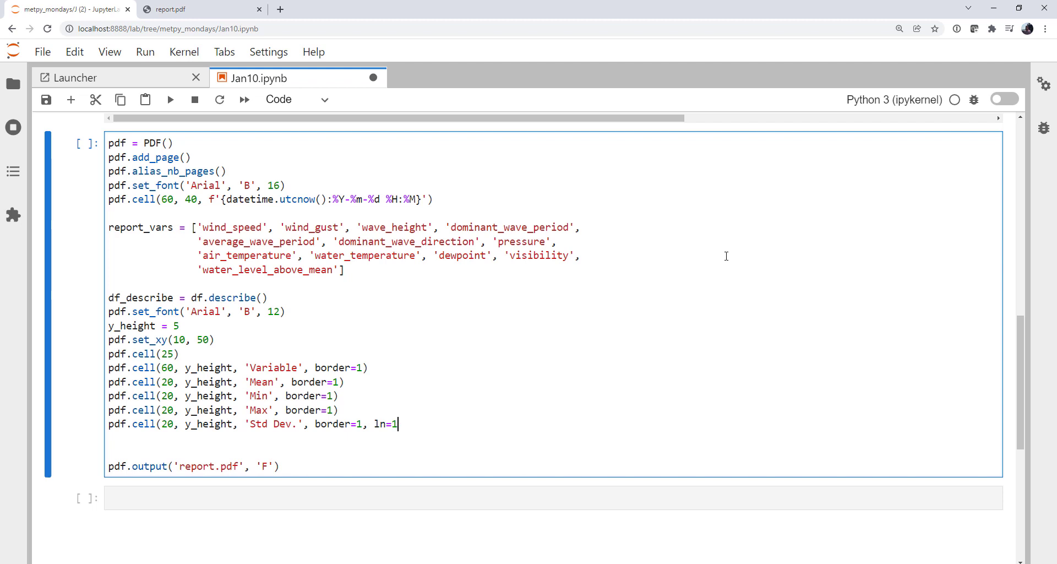
type(")")
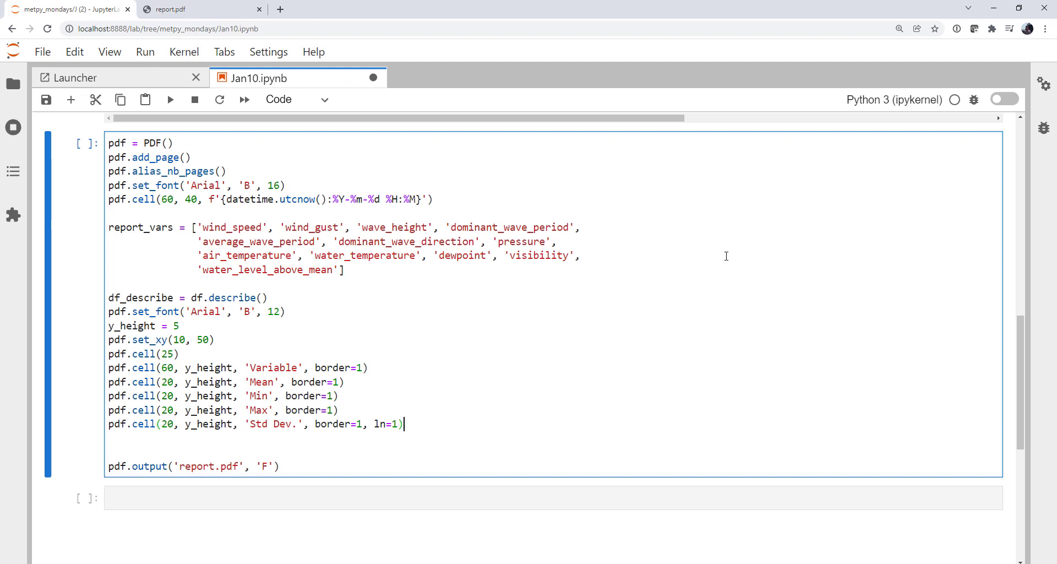
Set the row font back to regular with pdf.set_font('Arial', '', 12)
key("enter")
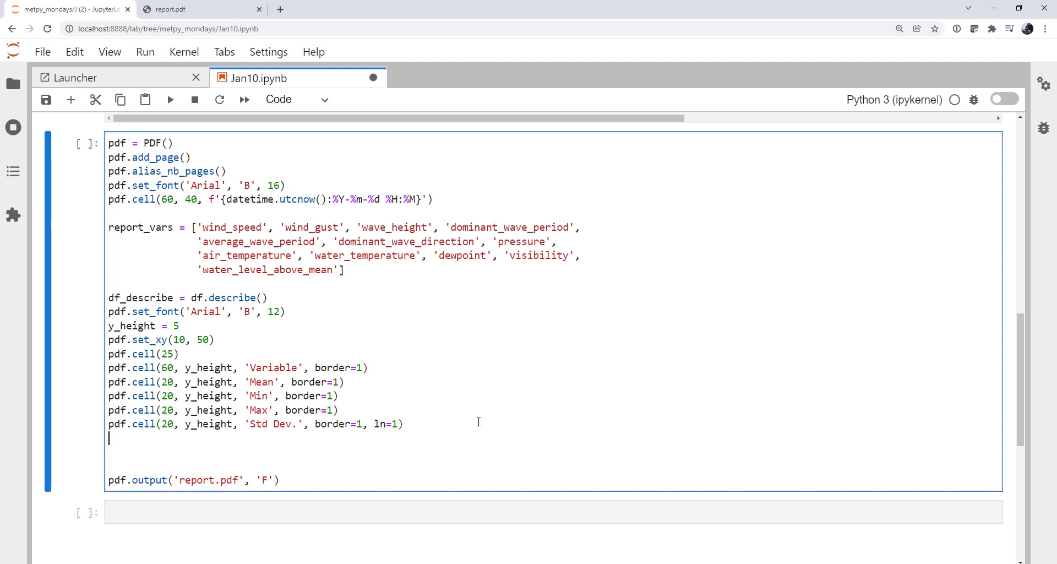
type("pd")
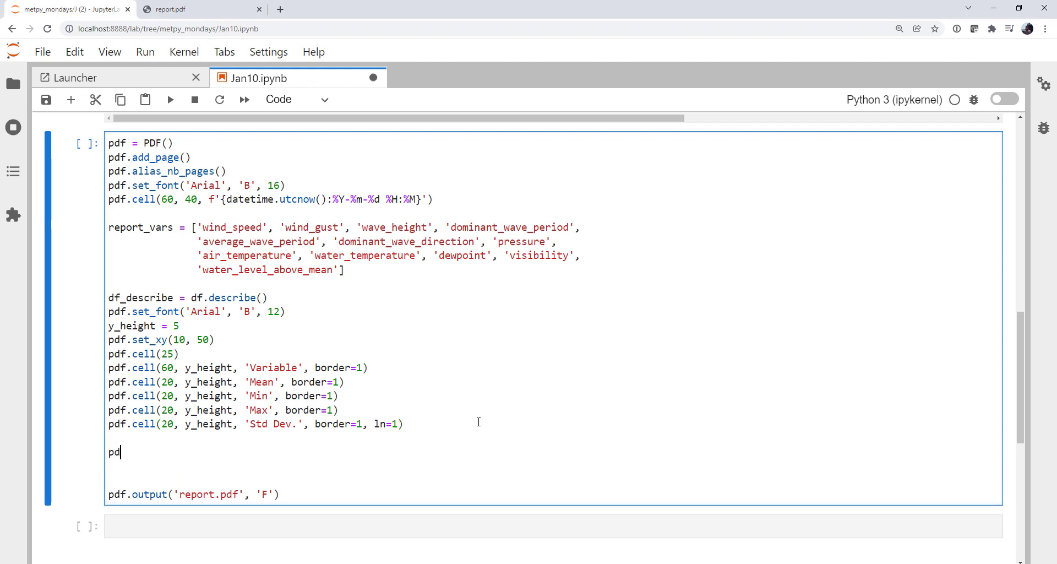
type("f.set_font(")
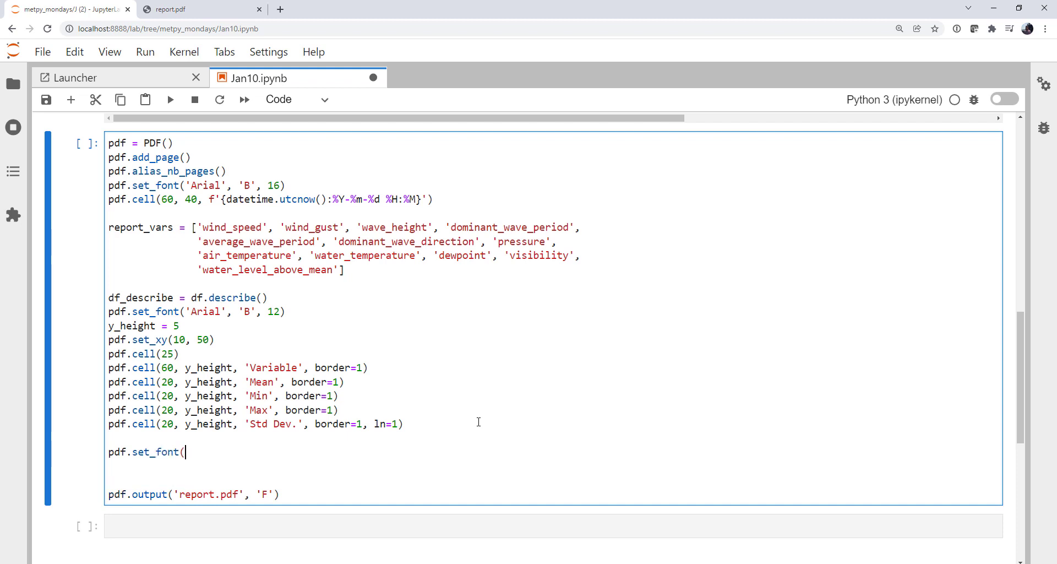
type("'Arial'")
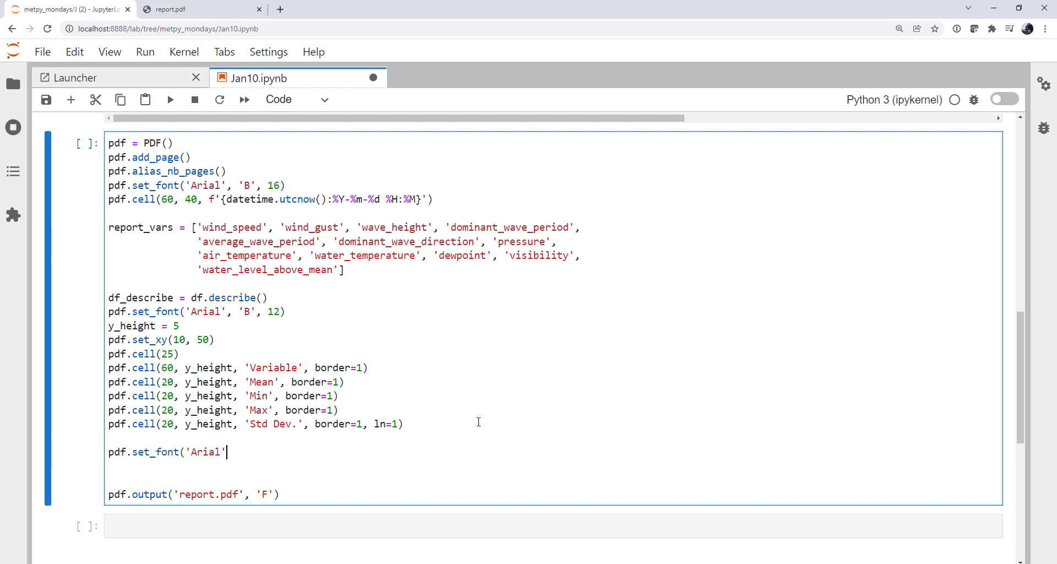
type(", '")
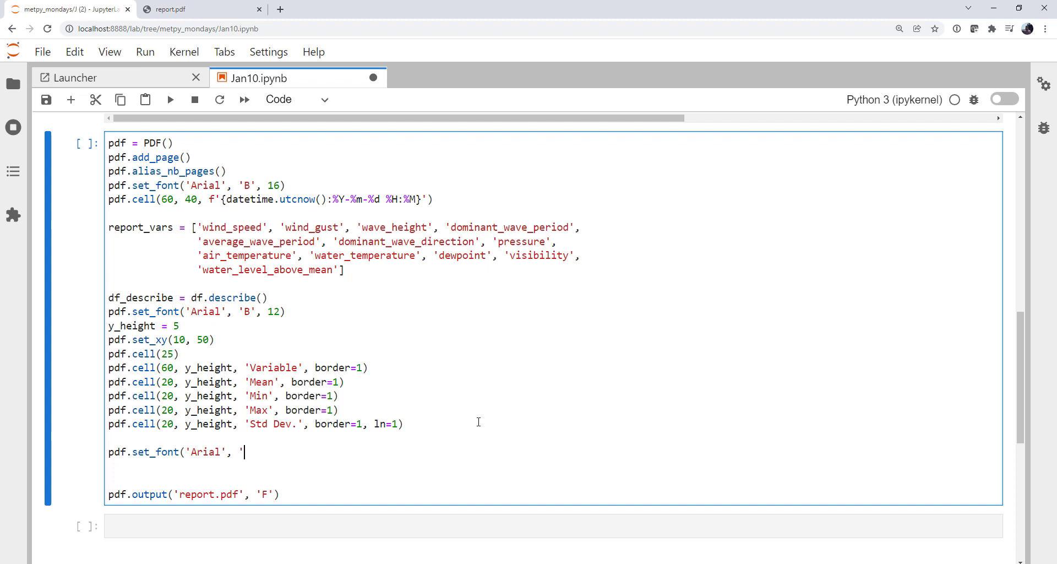
type("'")
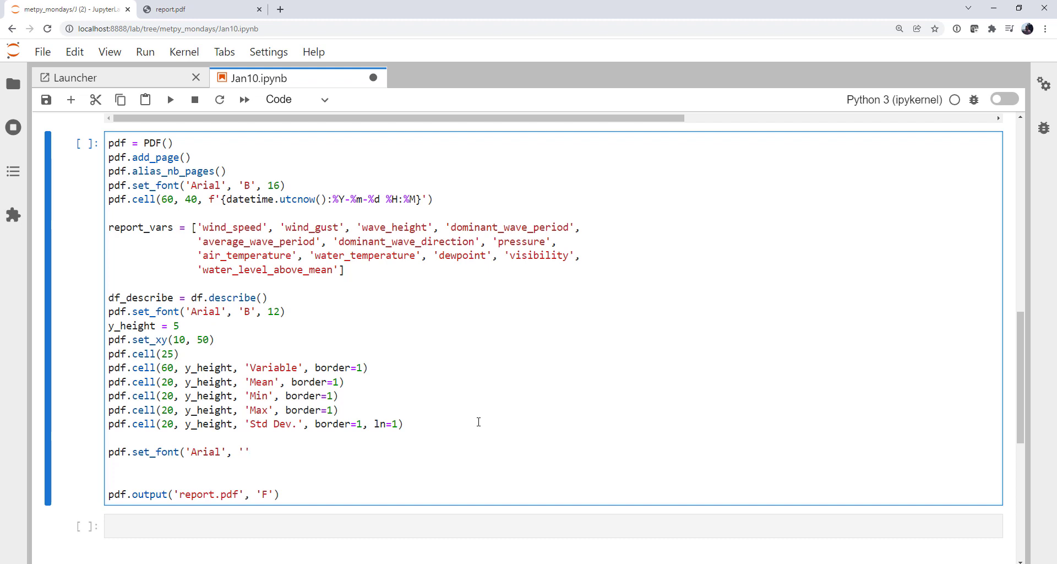
type(", 12)")
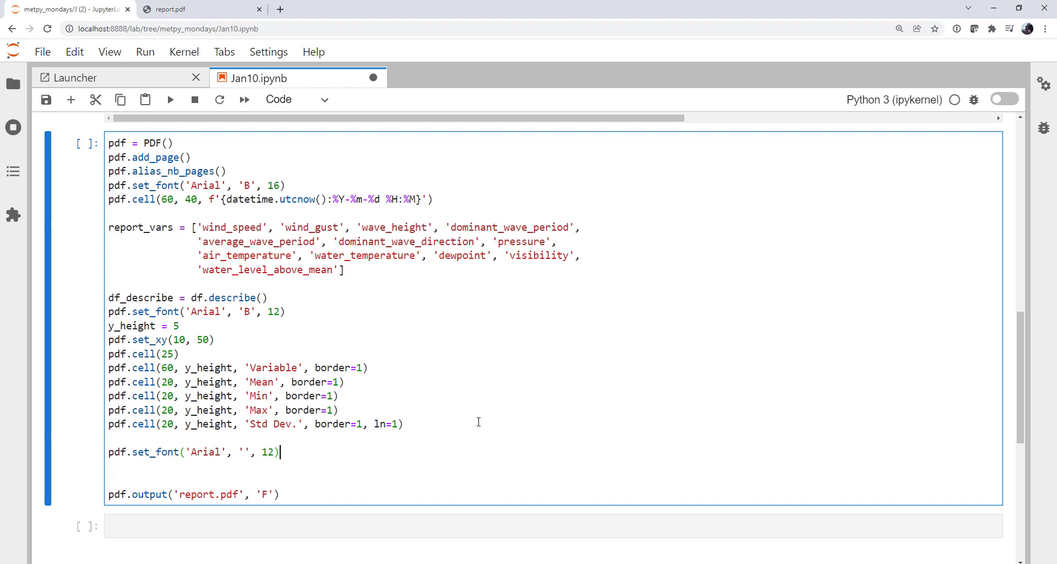
key("Enter")
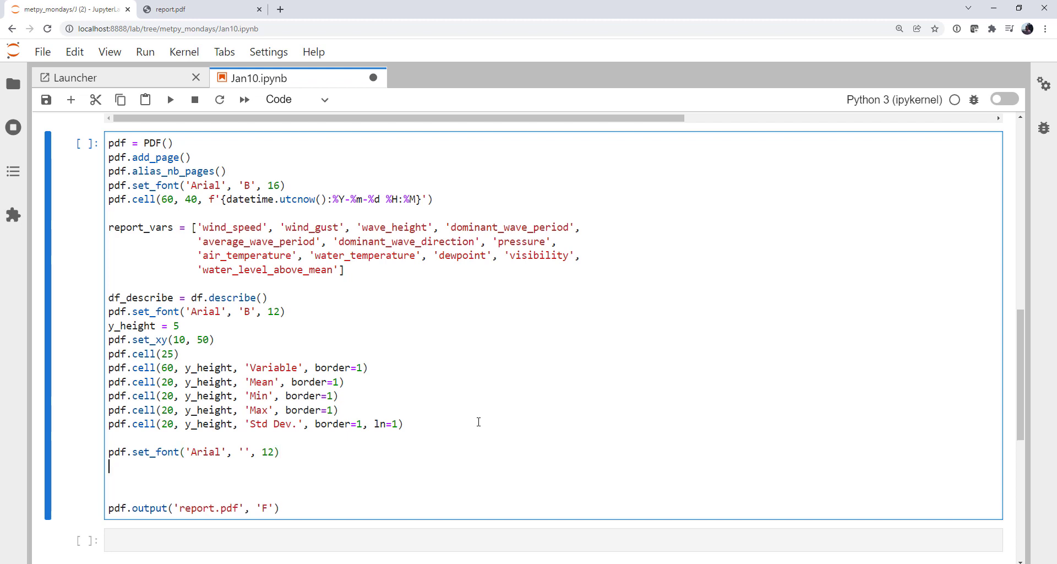
Start a loop over report_vars that writes a 25-wide indent cell with pdf.cell
type("for var in")
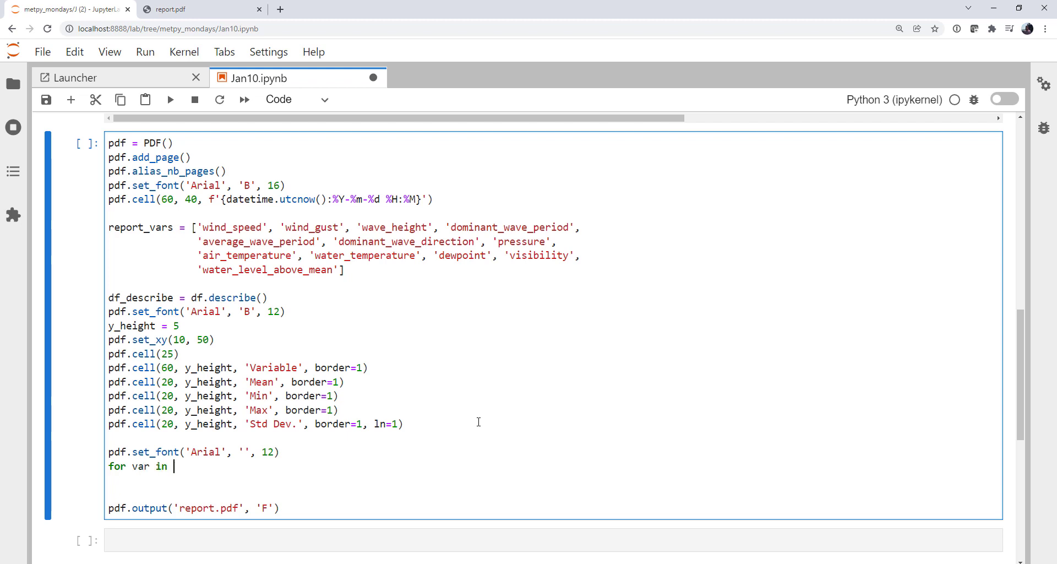
type("report_vars:")
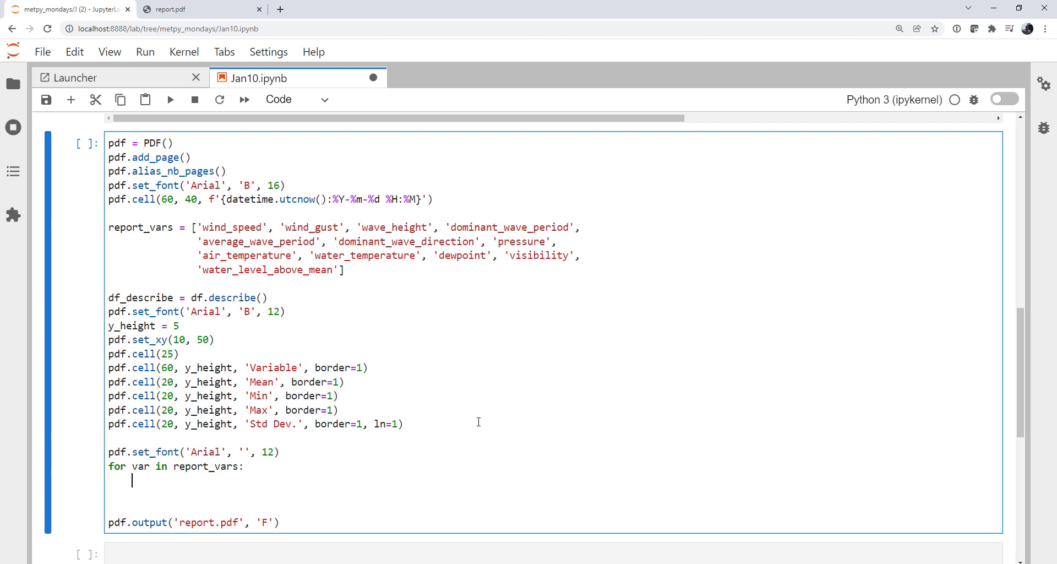
type("pdf.c")
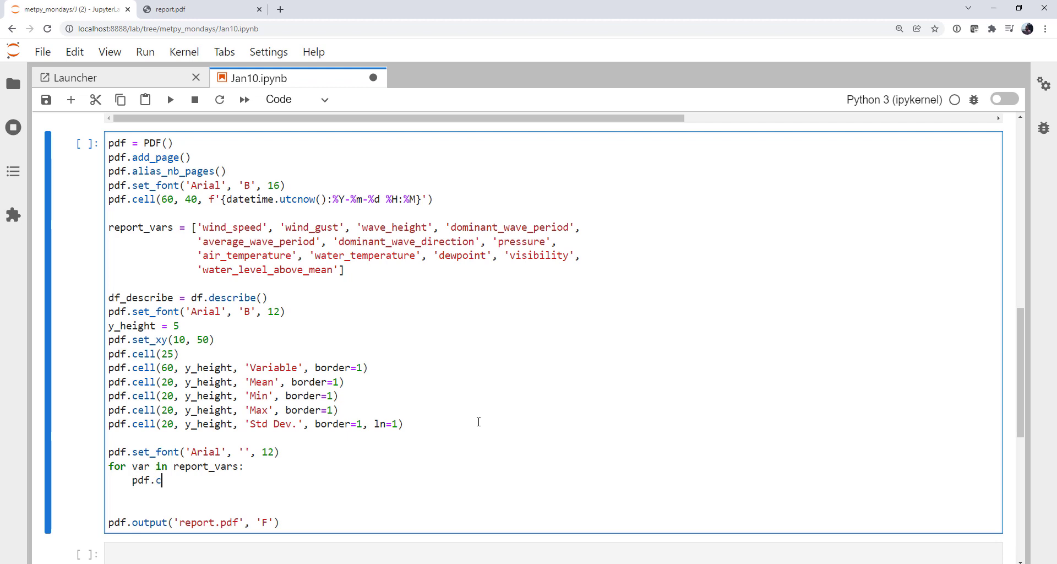
type("ell(25")
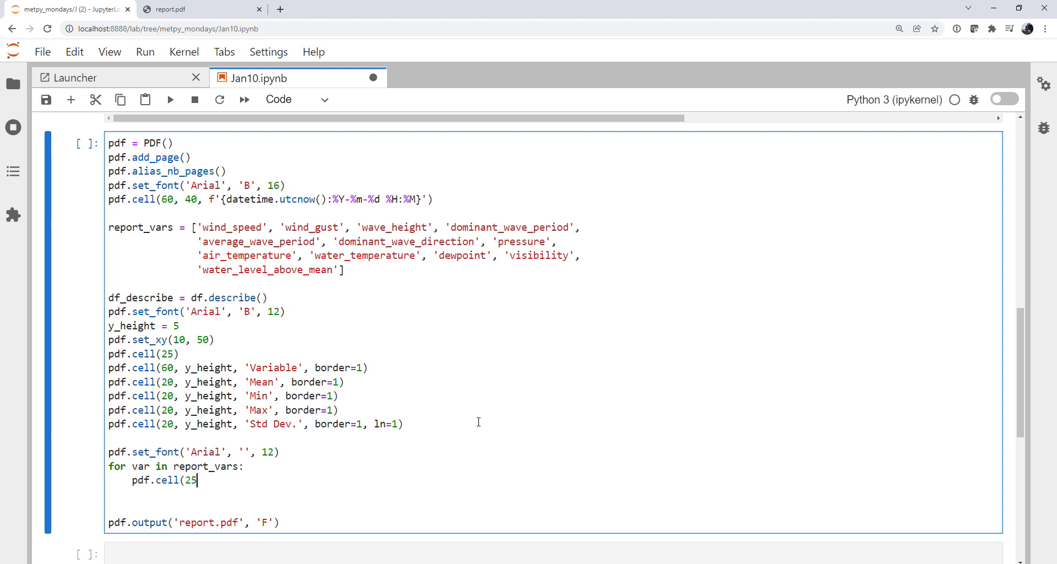
type(")")
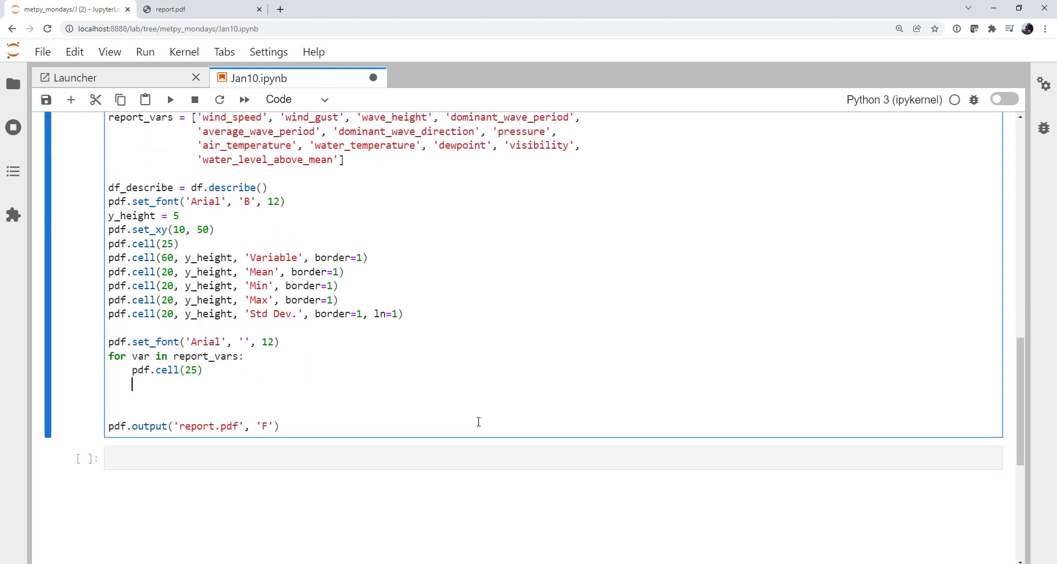
Add pdf.cell(60, y_height, var, border=1) for the bordered variable-name cell
type("pdf.cell(60")
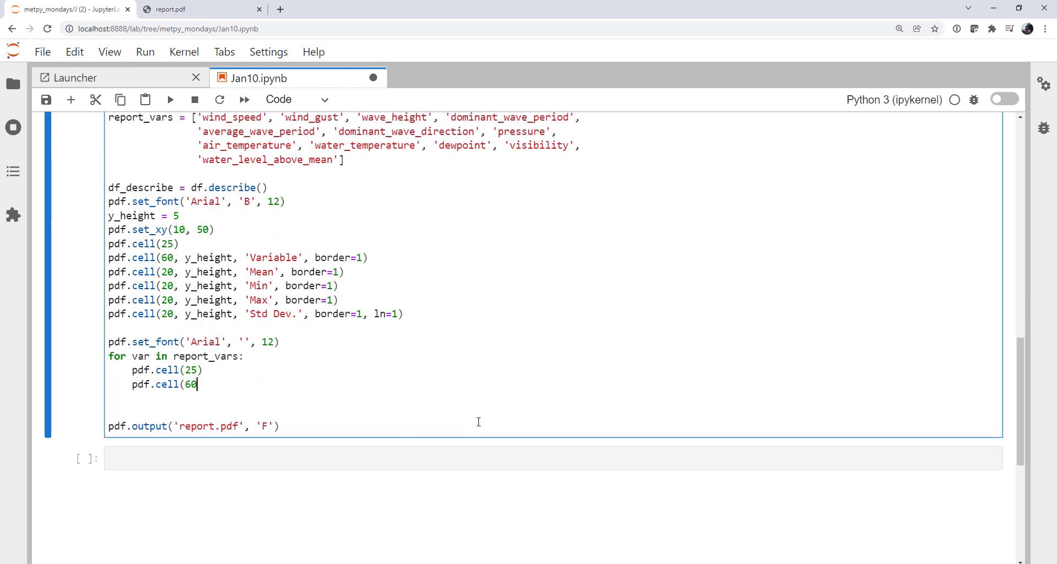
type(", y_heigh")
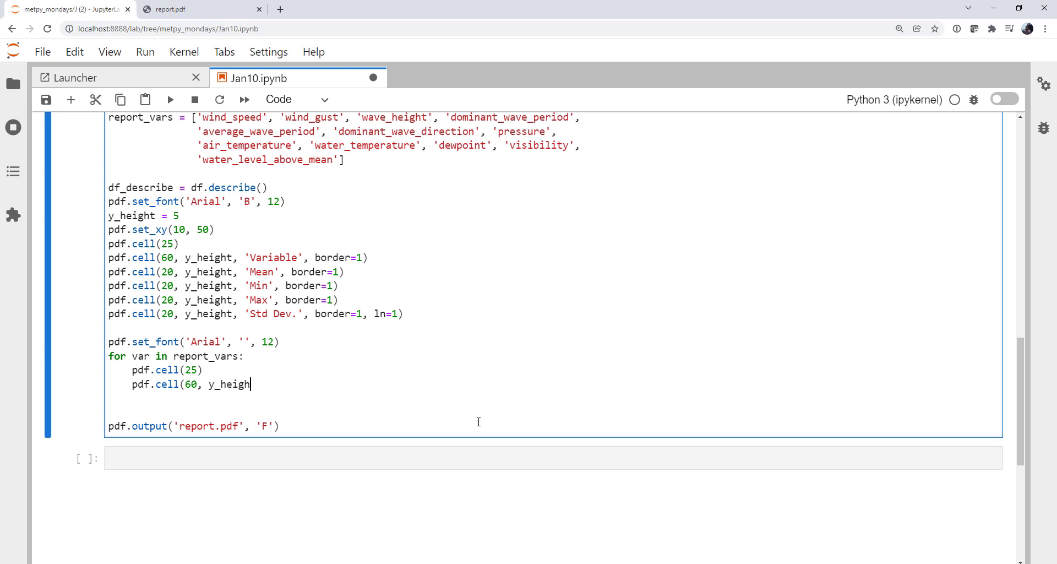
type("t,")
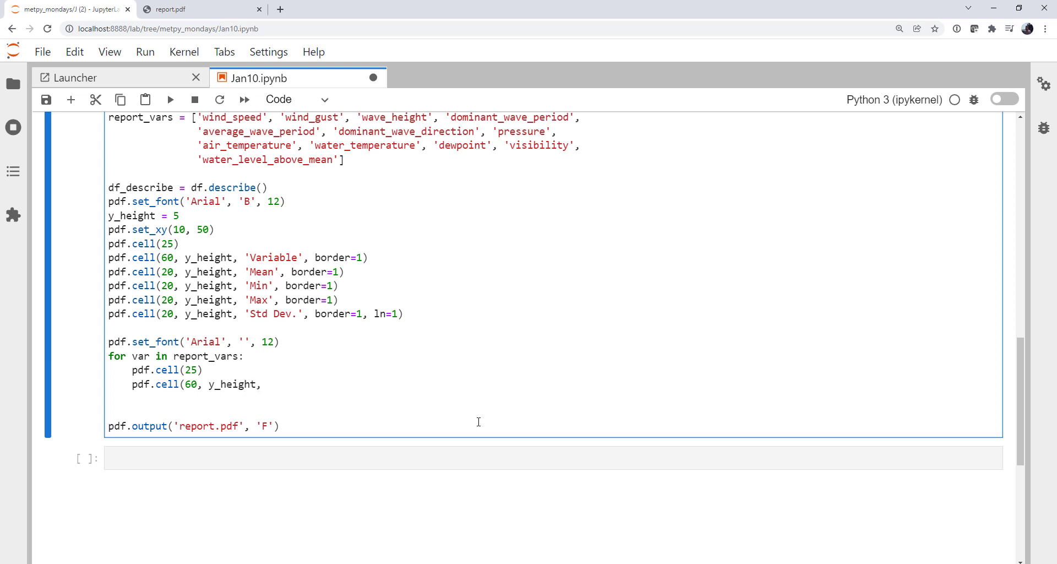
type("var")
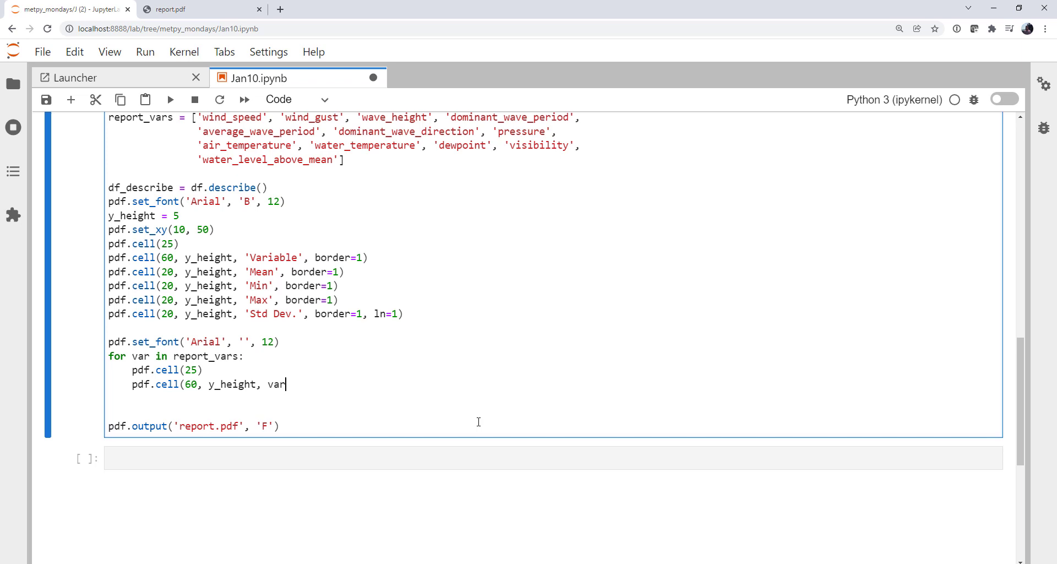
type(", border")
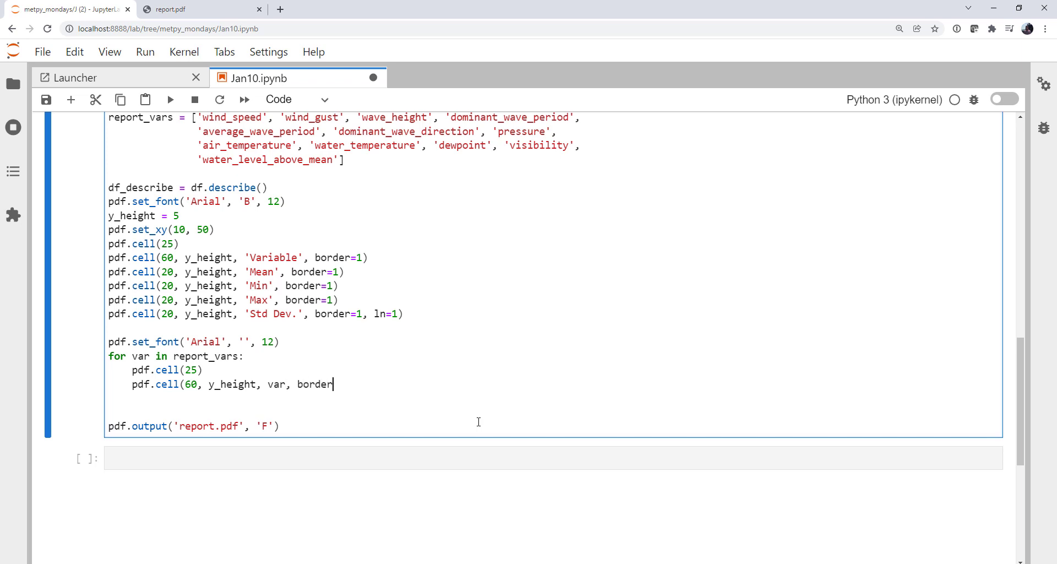
type("=1)")
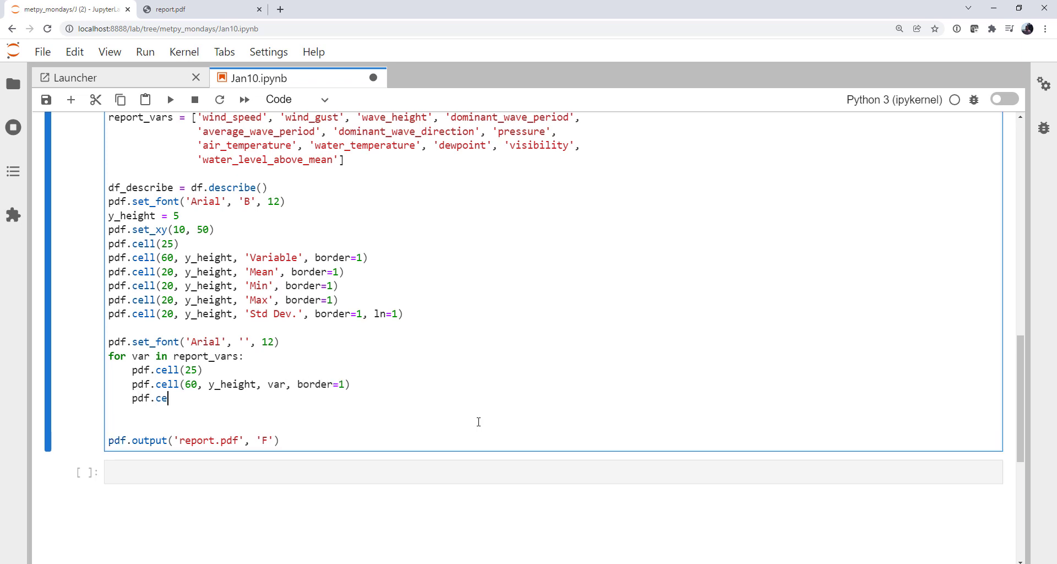
Add a 20-wide cell at y_height showing df_describe[var]['mean']
type("ll(20,")
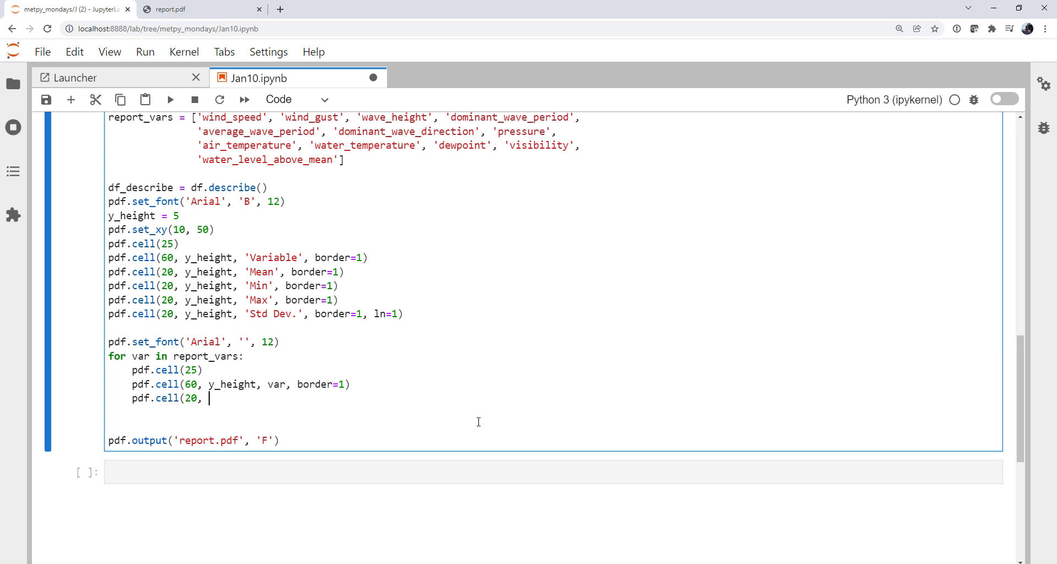
type("y_height,")
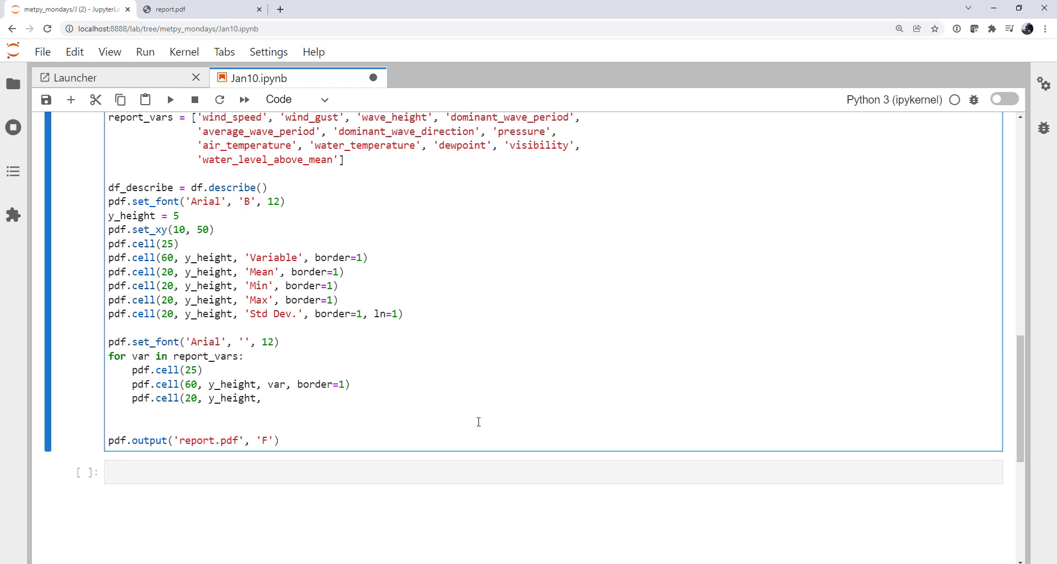
type("df_describ")
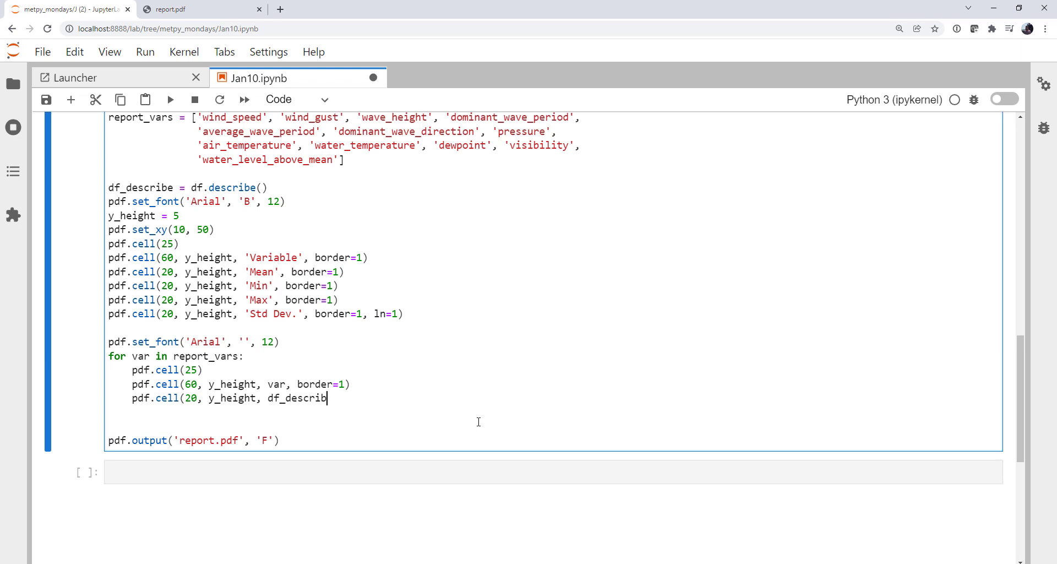
type("e")
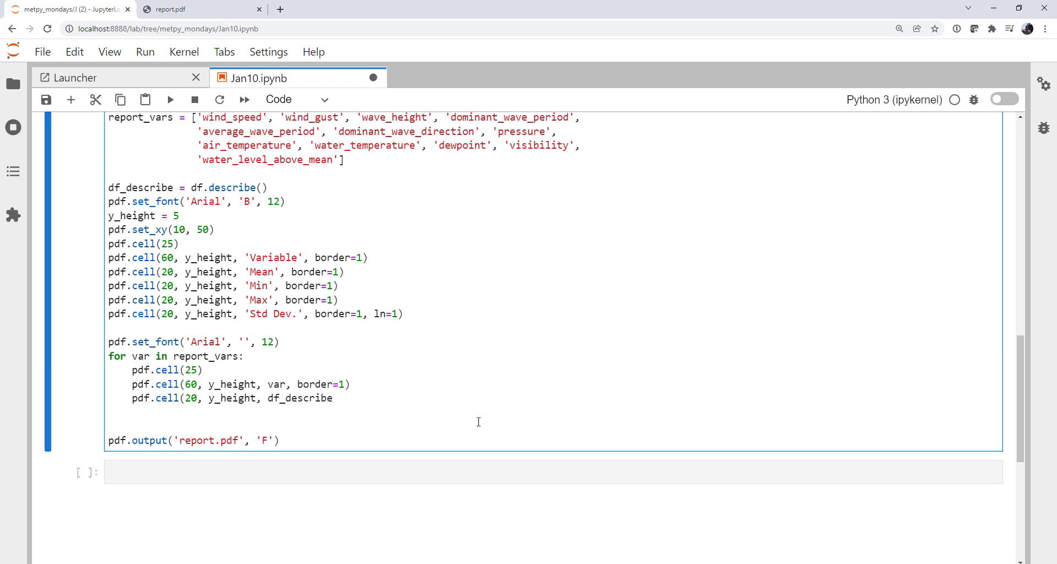
type("[var]")
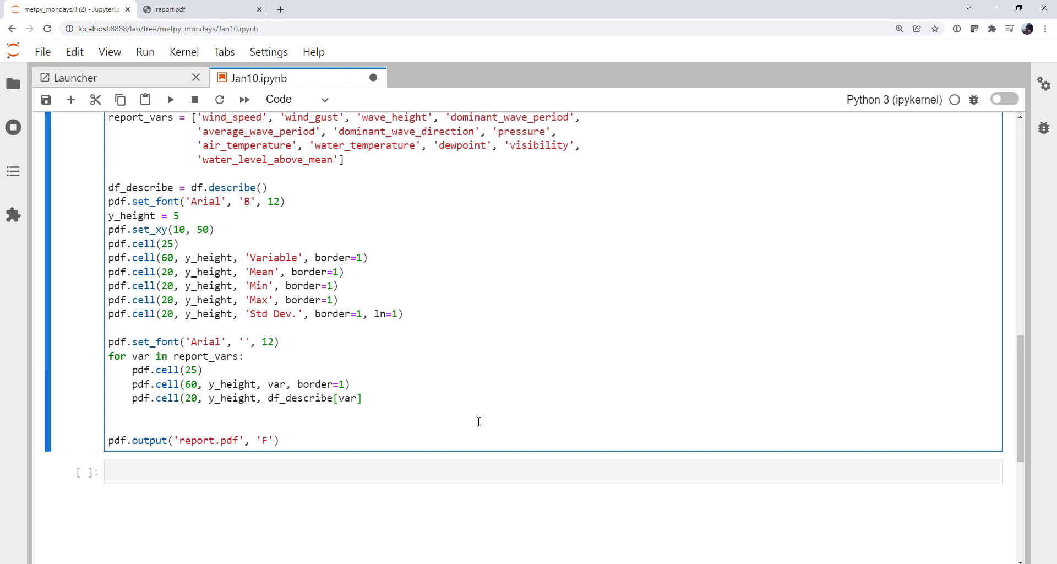
type("[")
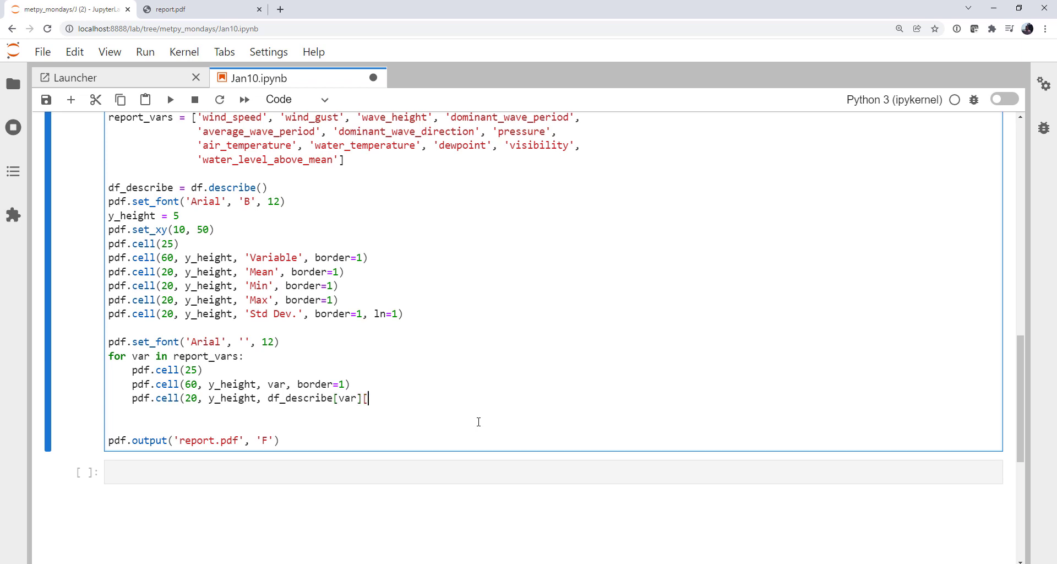
type("'mean")
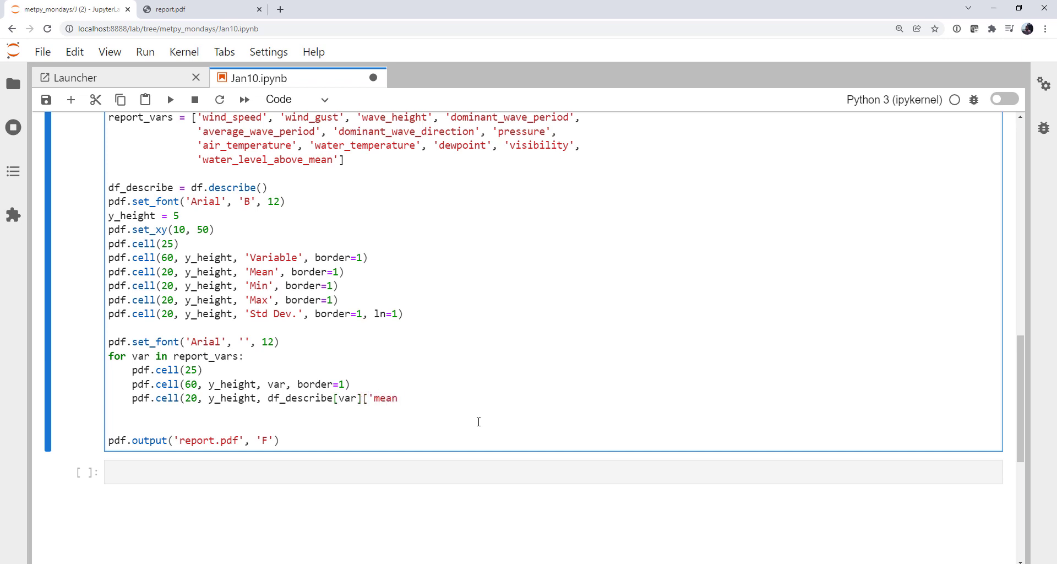
type("']")
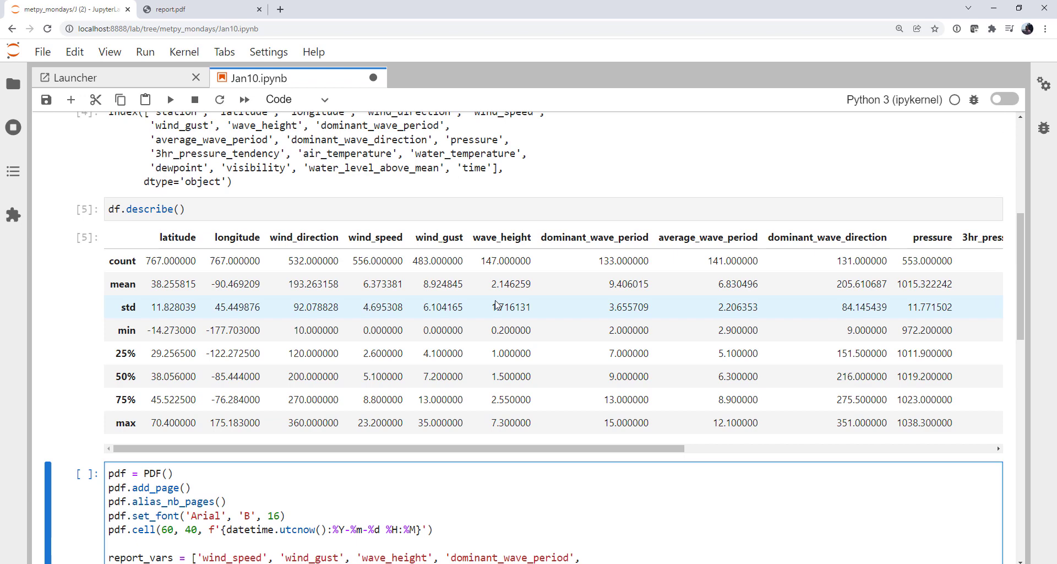
scroll("down", 3)
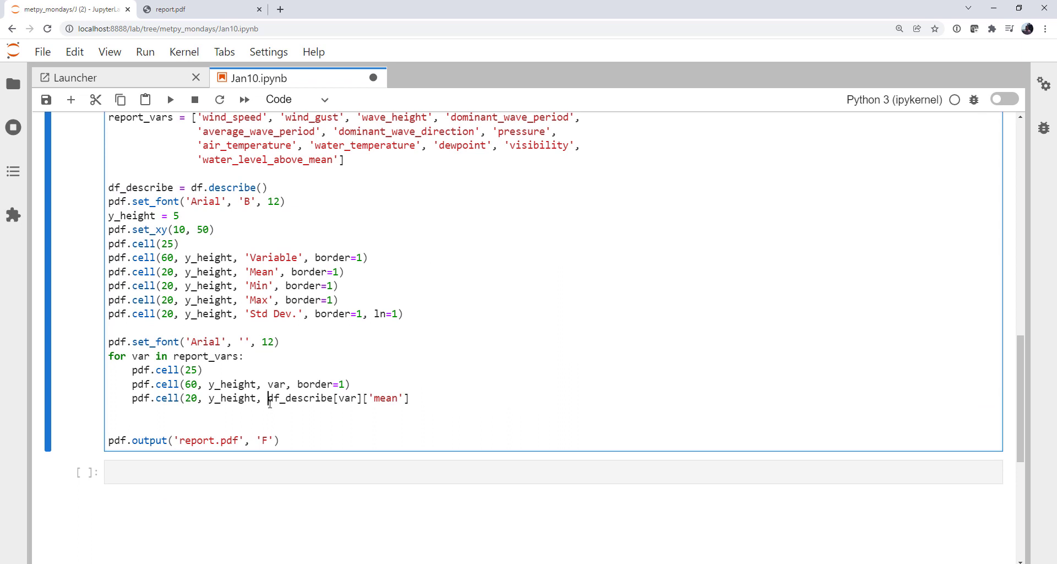
Wrap the mean in str(round(..., 1)) and give its cell a border
type("round(")
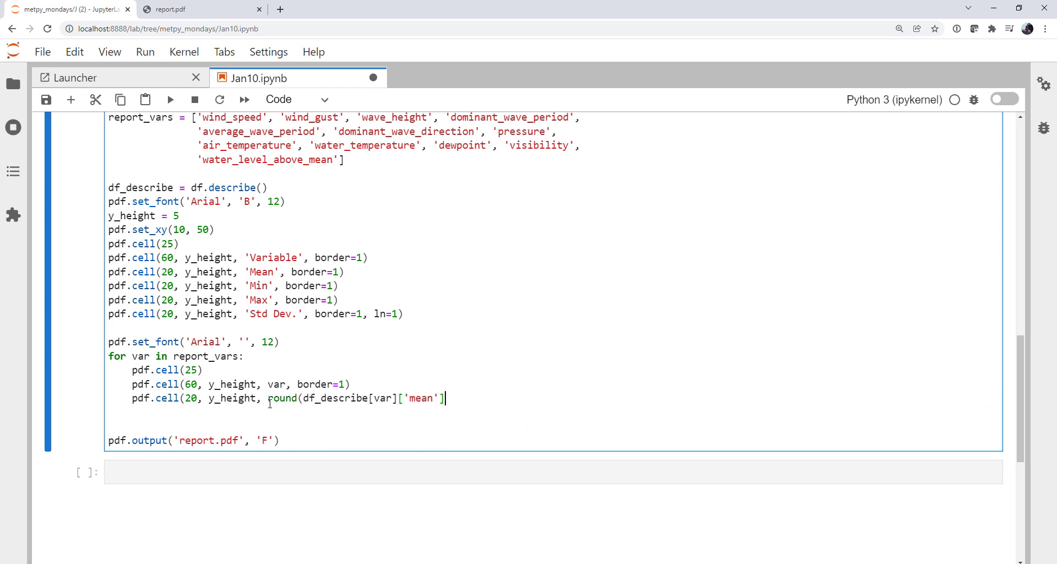
type(", 1")
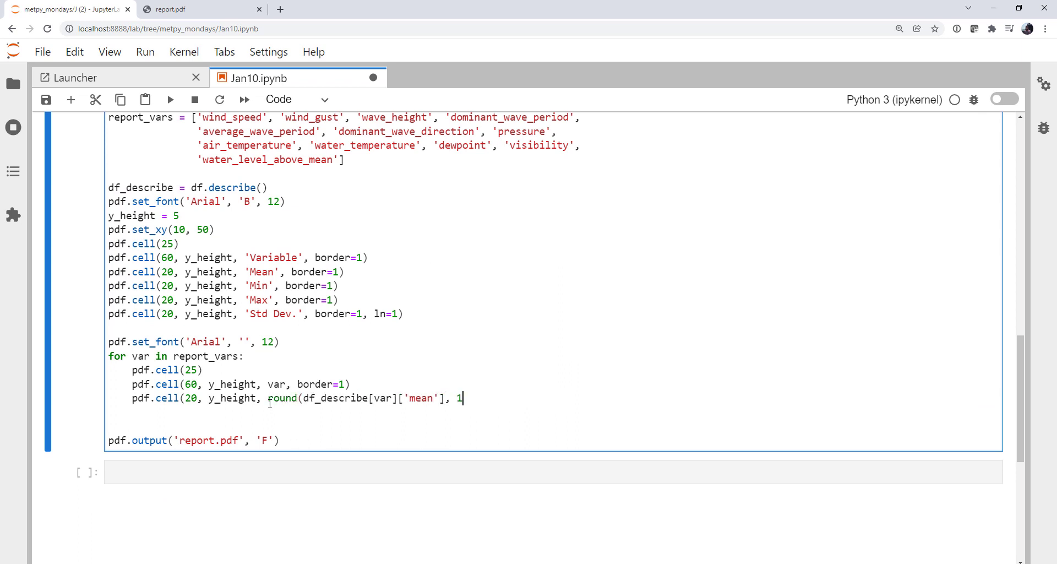
type(")")
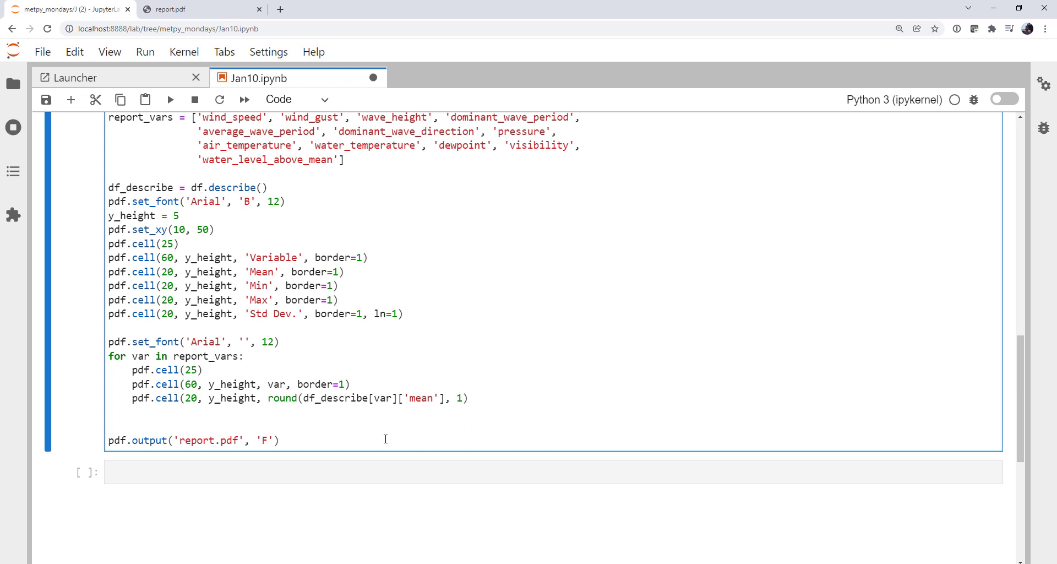
type("str(")
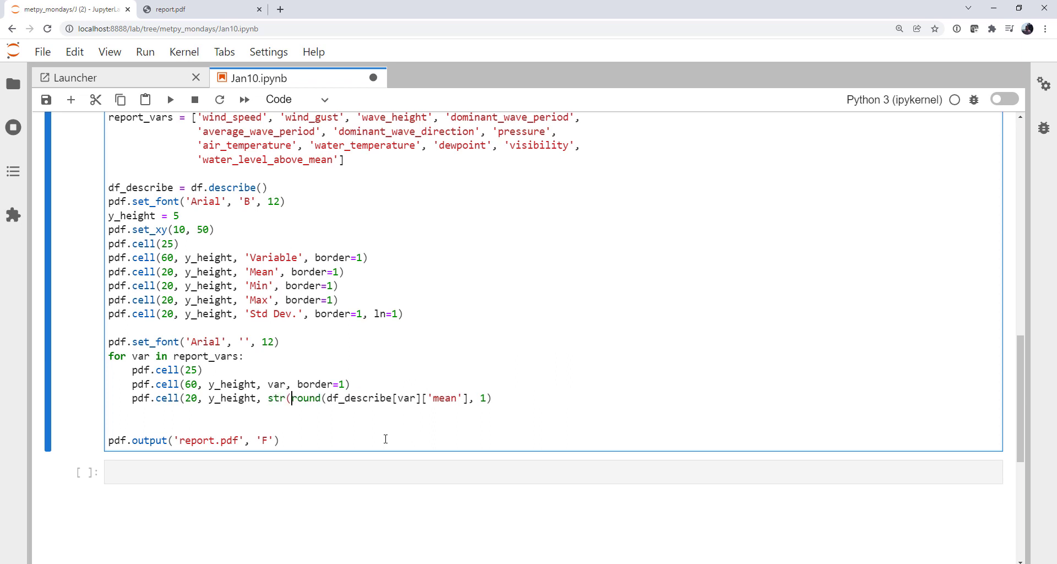
type(")")
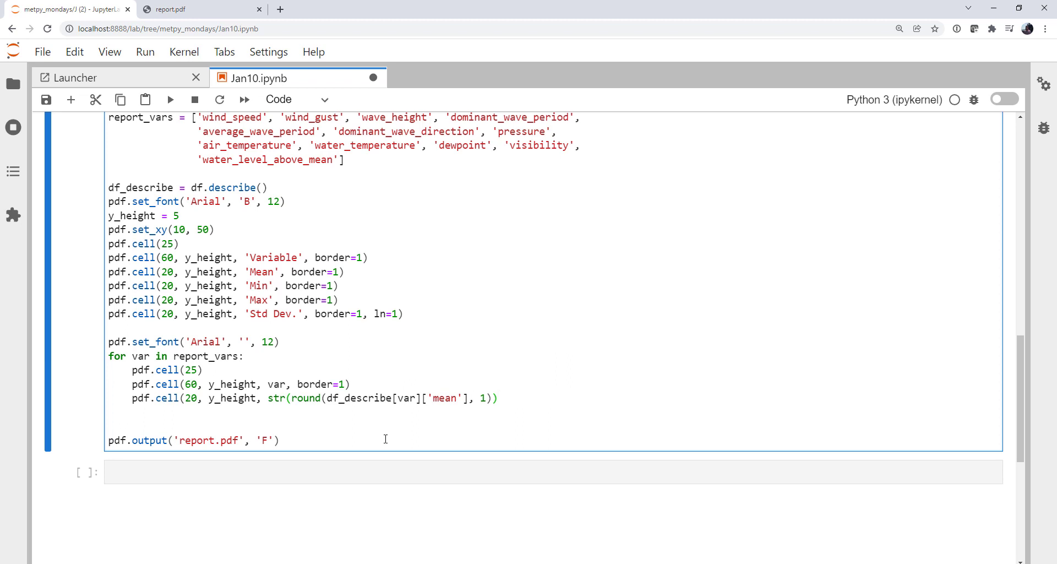
type(", border=1)")
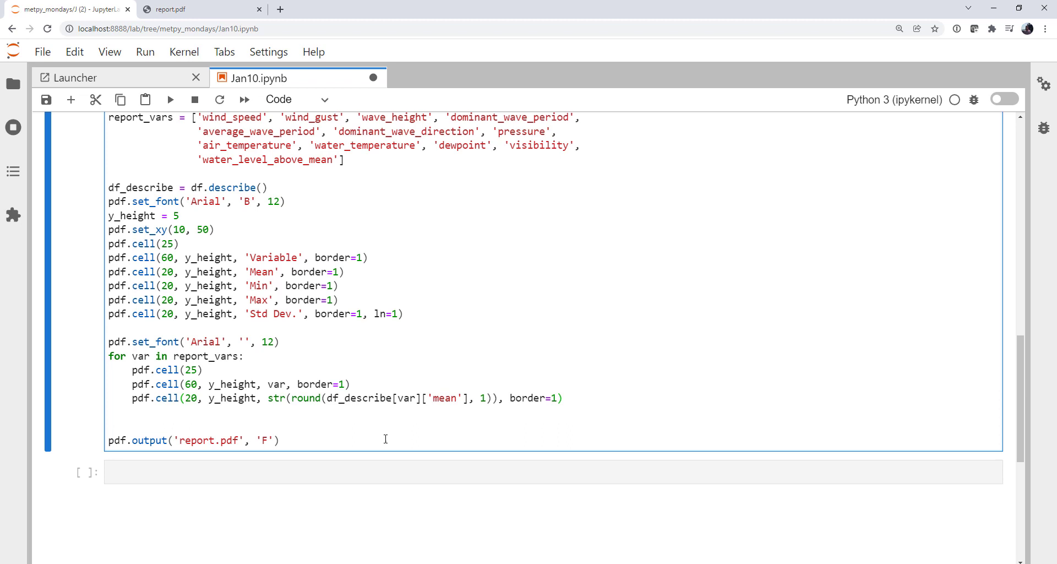
left_click(546, 397)
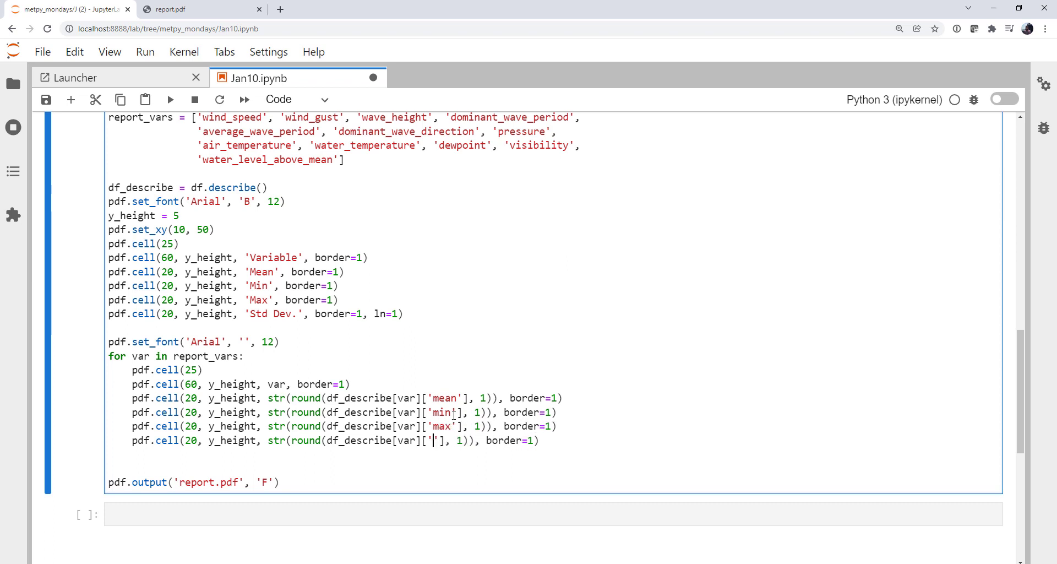
Turn the last copied cell into the 'std' cell ending the row with ln1
type("std")
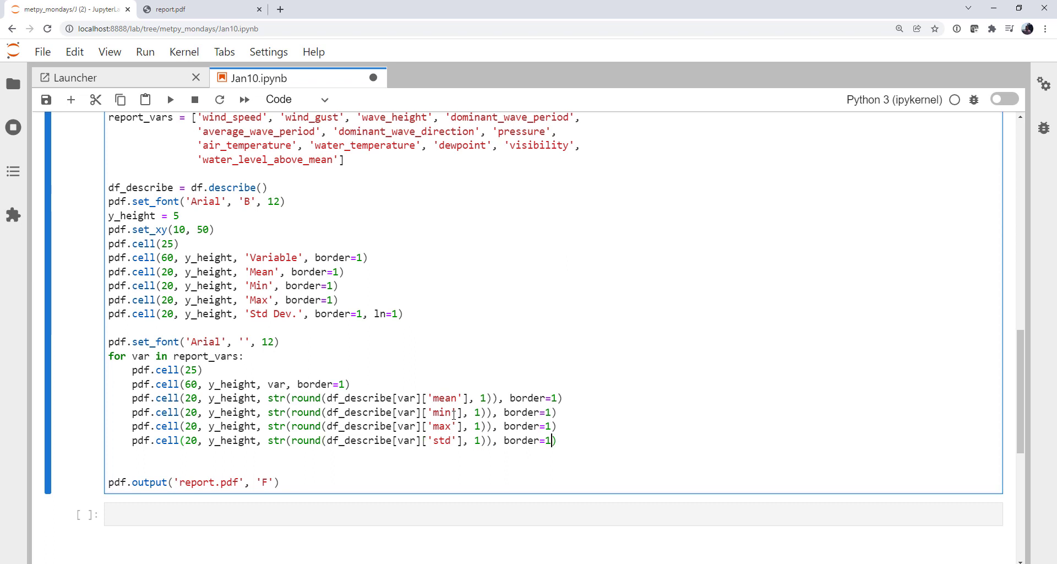
type(", ln1")
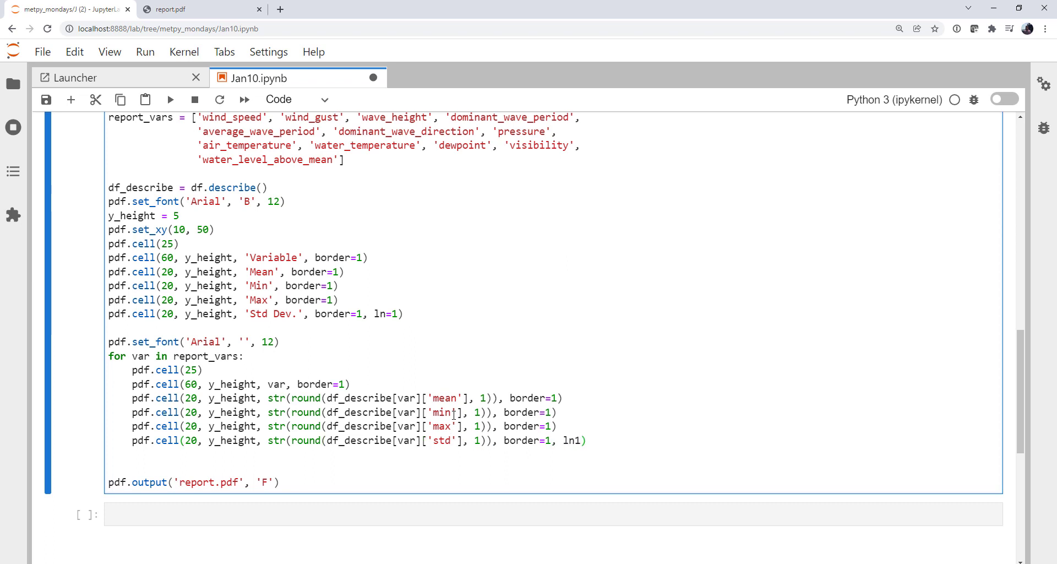